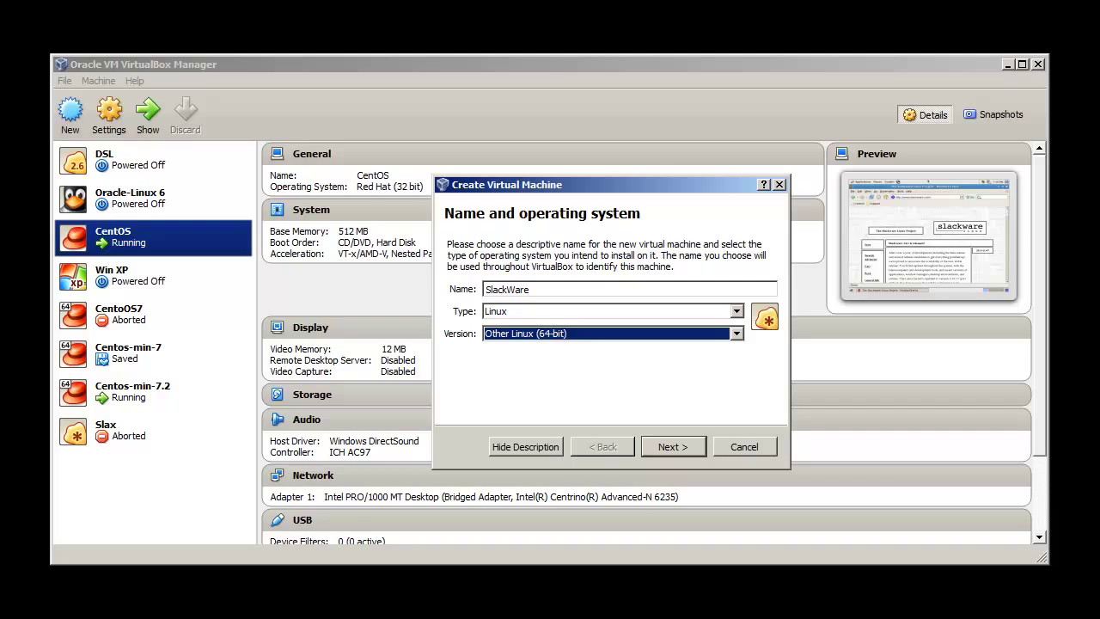
{"action": "mouse_move", "coordinate": [792, 516]}
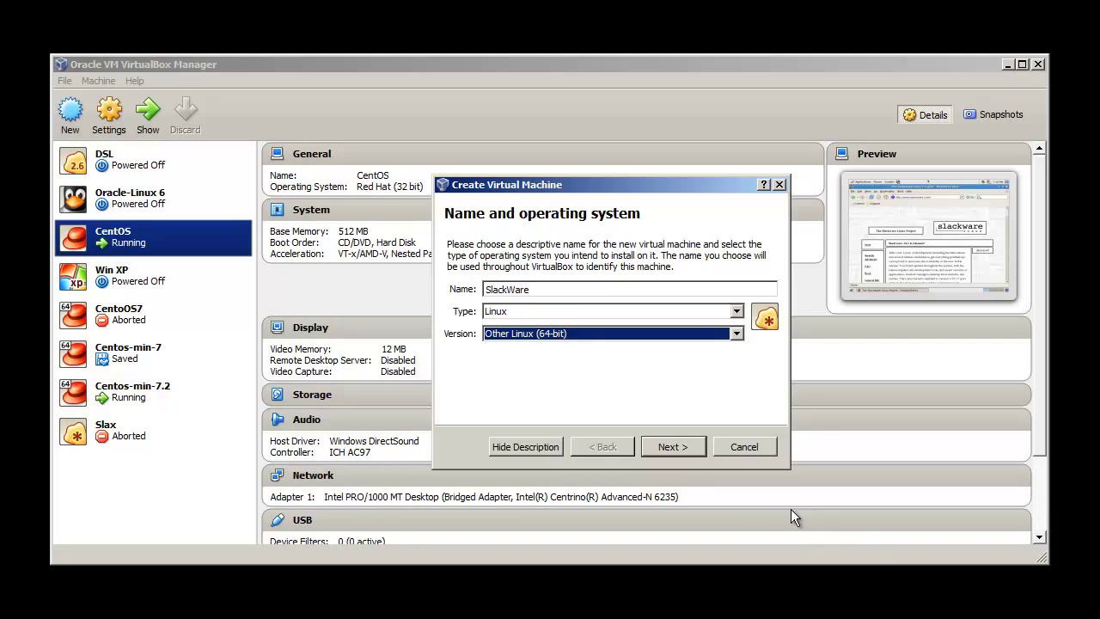
{"action": "mouse_move", "coordinate": [515, 308]}
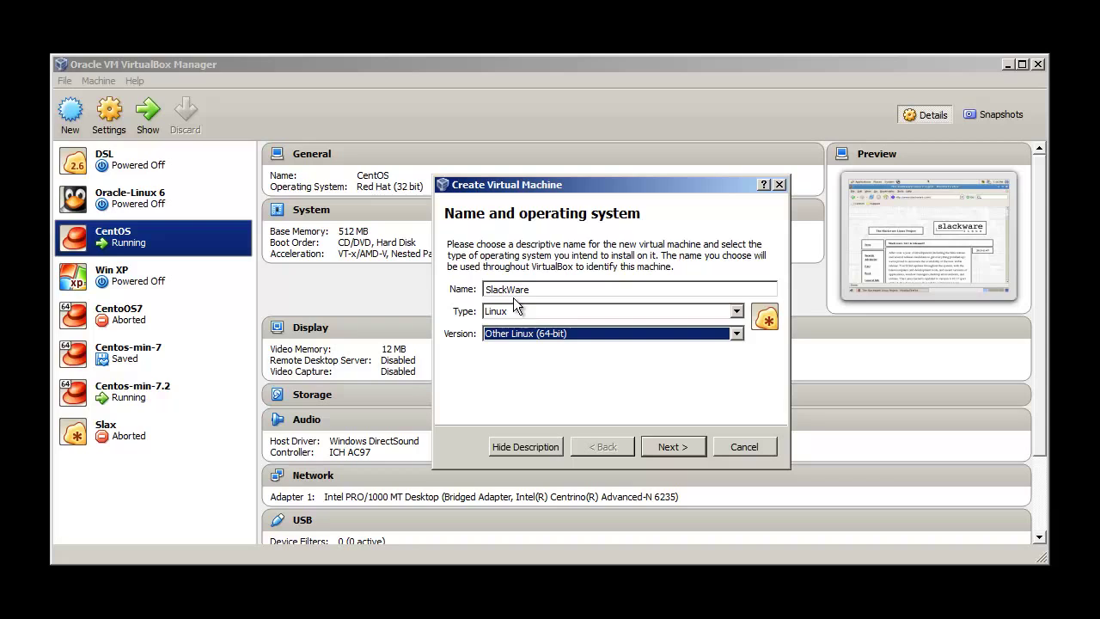
{"action": "mouse_move", "coordinate": [605, 411]}
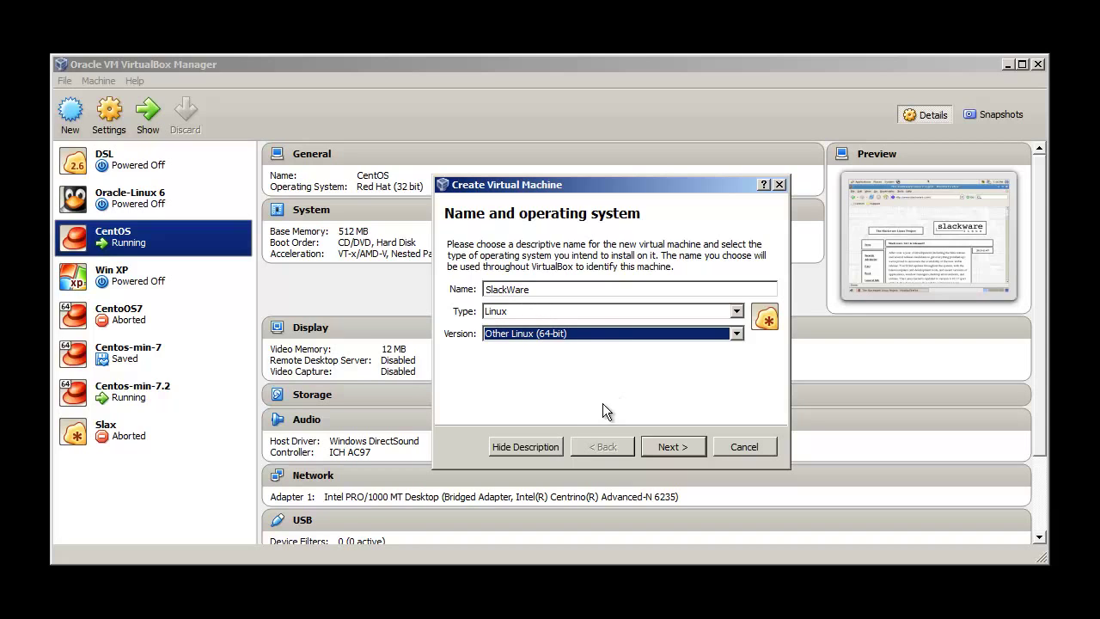
{"action": "mouse_move", "coordinate": [636, 407]}
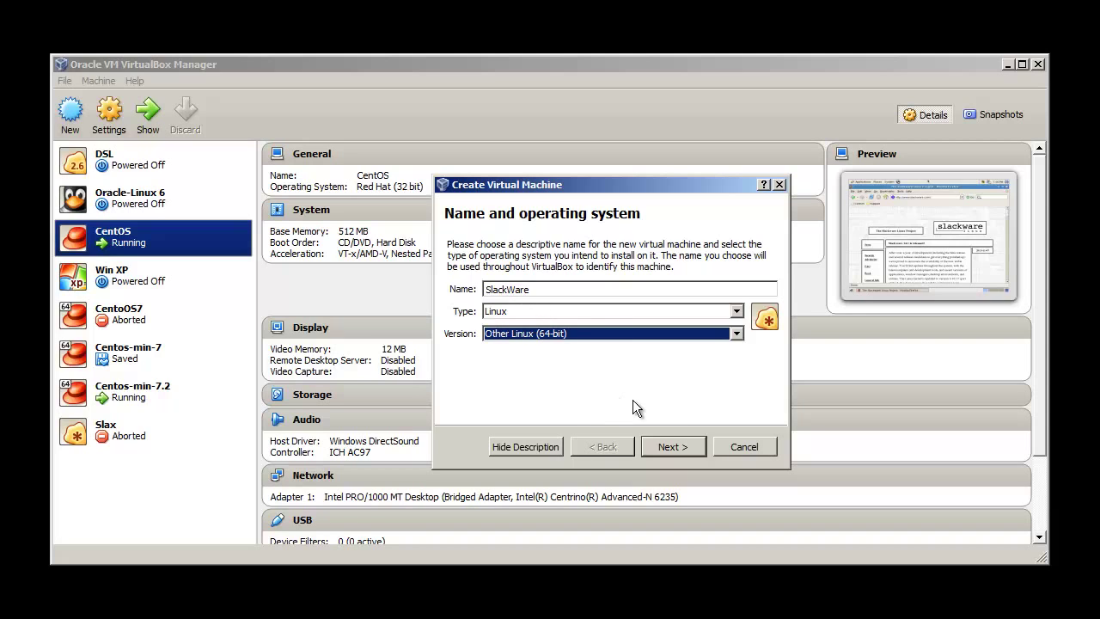
Step through the wizard keeping 512 MB memory and a new VDI disk, then create the SlackWare VM.
{"action": "left_click", "coordinate": [673, 447]}
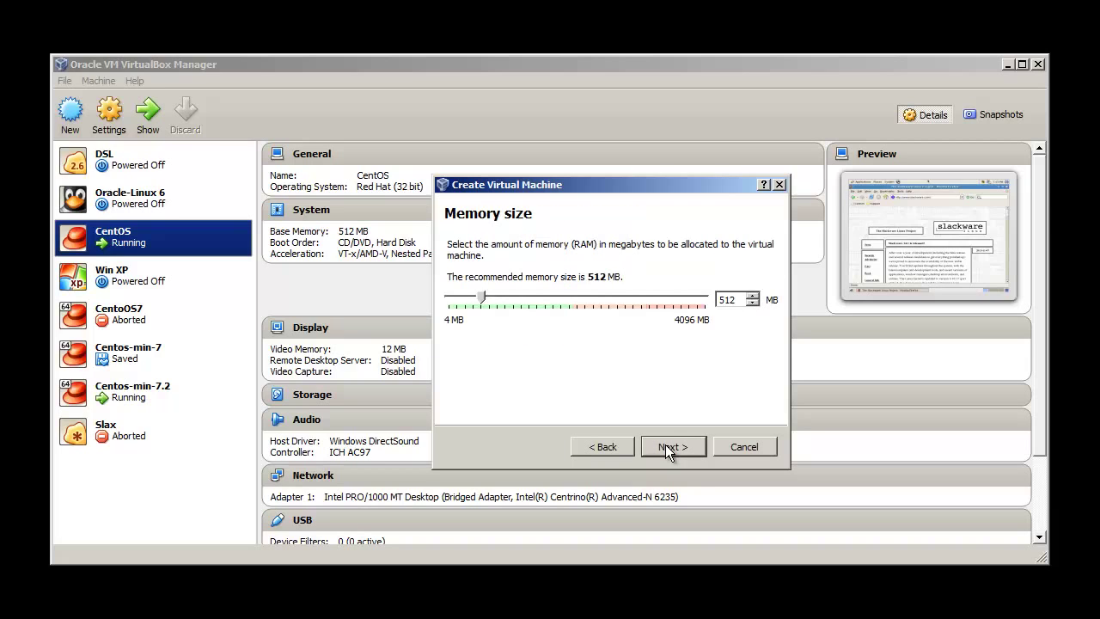
{"action": "left_click", "coordinate": [672, 447]}
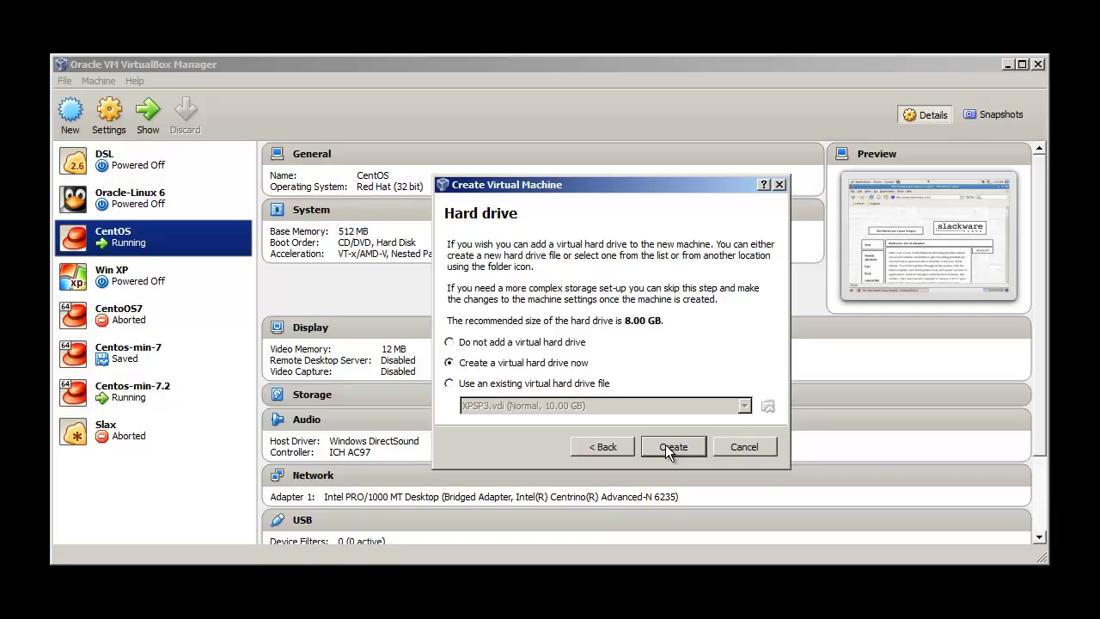
{"action": "left_click", "coordinate": [673, 447]}
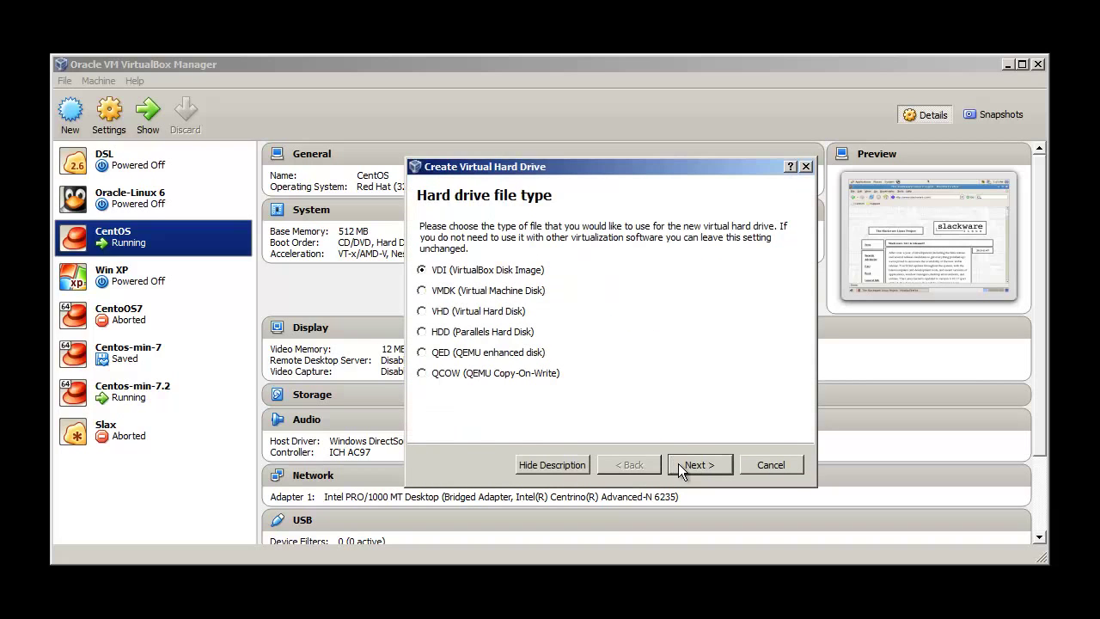
{"action": "left_click", "coordinate": [697, 464]}
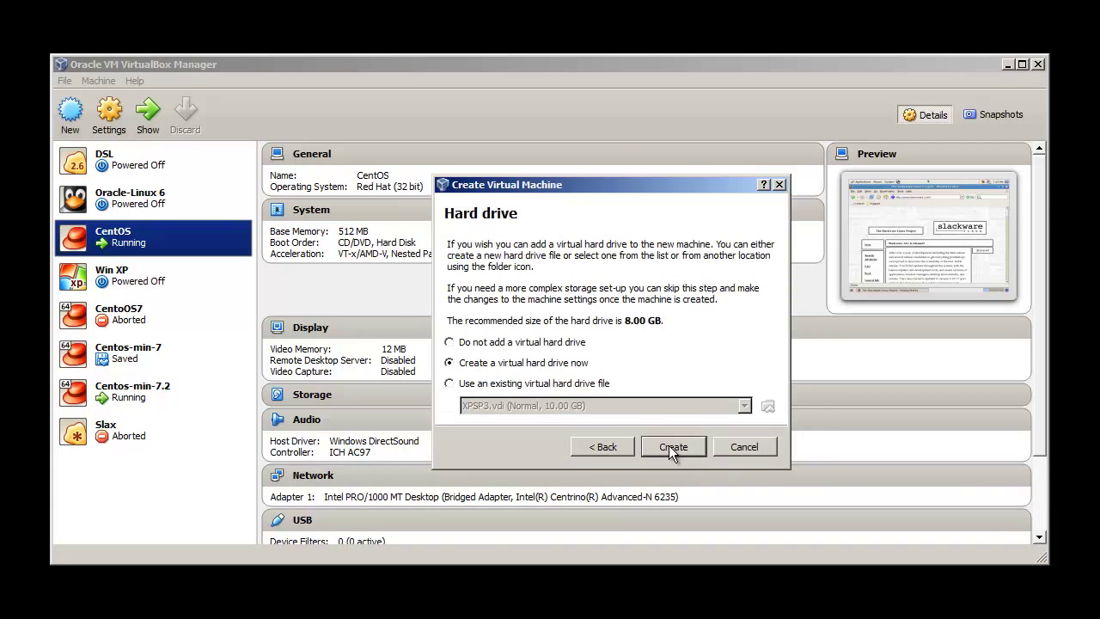
{"action": "left_click", "coordinate": [674, 447]}
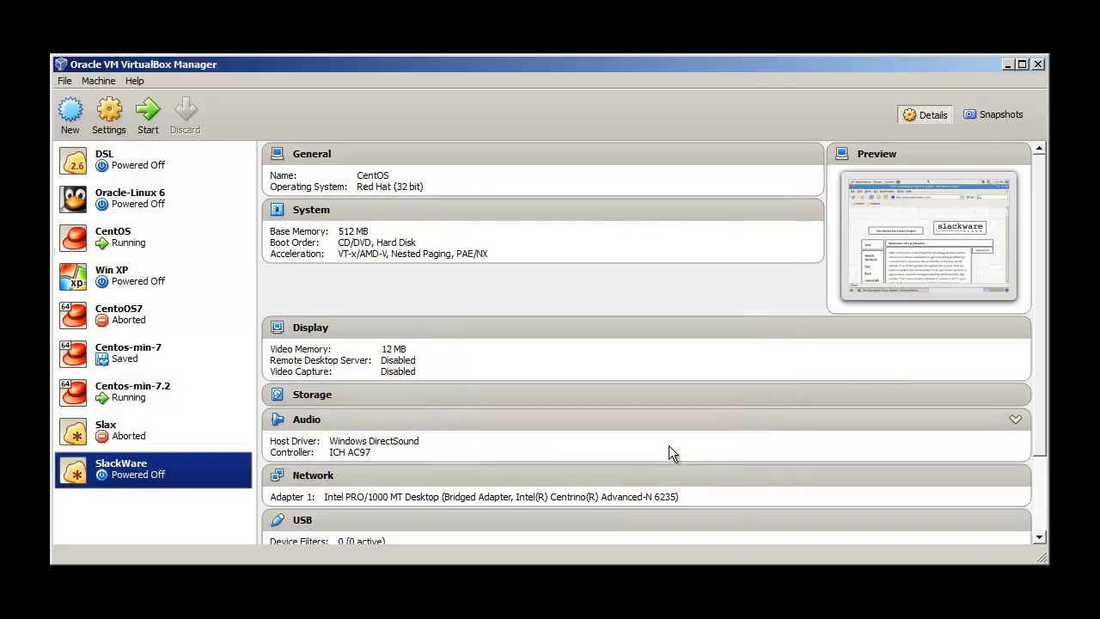
Select the SlackWare entry to display its machine details.
{"action": "left_click", "coordinate": [121, 468]}
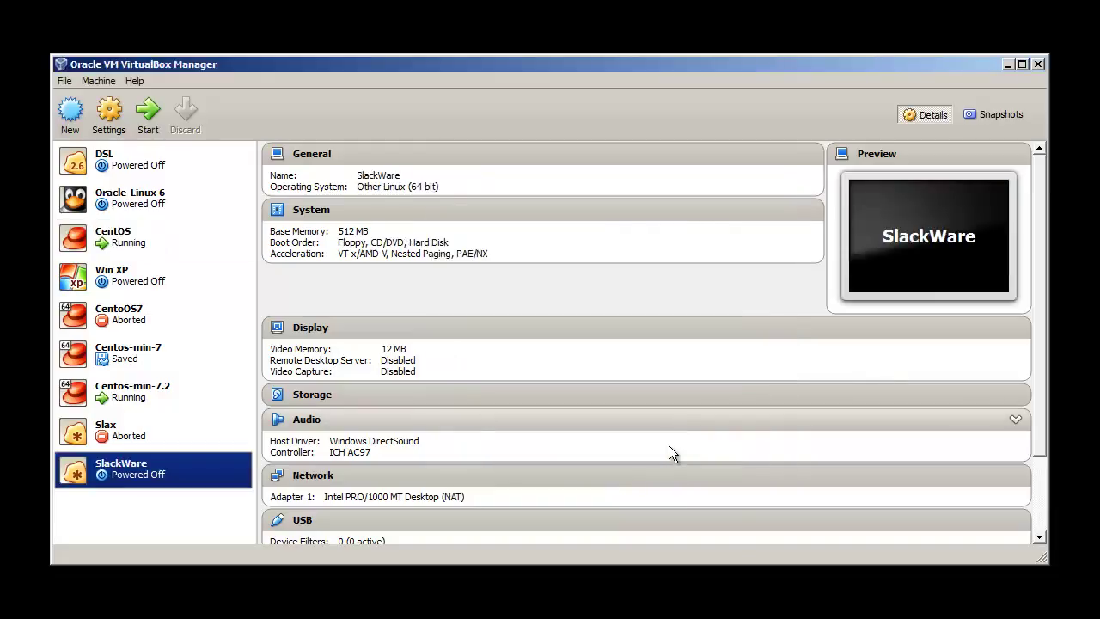
{"action": "mouse_move", "coordinate": [776, 488]}
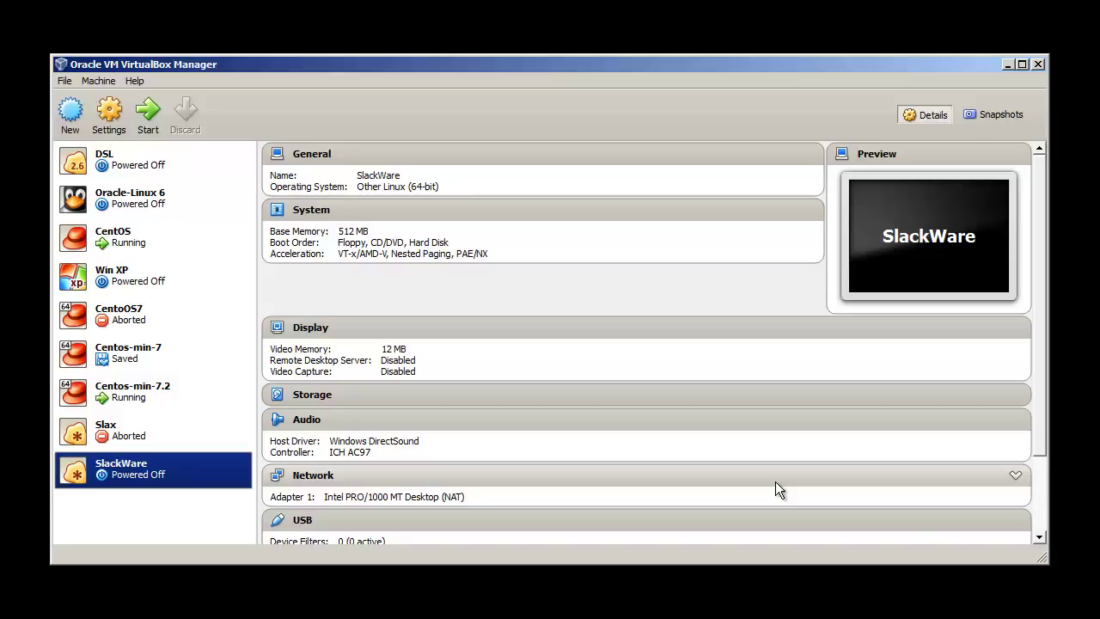
{"action": "mouse_move", "coordinate": [914, 525]}
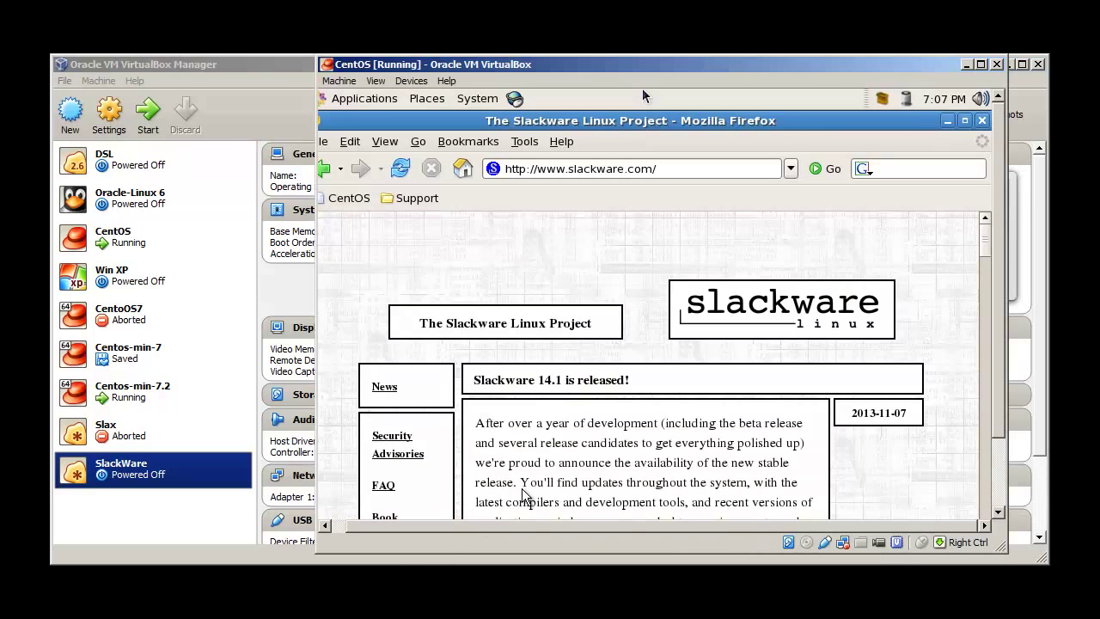
{"action": "mouse_move", "coordinate": [591, 233]}
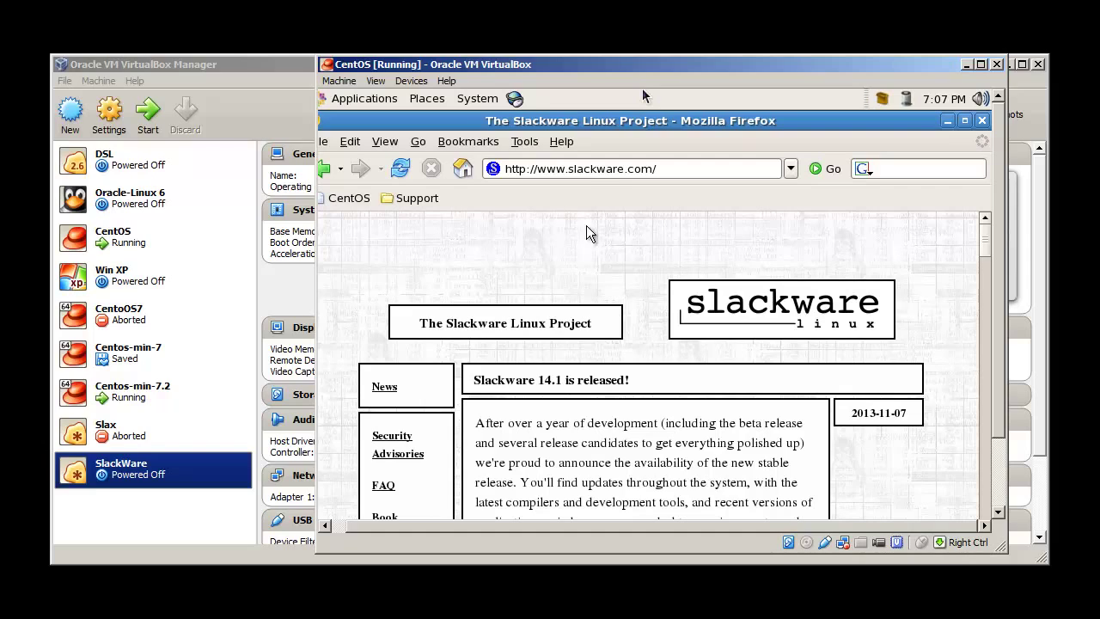
{"action": "mouse_move", "coordinate": [626, 186]}
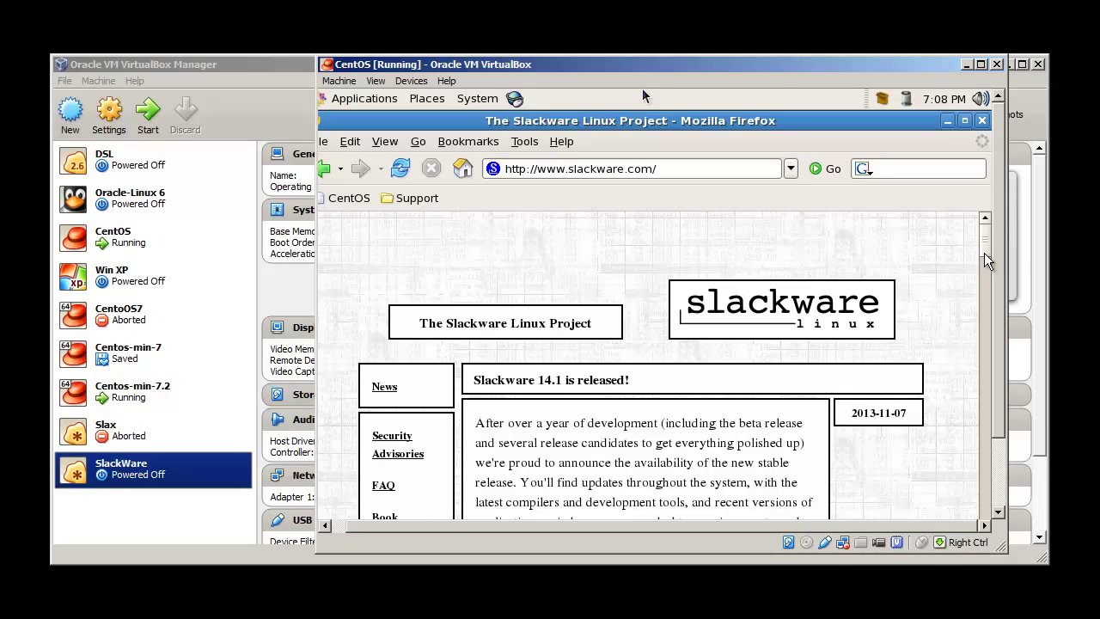
{"action": "mouse_move", "coordinate": [983, 309]}
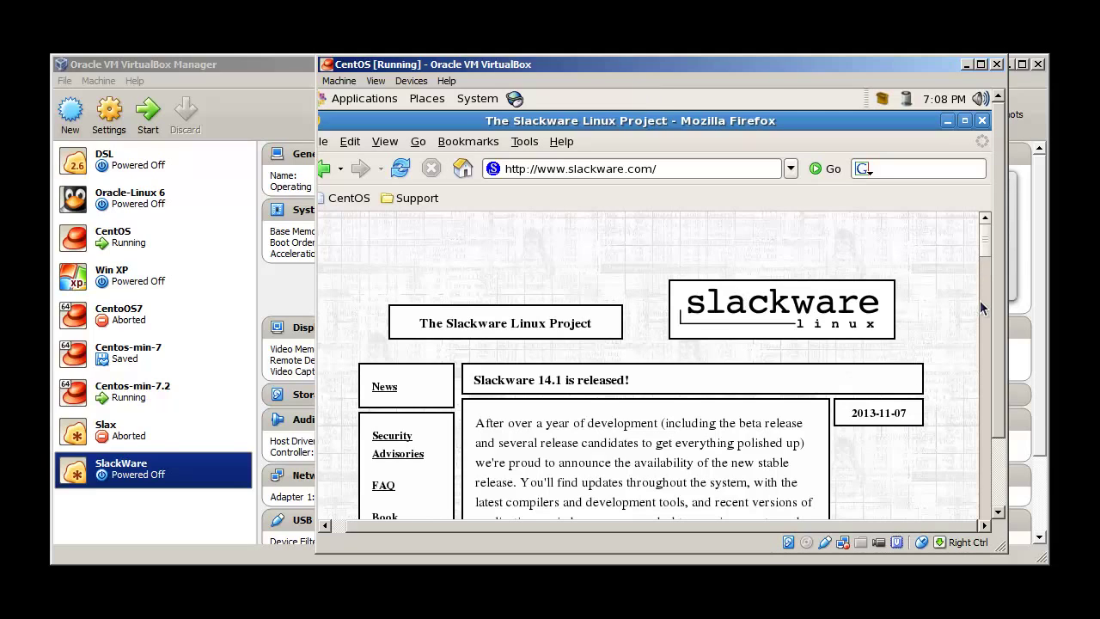
Navigate from the Slackware site to Get Slack and the list of mirrors.
{"action": "scroll", "scroll_direction": "down", "scroll_amount": 3}
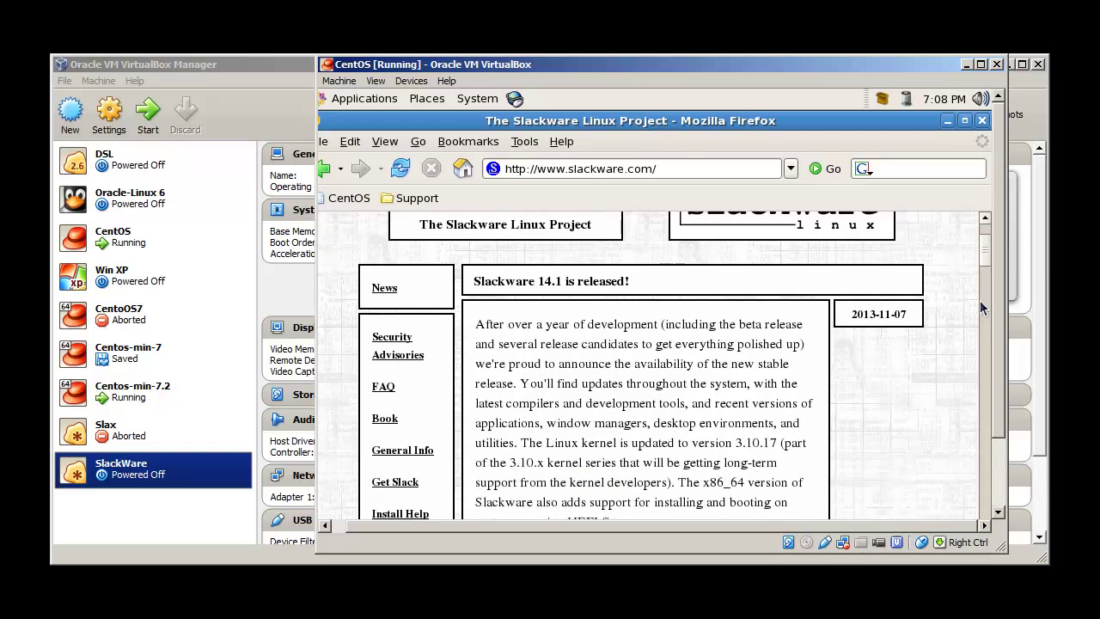
{"action": "scroll", "scroll_direction": "down", "scroll_amount": 3}
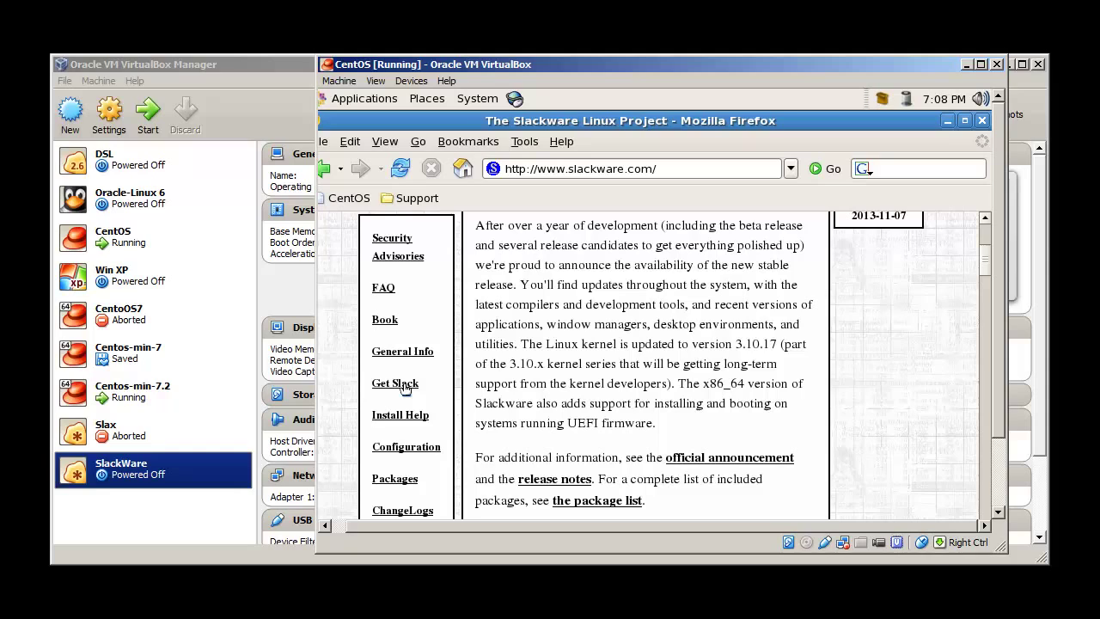
{"action": "left_click", "coordinate": [395, 383]}
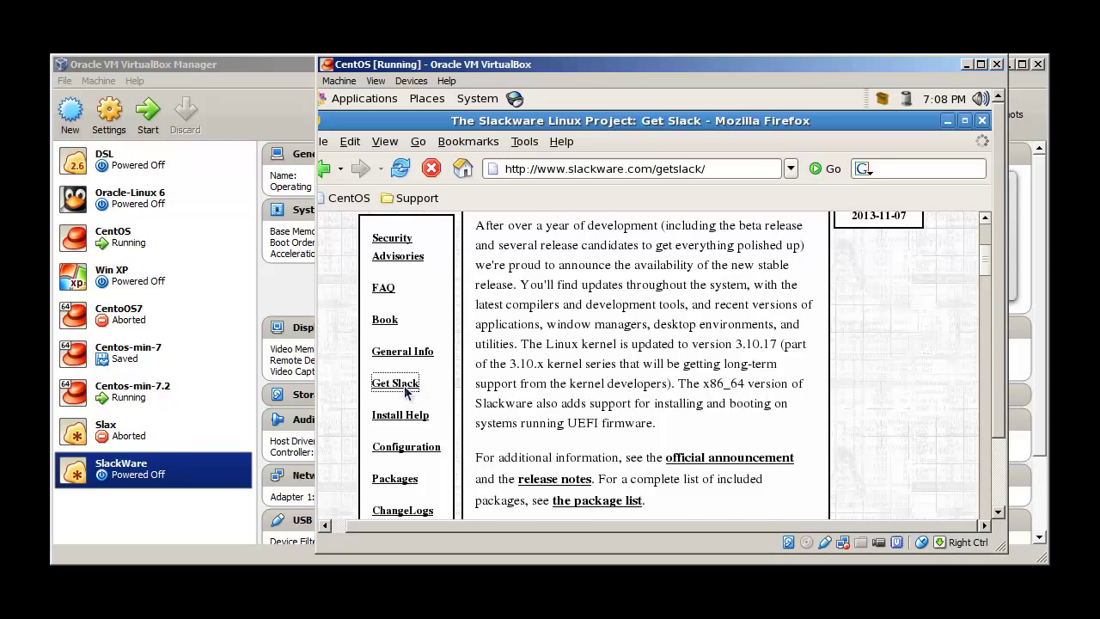
{"action": "left_click", "coordinate": [395, 381]}
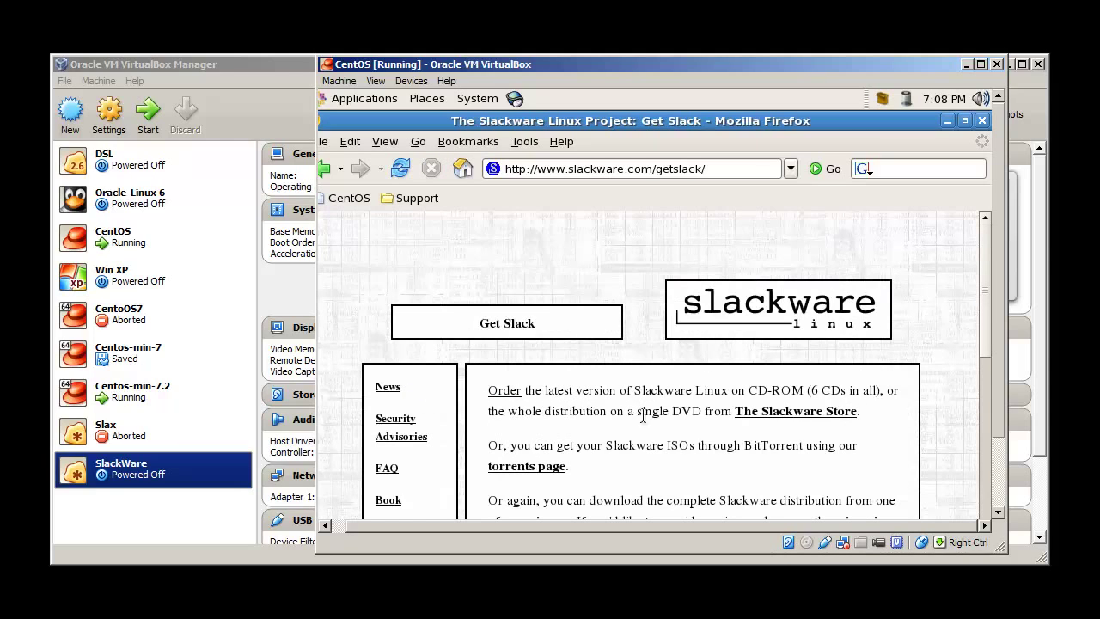
{"action": "scroll", "scroll_direction": "down", "scroll_amount": 3}
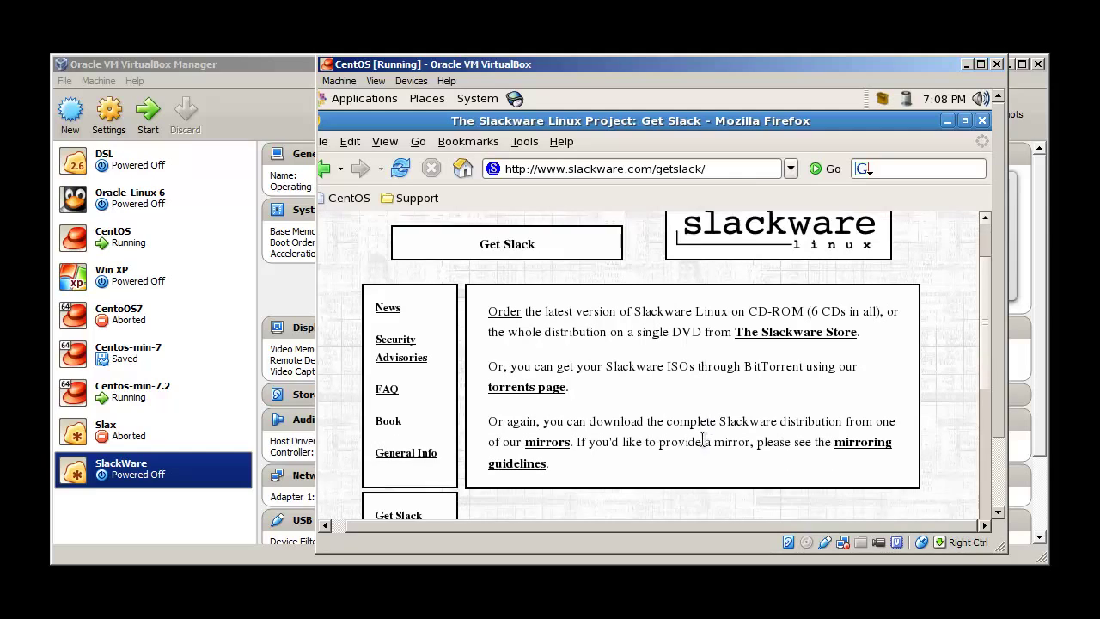
{"action": "scroll", "scroll_direction": "down", "scroll_amount": 3}
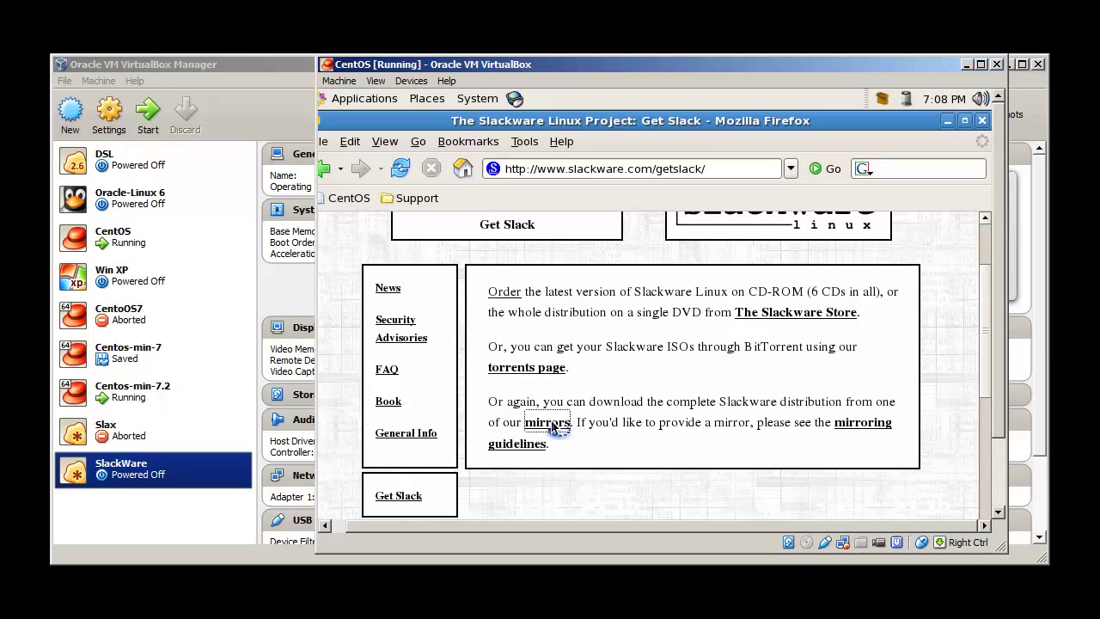
{"action": "left_click", "coordinate": [547, 423]}
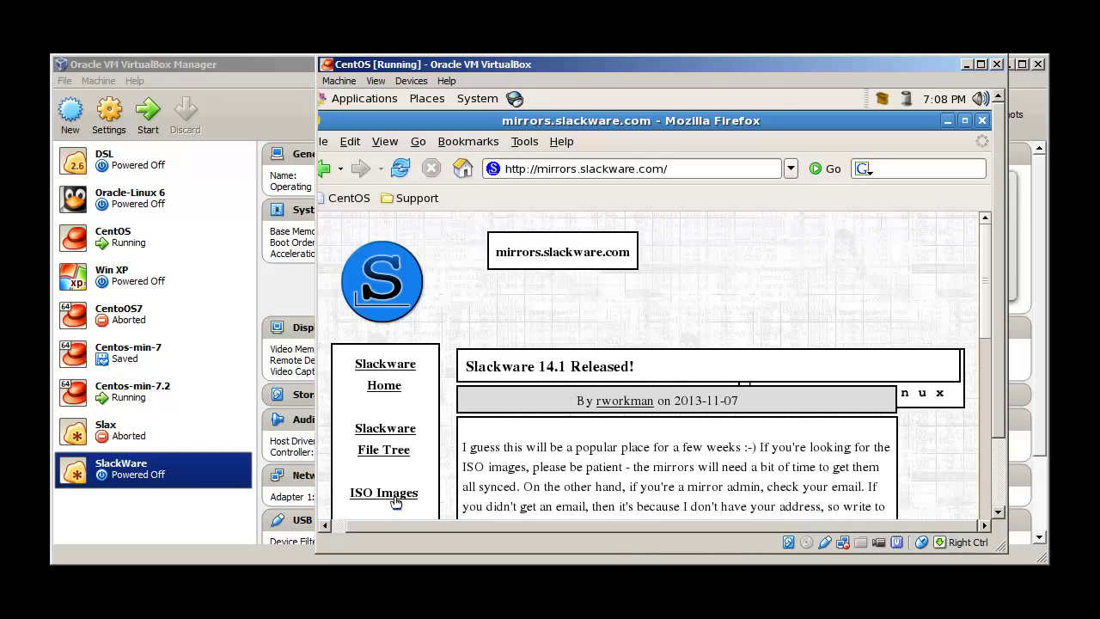
Browse the mirror's slackware-iso index into slackware-14.1-iso and locate the install DVD ISO.
{"action": "left_click", "coordinate": [383, 491]}
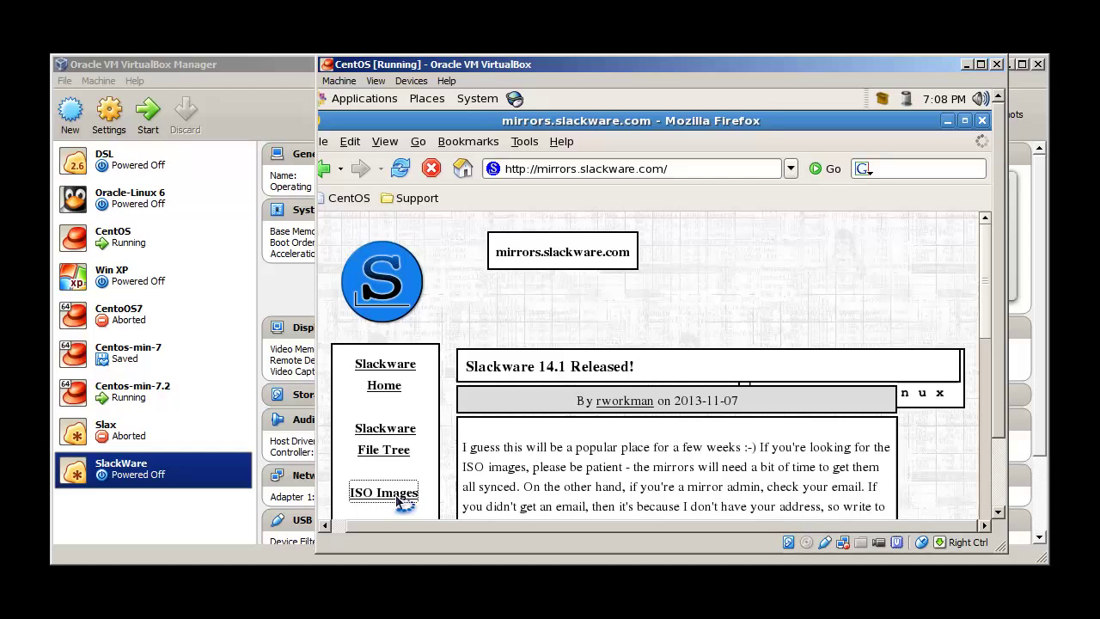
{"action": "left_click", "coordinate": [383, 491]}
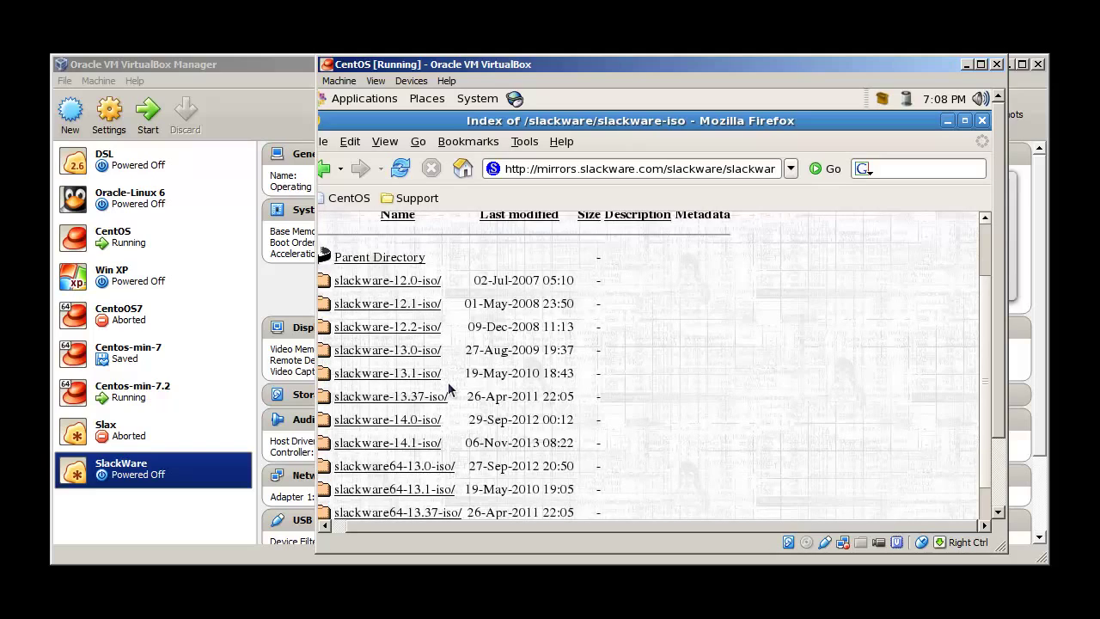
{"action": "mouse_move", "coordinate": [399, 451]}
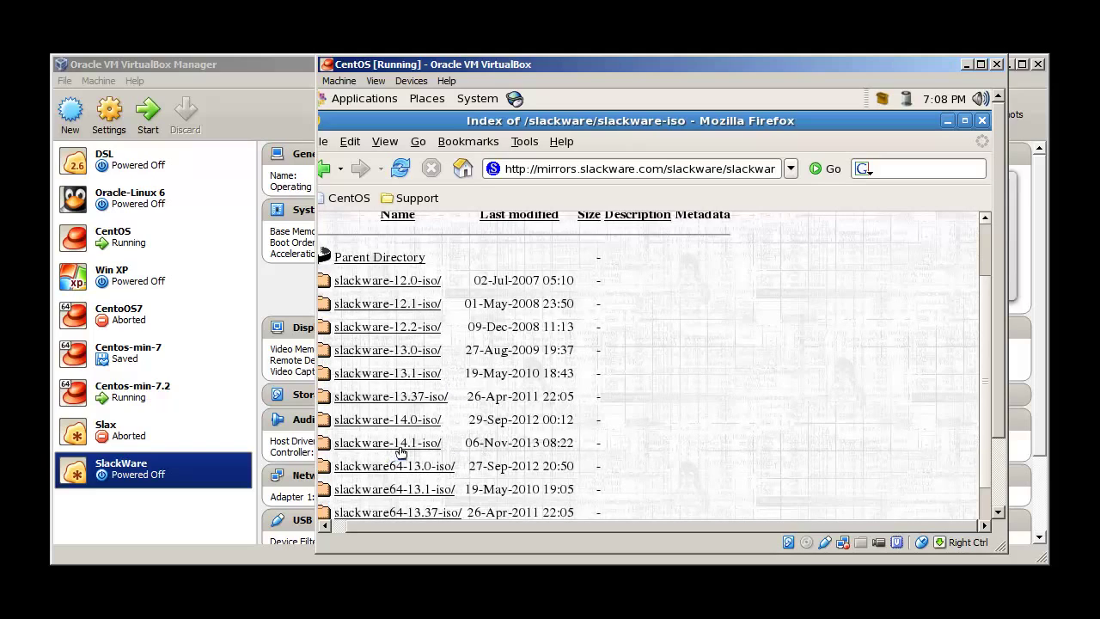
{"action": "left_click", "coordinate": [388, 443]}
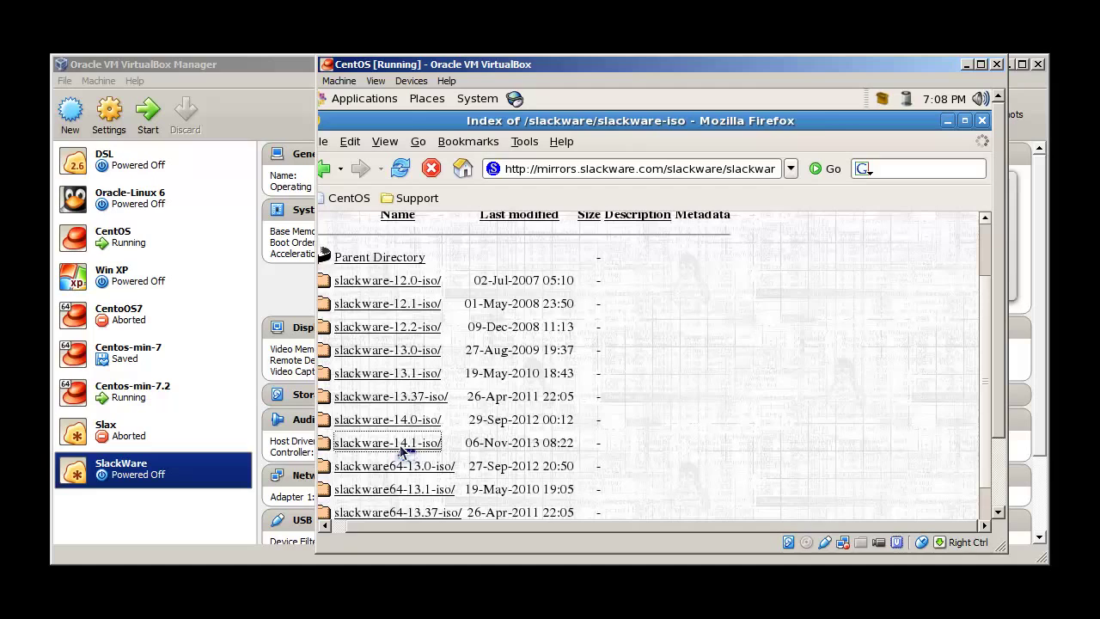
{"action": "left_click", "coordinate": [386, 442]}
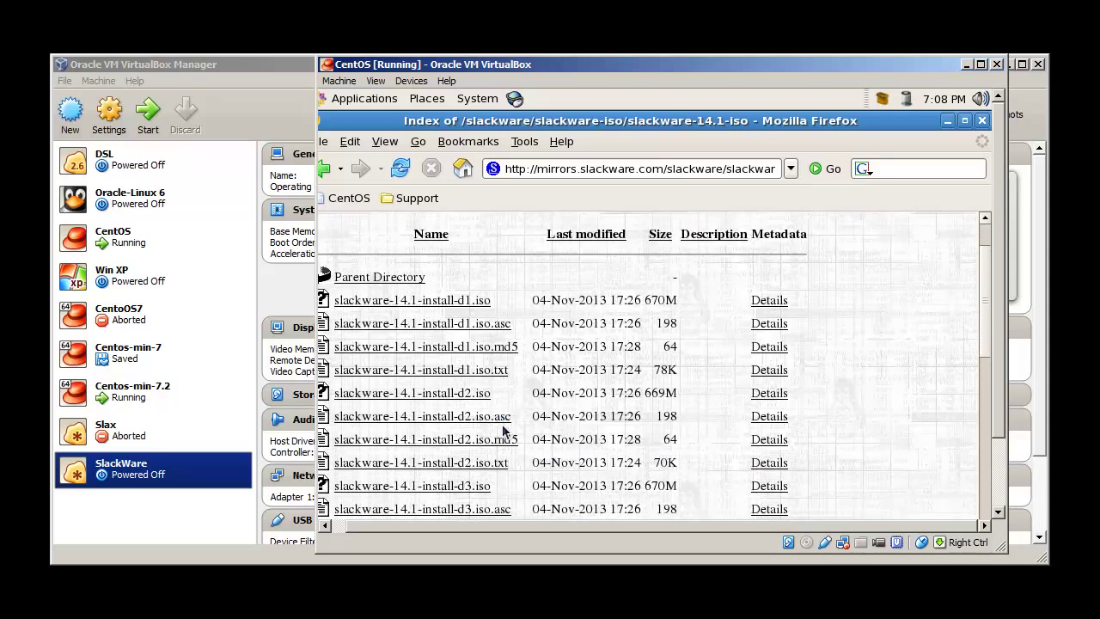
{"action": "scroll", "scroll_direction": "down", "scroll_amount": 3}
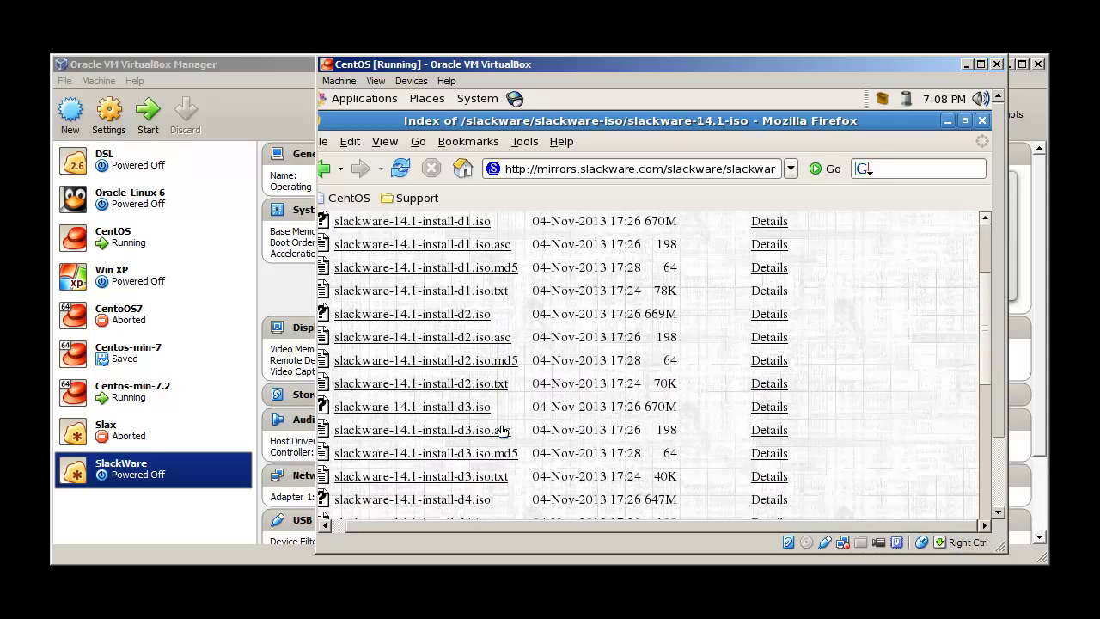
{"action": "scroll", "scroll_direction": "down", "scroll_amount": 3}
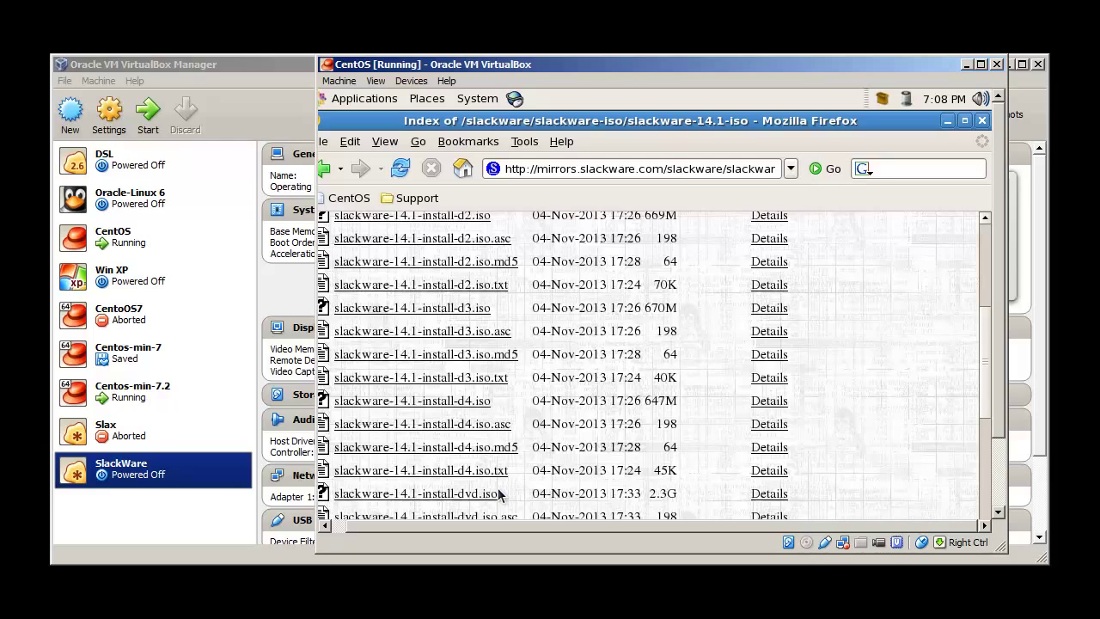
{"action": "mouse_move", "coordinate": [490, 496]}
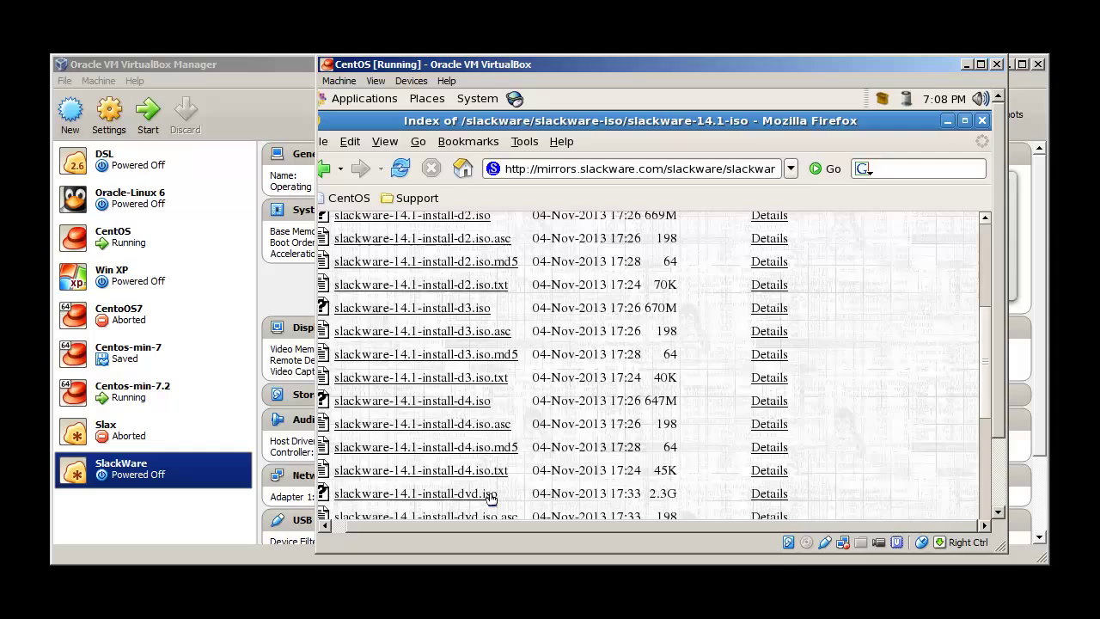
{"action": "mouse_move", "coordinate": [509, 488]}
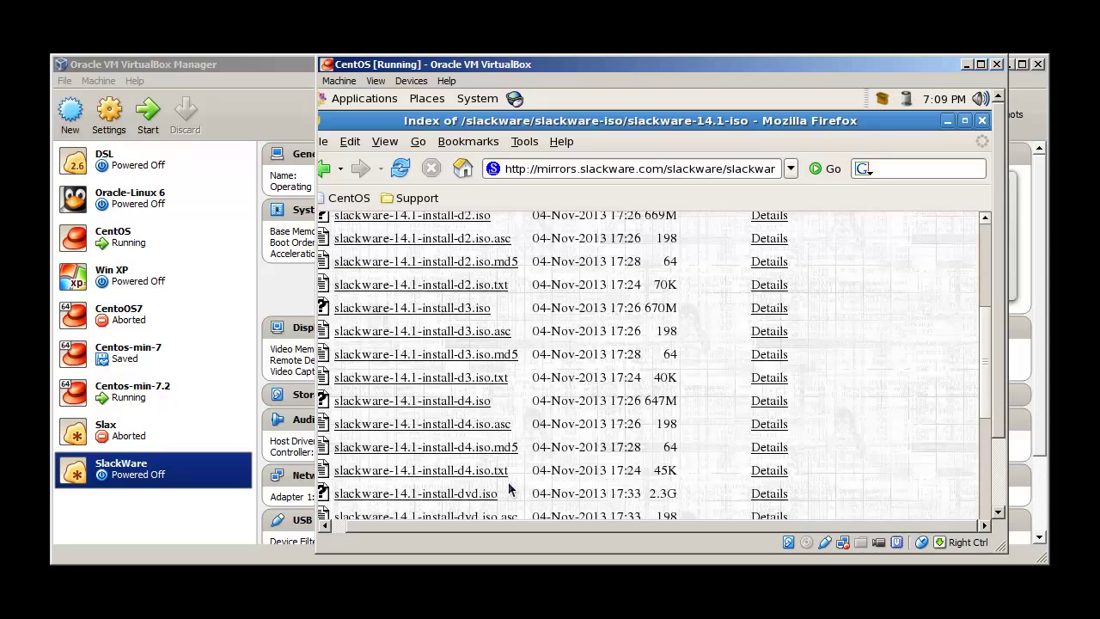
{"action": "mouse_move", "coordinate": [945, 480]}
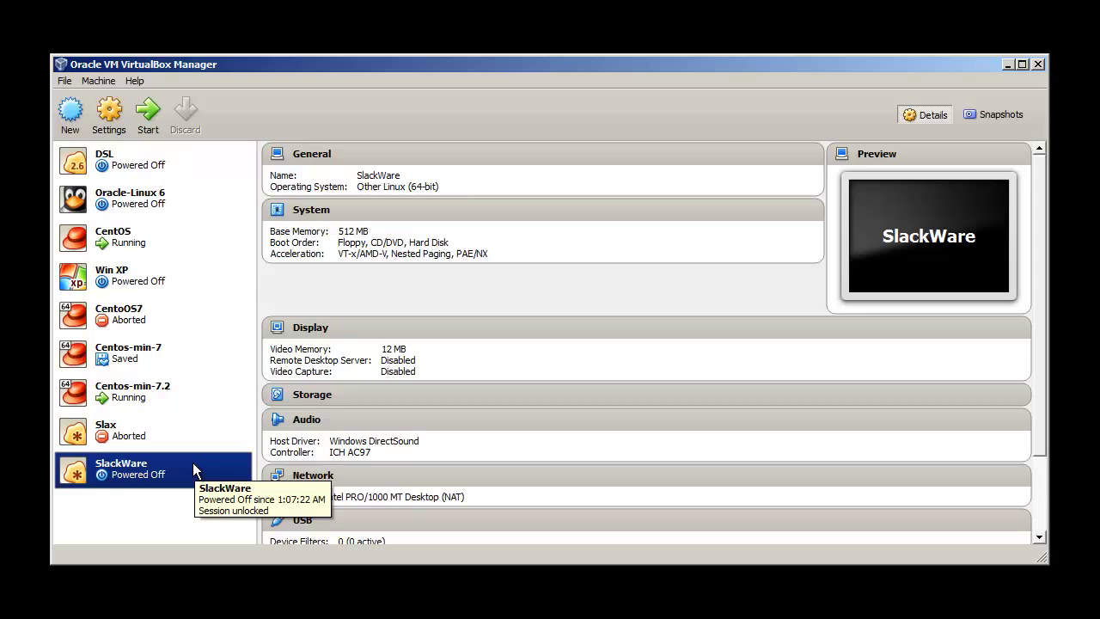
{"action": "mouse_move", "coordinate": [110, 113]}
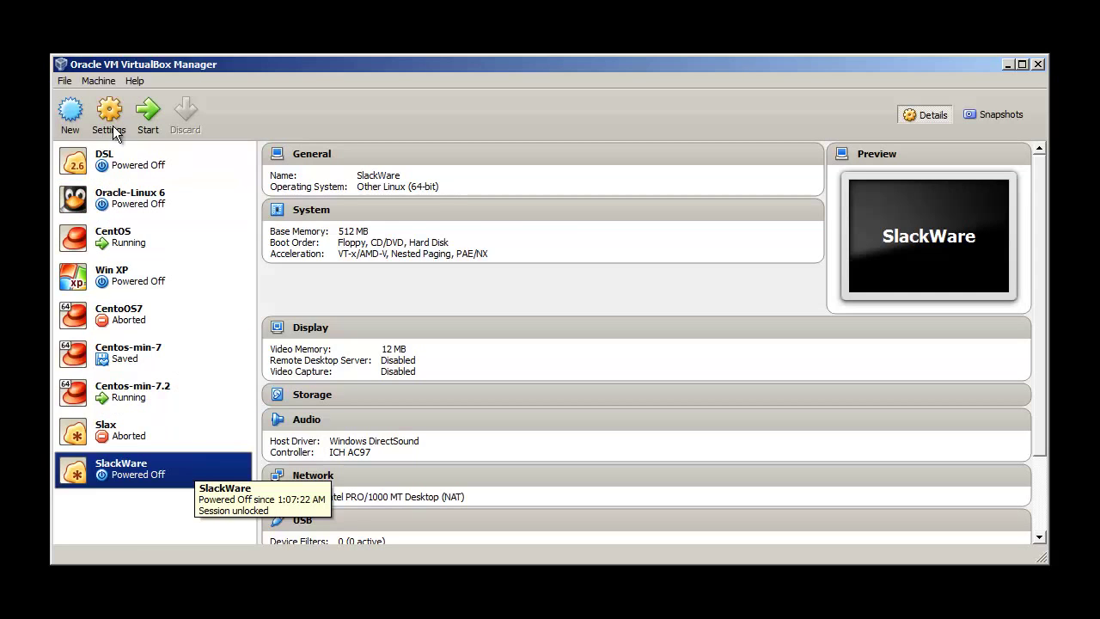
In SlackWare's Storage settings, attach slackware-14.1-install-dvd.iso to the empty CD/DVD drive.
{"action": "left_click", "coordinate": [108, 117]}
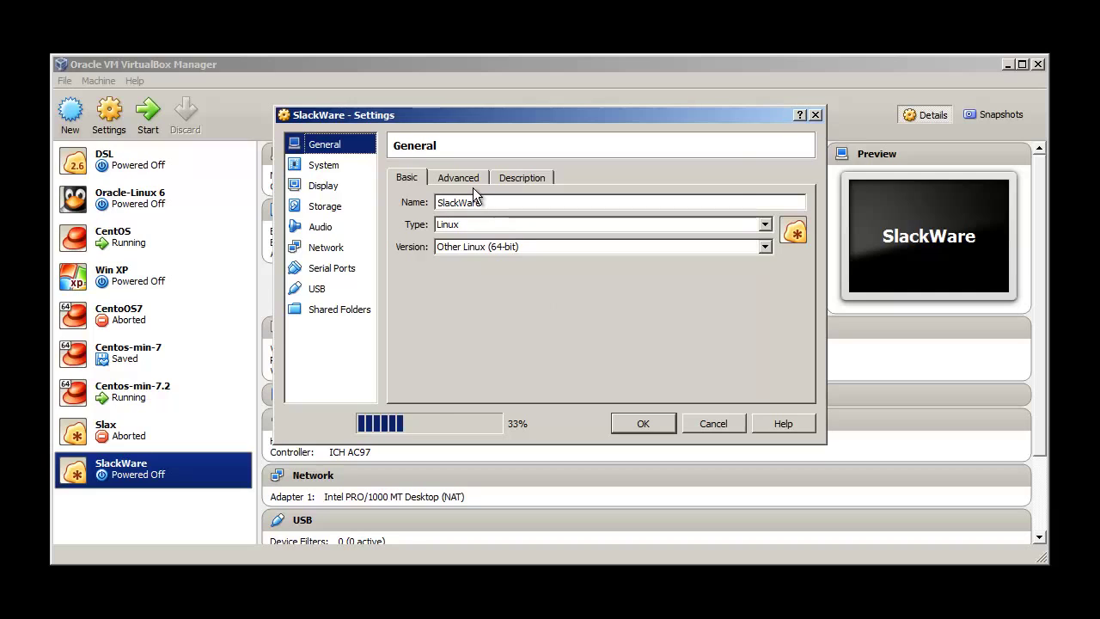
{"action": "left_click", "coordinate": [324, 206]}
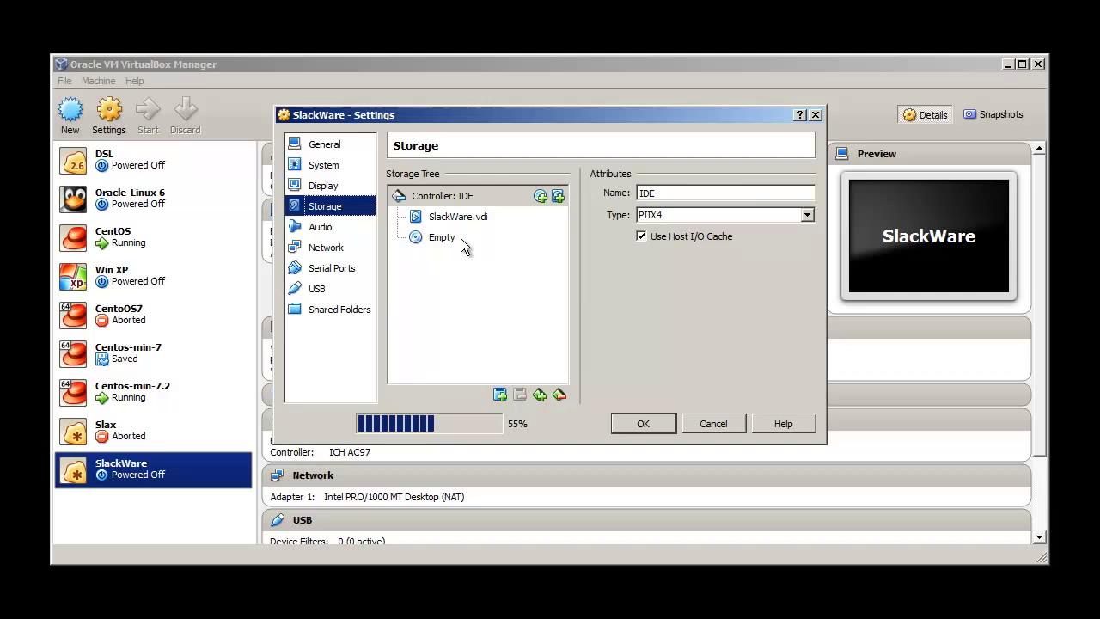
{"action": "left_click", "coordinate": [442, 237]}
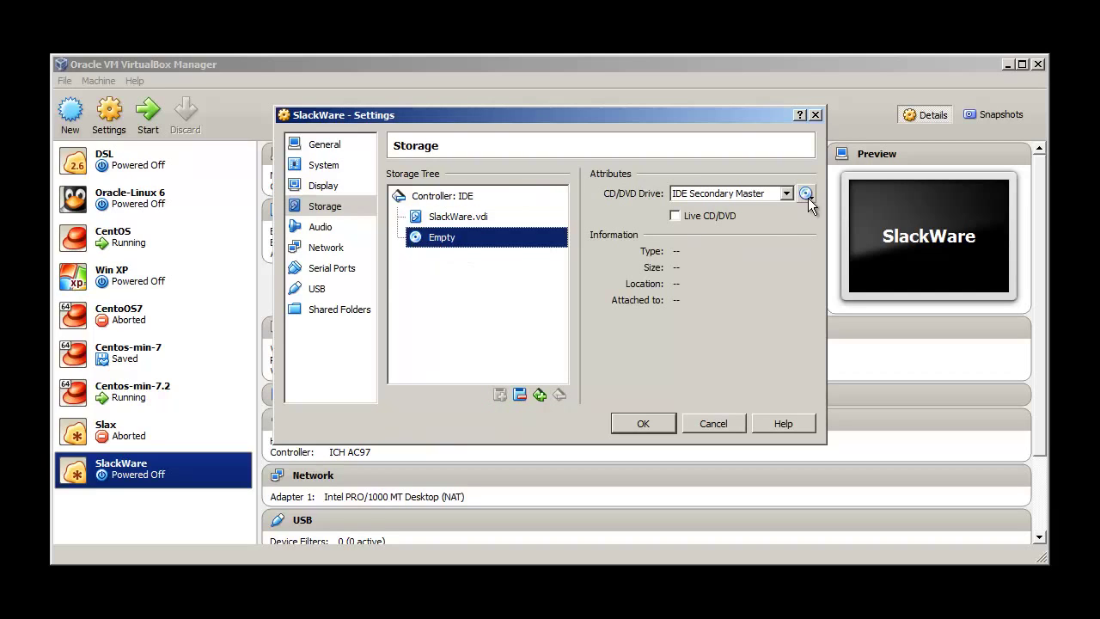
{"action": "left_click", "coordinate": [805, 193]}
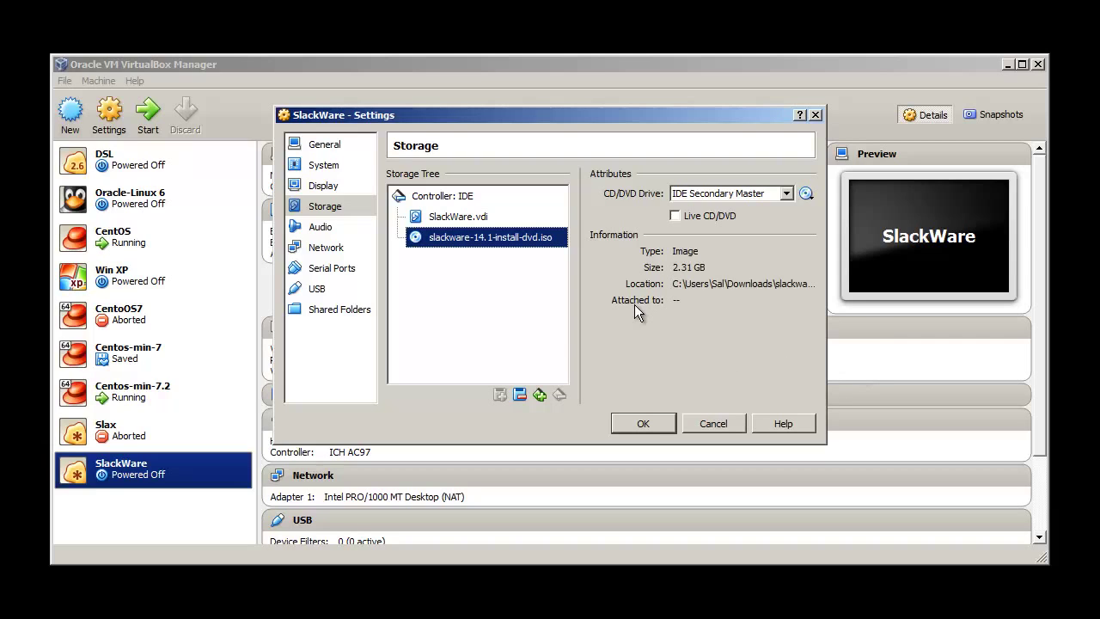
{"action": "mouse_move", "coordinate": [575, 335]}
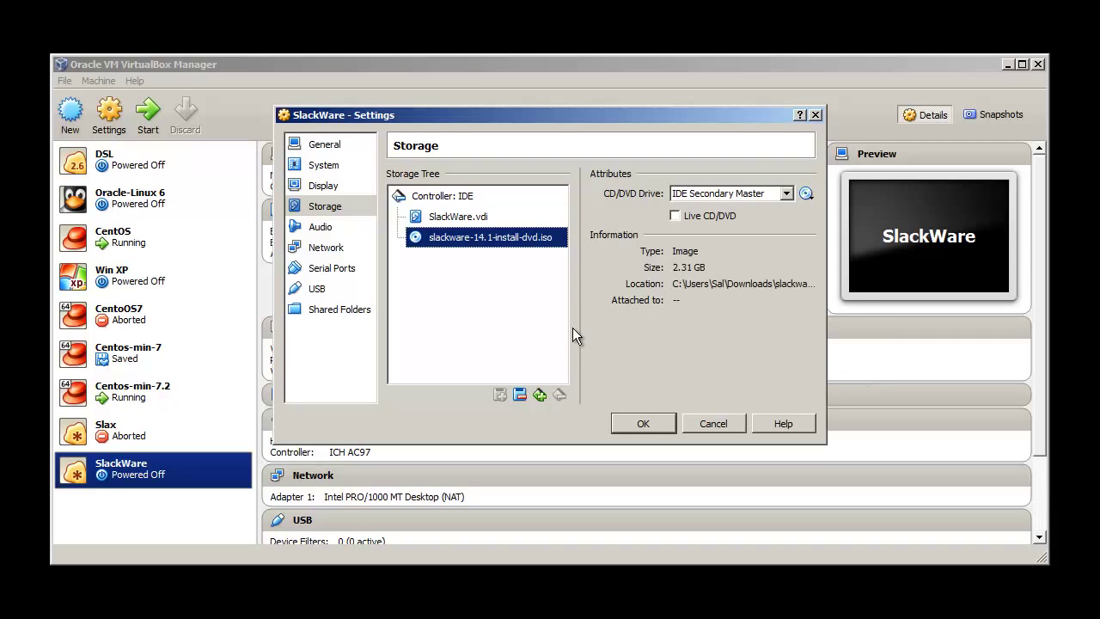
{"action": "mouse_move", "coordinate": [698, 392]}
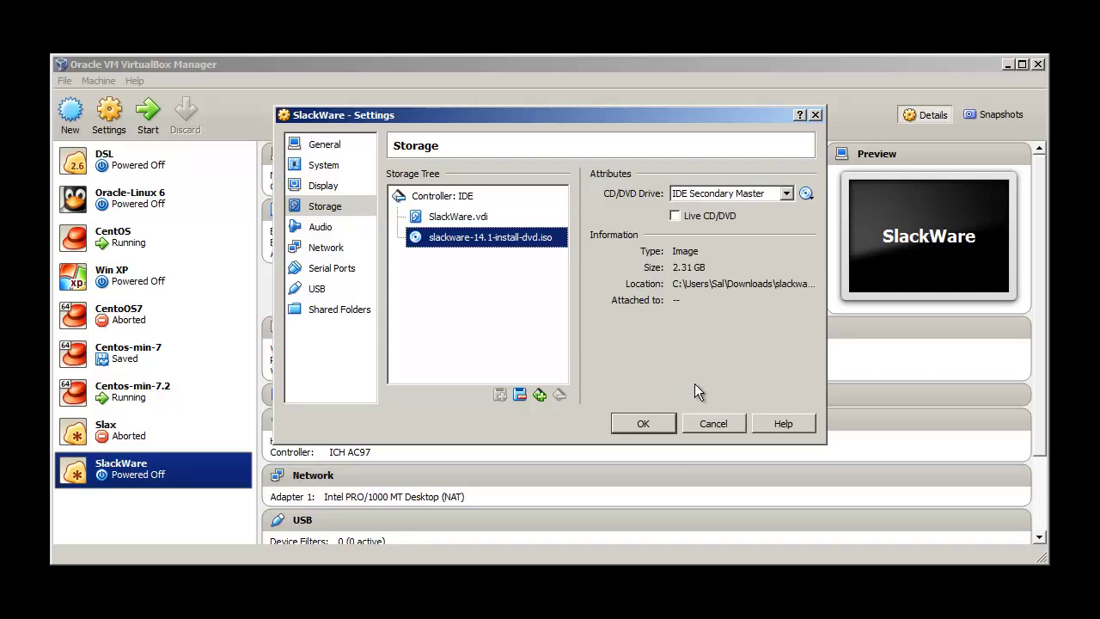
Save the DVD attachment and boot the SlackWare VM into the installer.
{"action": "left_click", "coordinate": [643, 423]}
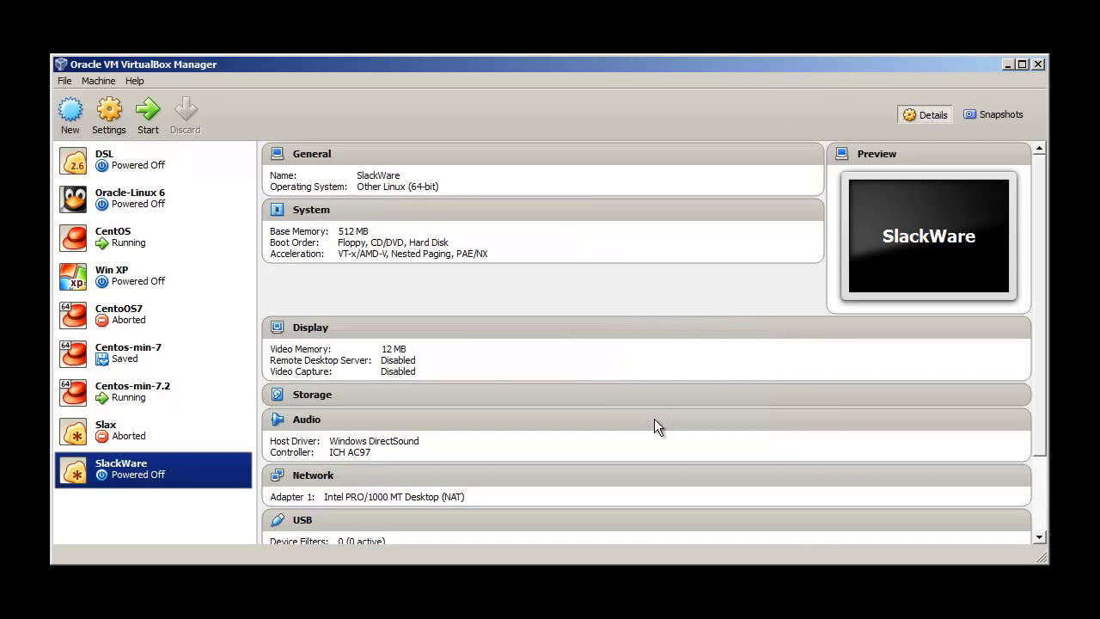
{"action": "mouse_move", "coordinate": [148, 117]}
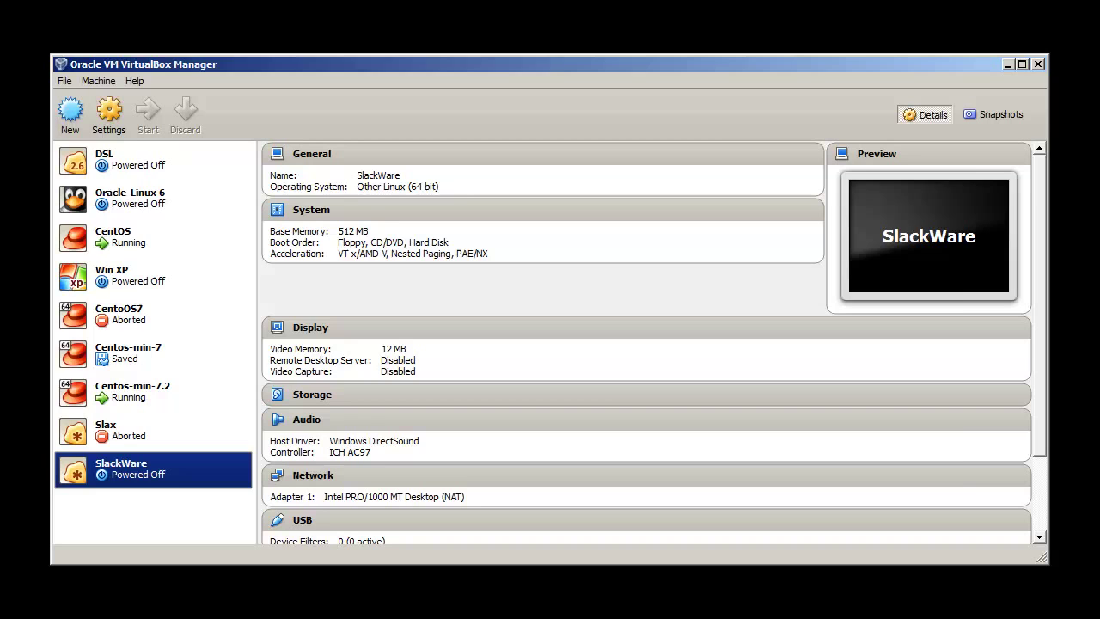
{"action": "left_click", "coordinate": [148, 114]}
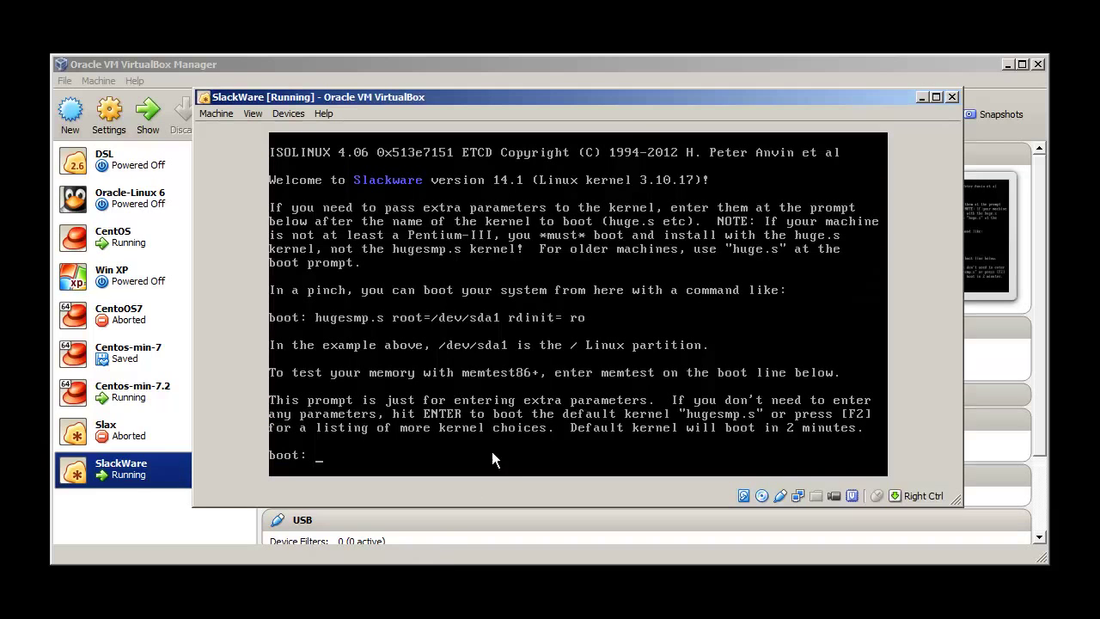
{"action": "mouse_move", "coordinate": [626, 111]}
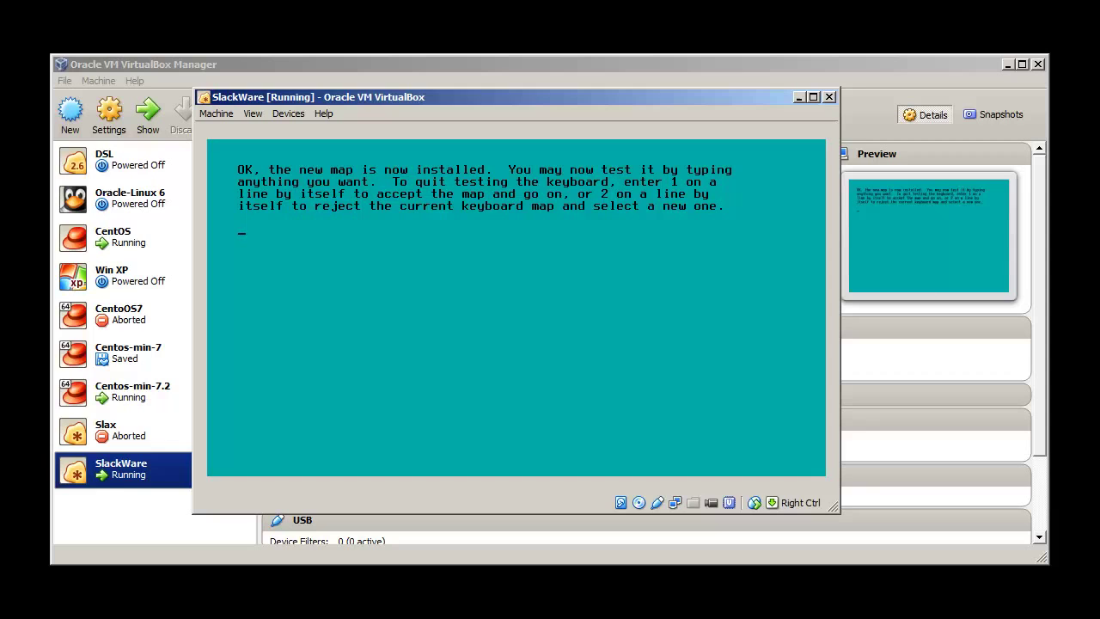
Accept keyboard map 1 and log in as root, widening the VM window.
{"action": "type", "text": "1"}
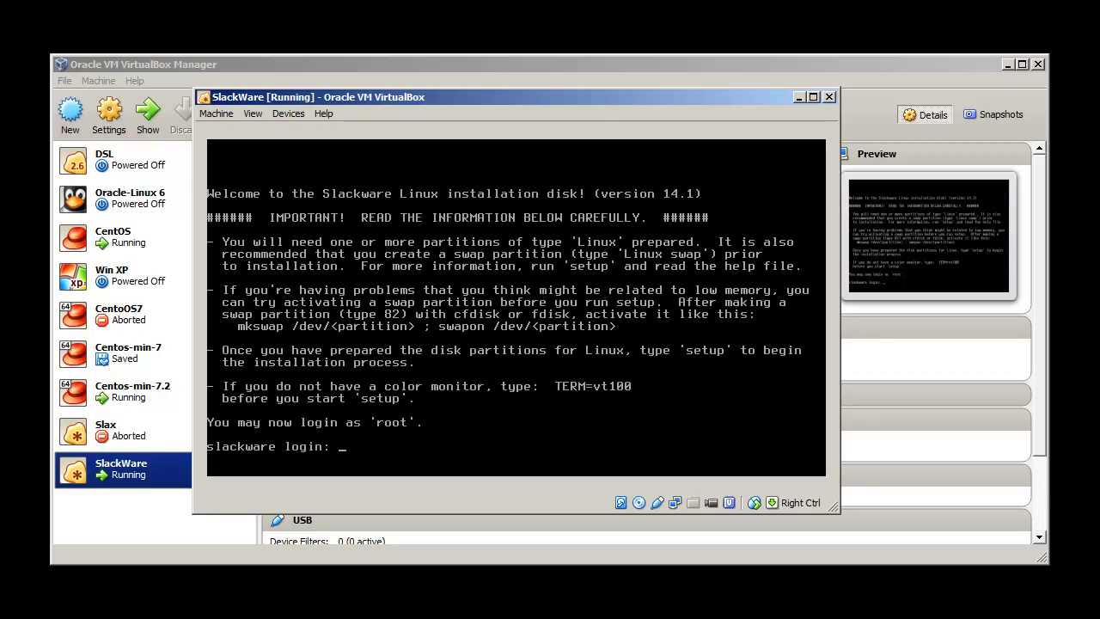
{"action": "type", "text": "root"}
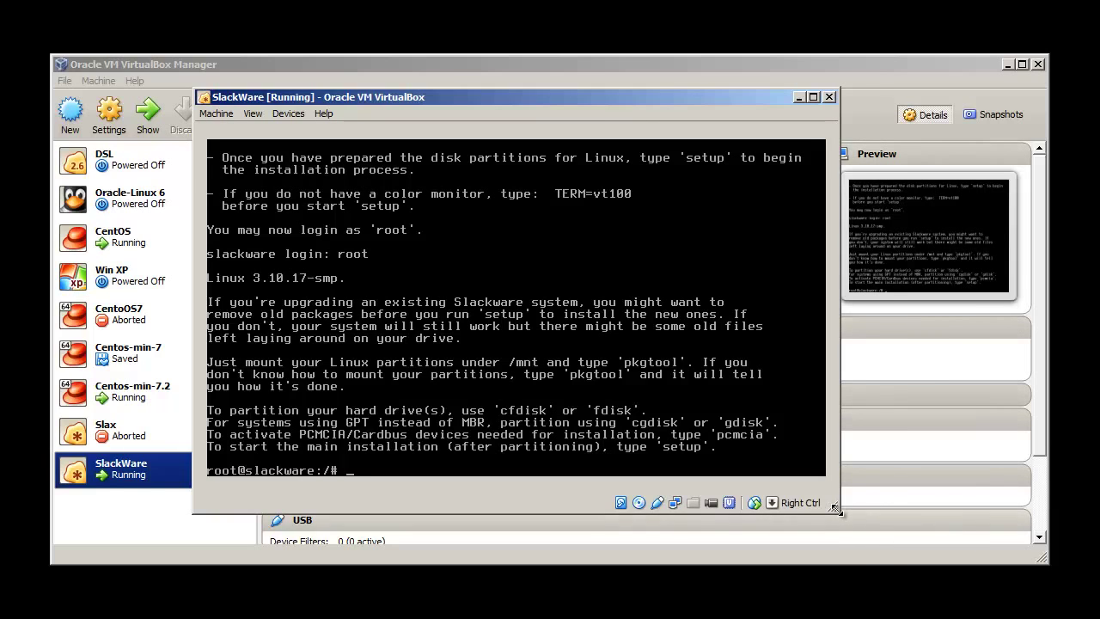
{"action": "left_click_drag", "start_coordinate": [839, 512], "coordinate": [885, 536]}
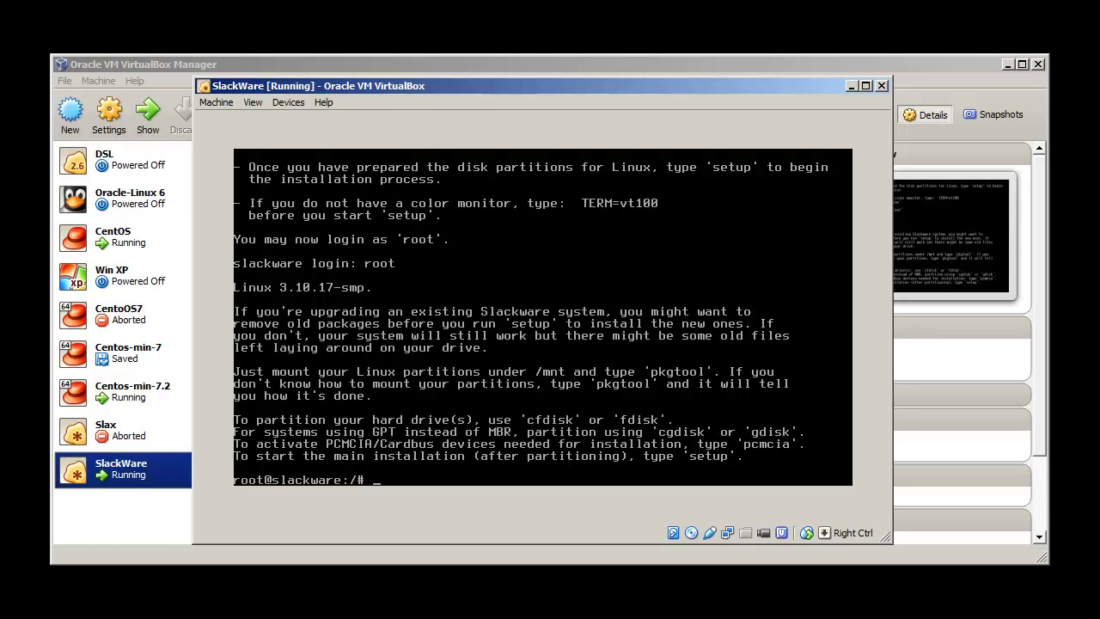
Run setup, acknowledge the no Linux partitions warning and exit to the shell.
{"action": "type", "text": "se"}
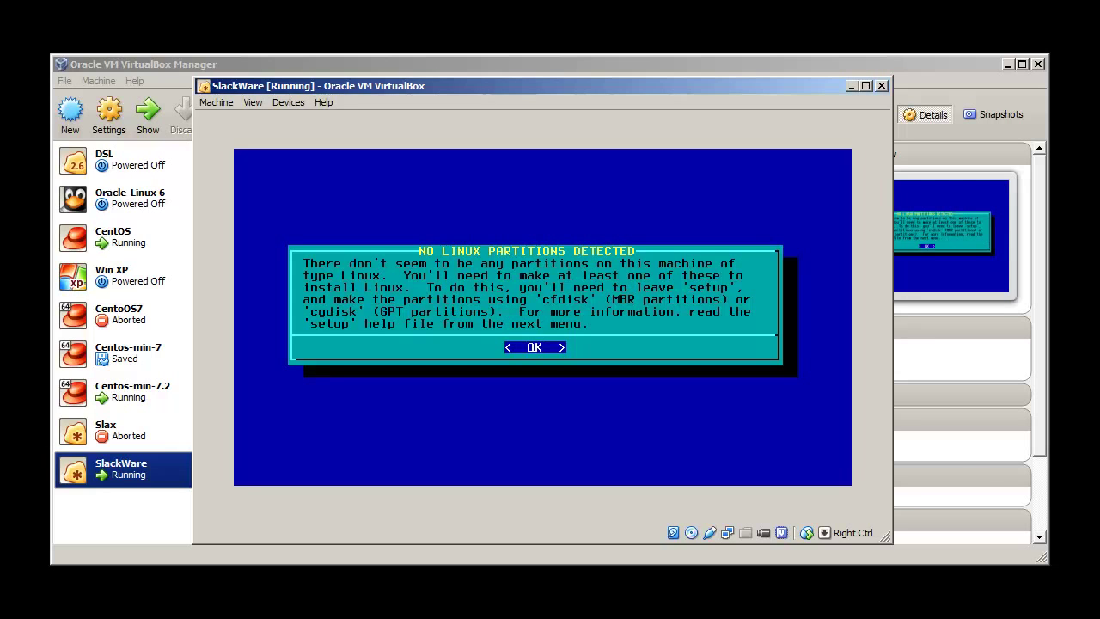
{"action": "left_click", "coordinate": [533, 347]}
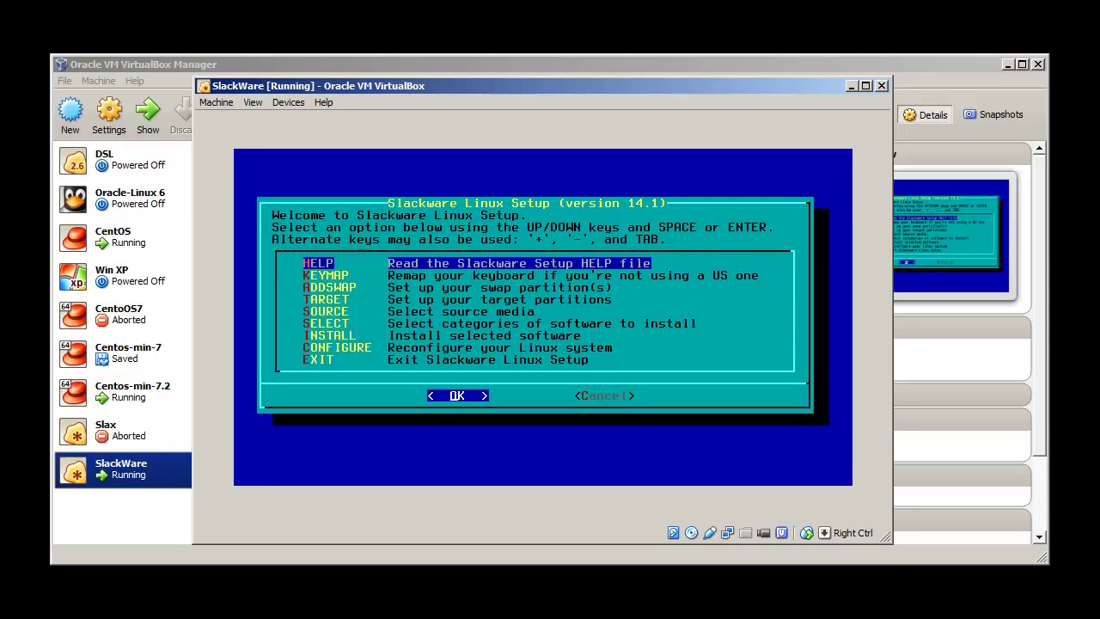
{"action": "key", "text": "Down"}
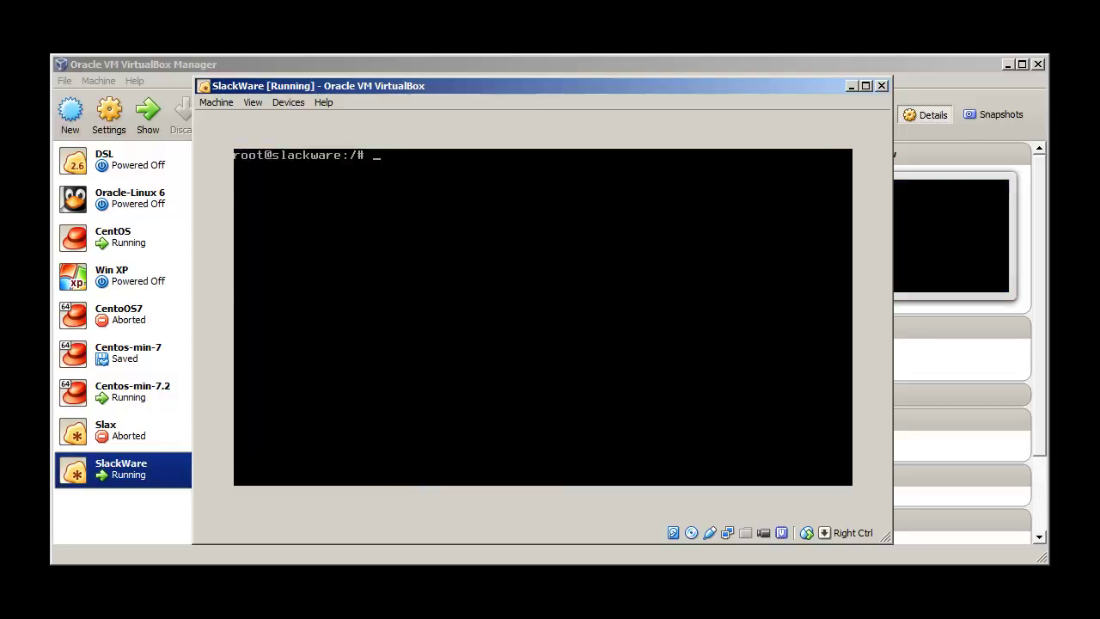
List disks with fdisk -l | grep sd, then create a default-size primary partition on /dev/sda and write it.
{"action": "type", "text": "fdisk -"}
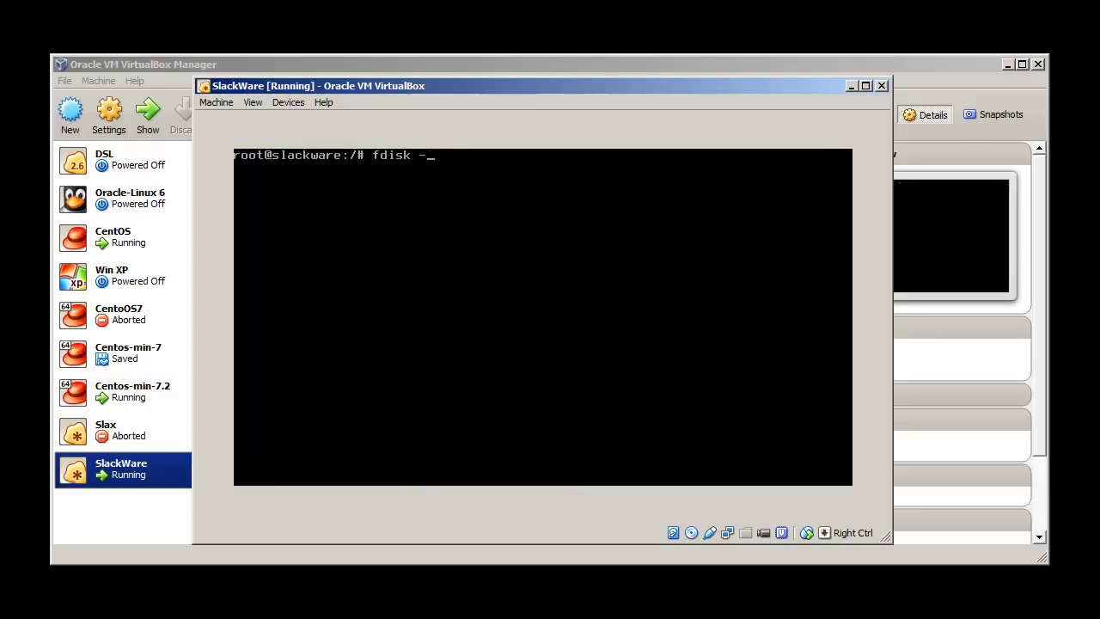
{"action": "type", "text": "l | grep sd*"}
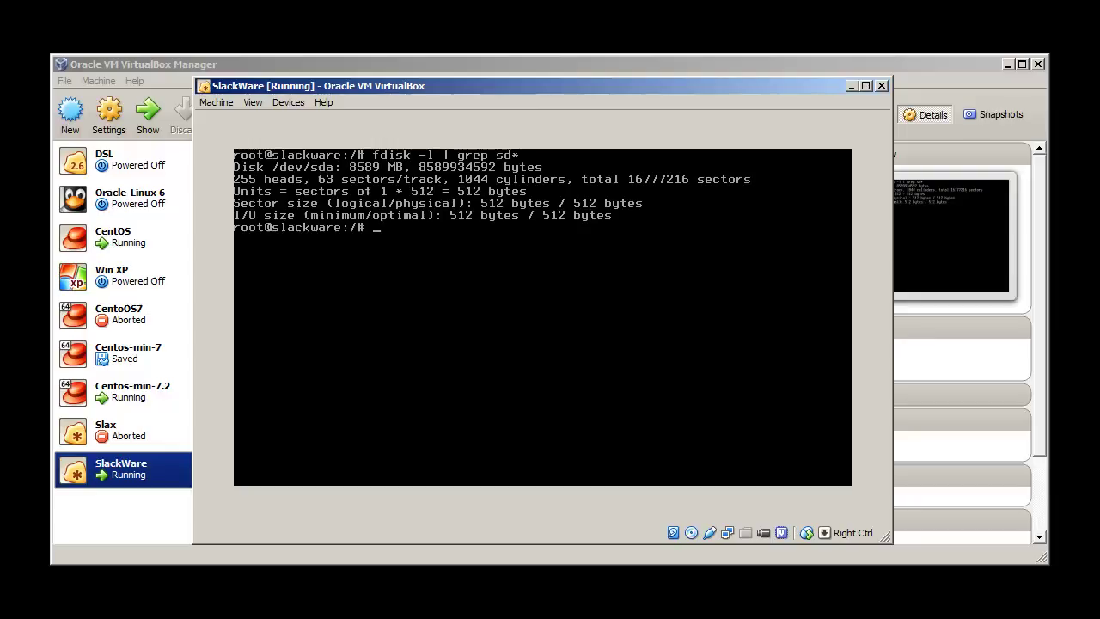
{"action": "type", "text": "fdisk"}
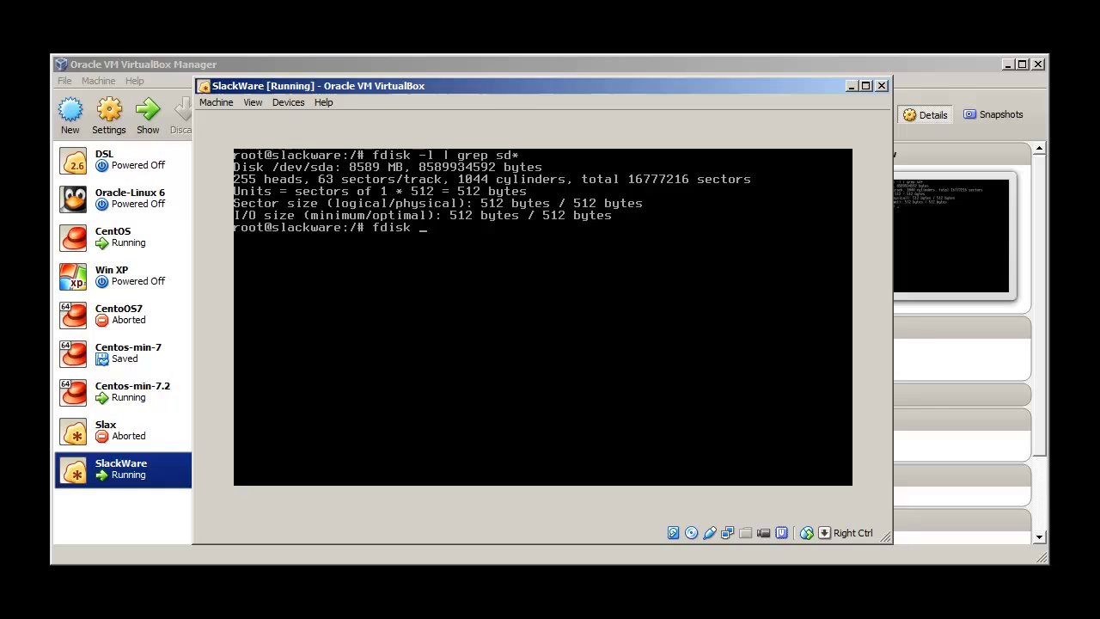
{"action": "type", "text": "/dev/sda"}
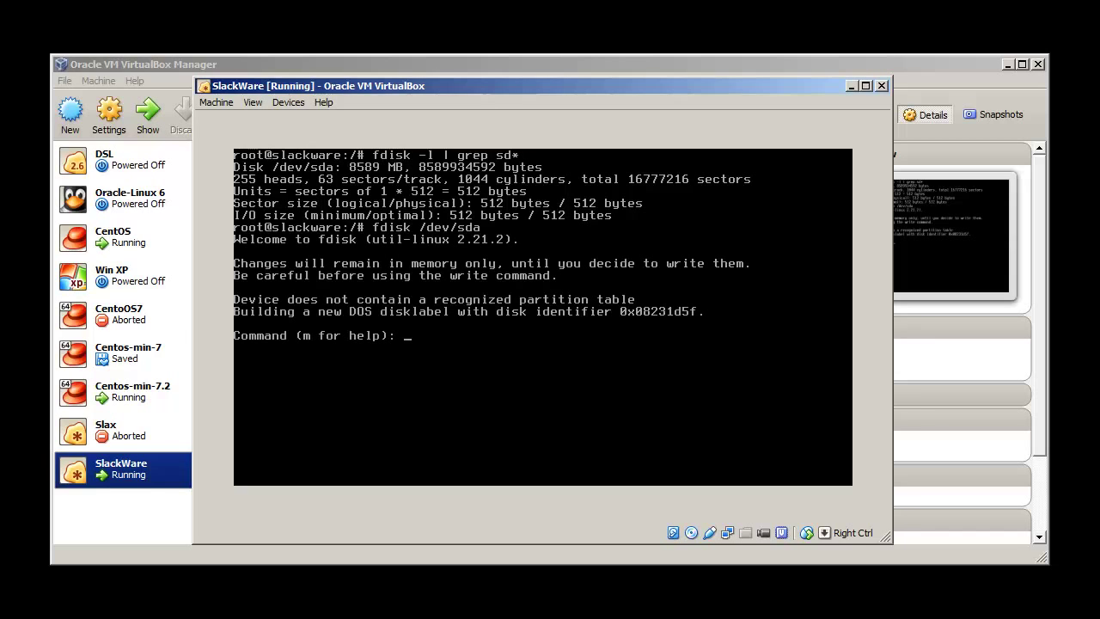
{"action": "type", "text": "np"}
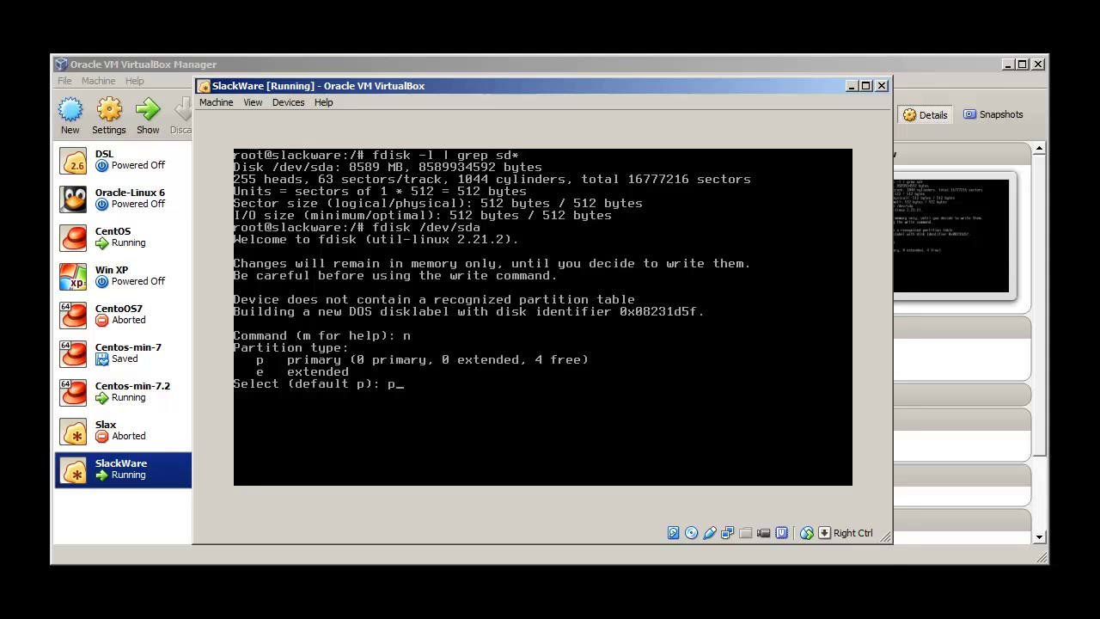
{"action": "key", "text": "enter"}
{"action": "type", "text": "1"}
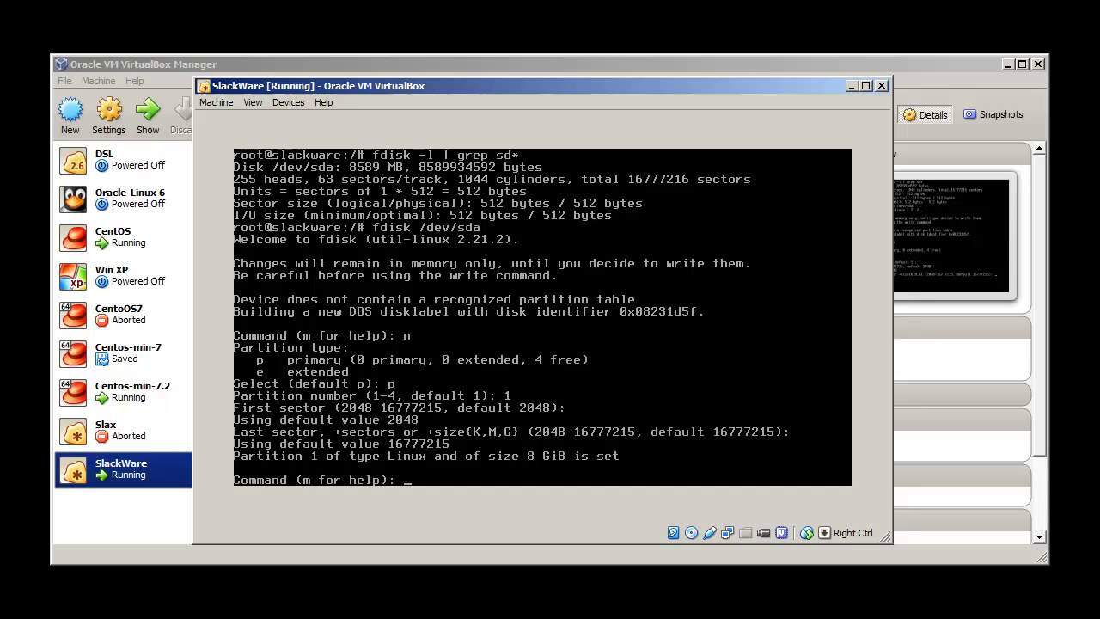
{"action": "type", "text": "w"}
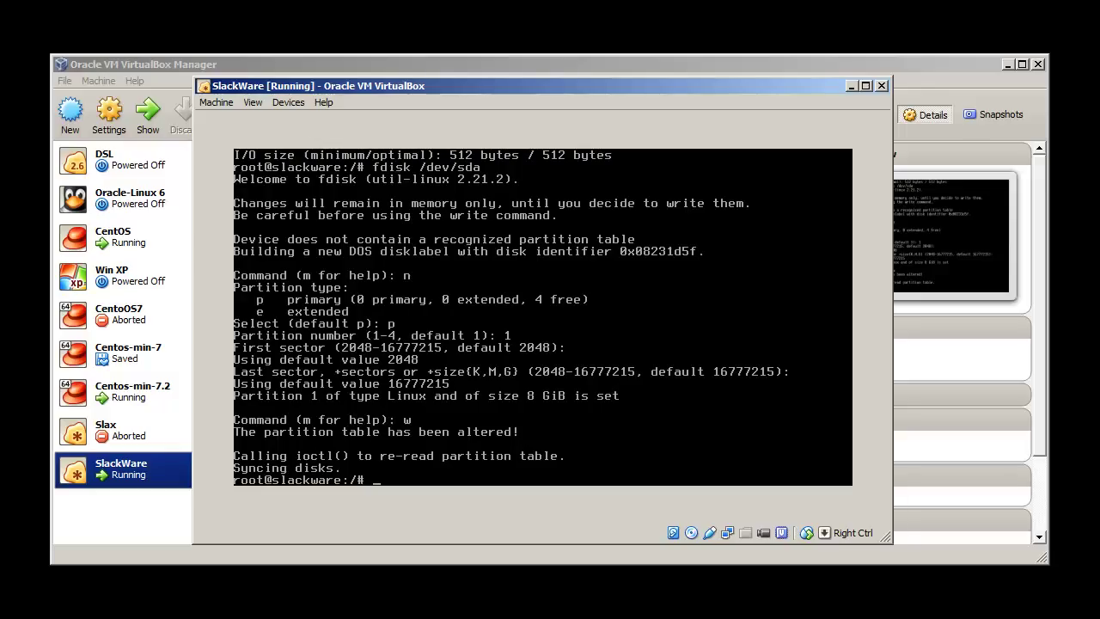
Verify /dev/sda1 with fdisk -l and launch Slackware setup again.
{"action": "type", "text": "fdisk -l"}
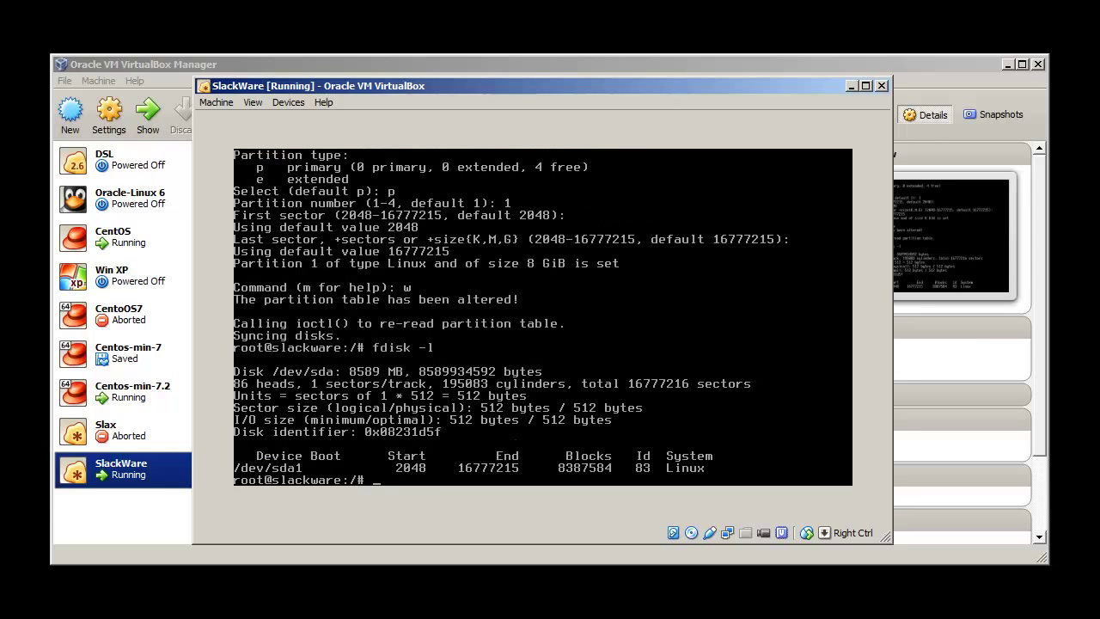
{"action": "type", "text": "setup"}
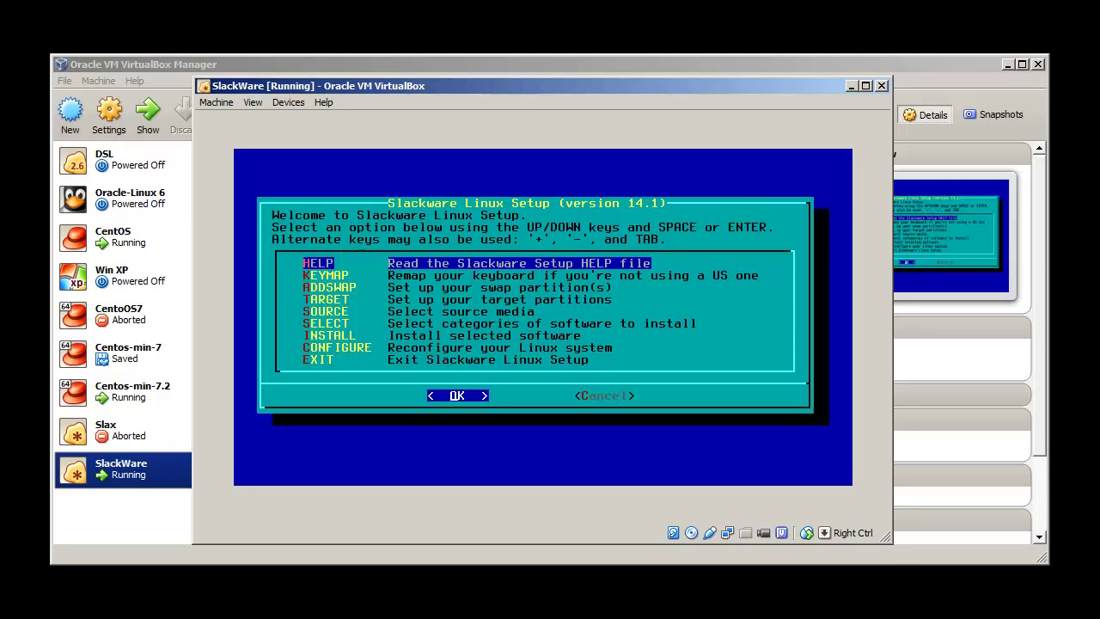
From ADDSWAP, make /dev/sda1 the root partition, quick-formatted as ext4, accepting the fstab entry.
{"action": "key", "text": "Down"}
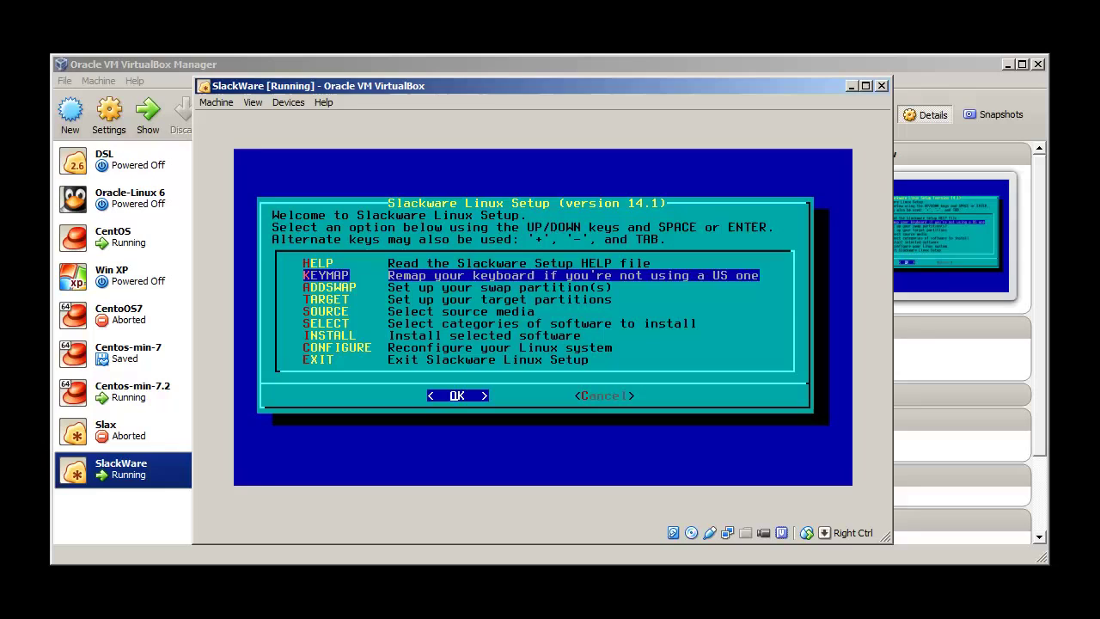
{"action": "key", "text": "Down"}
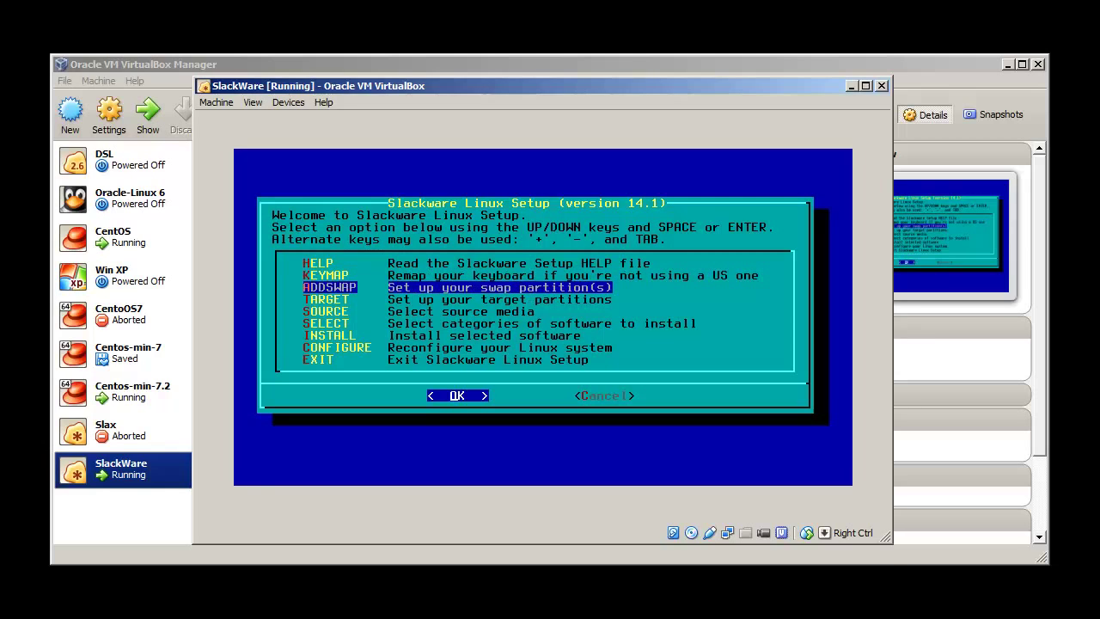
{"action": "left_click", "coordinate": [457, 395]}
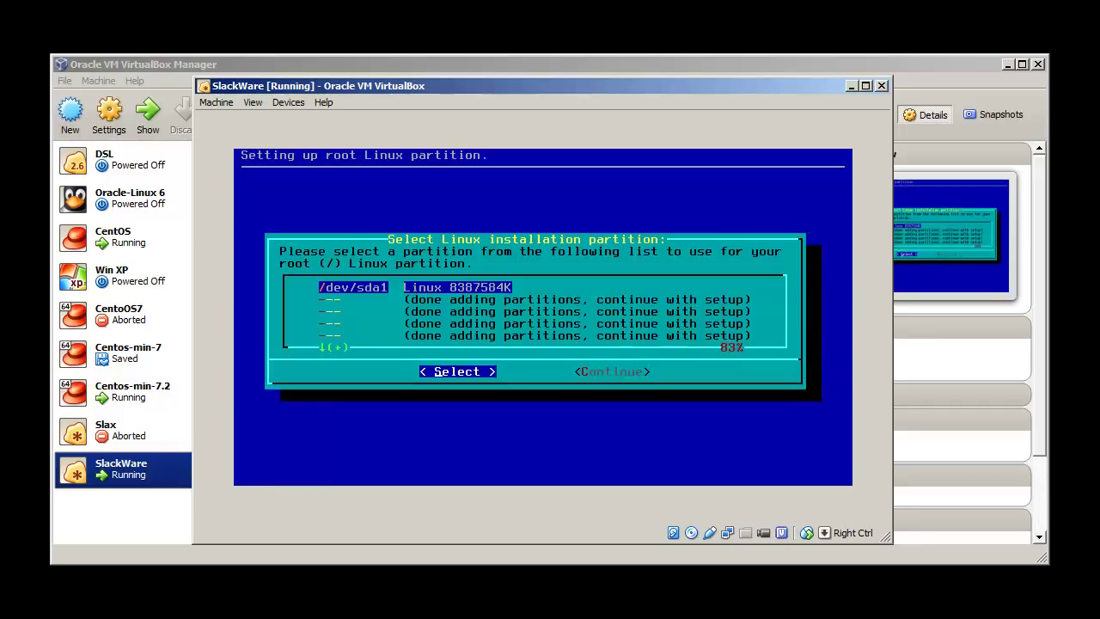
{"action": "left_click", "coordinate": [457, 371]}
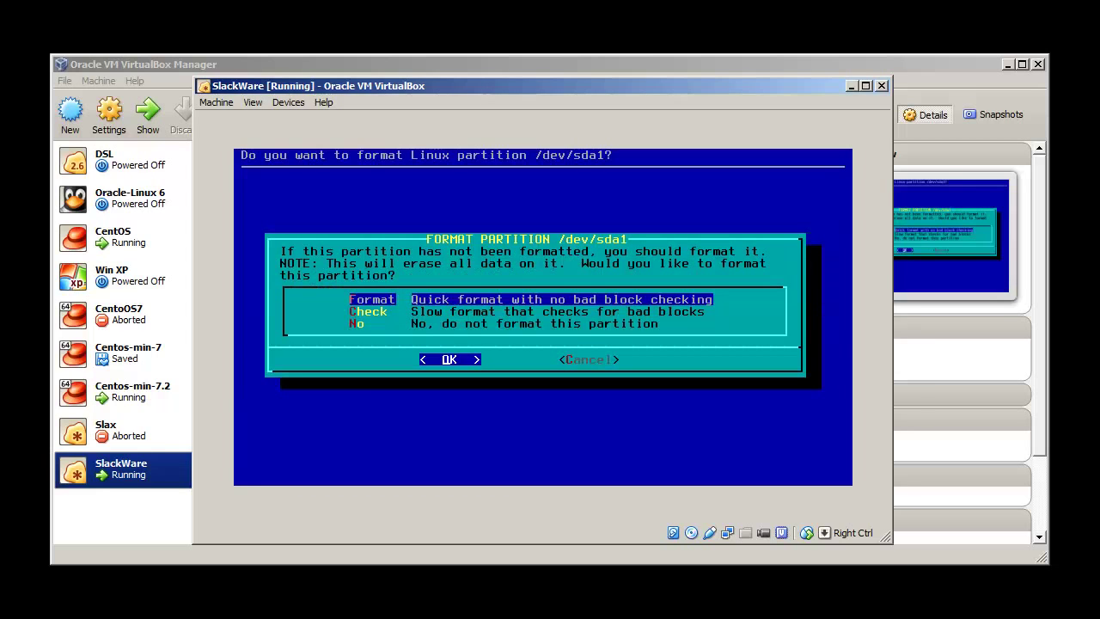
{"action": "left_click", "coordinate": [449, 360]}
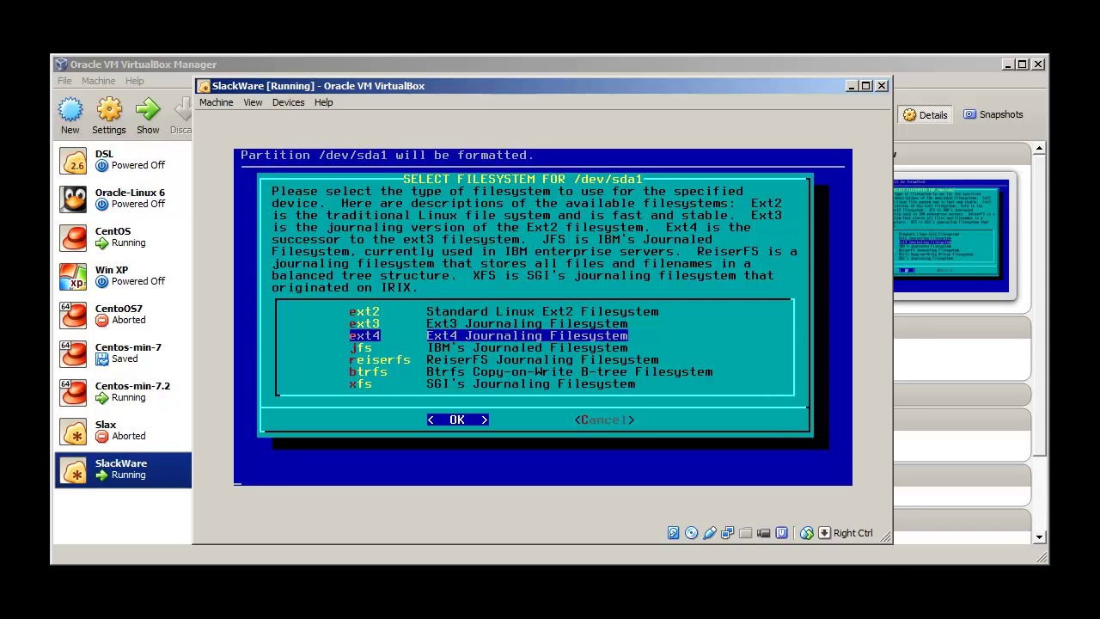
{"action": "left_click", "coordinate": [457, 420]}
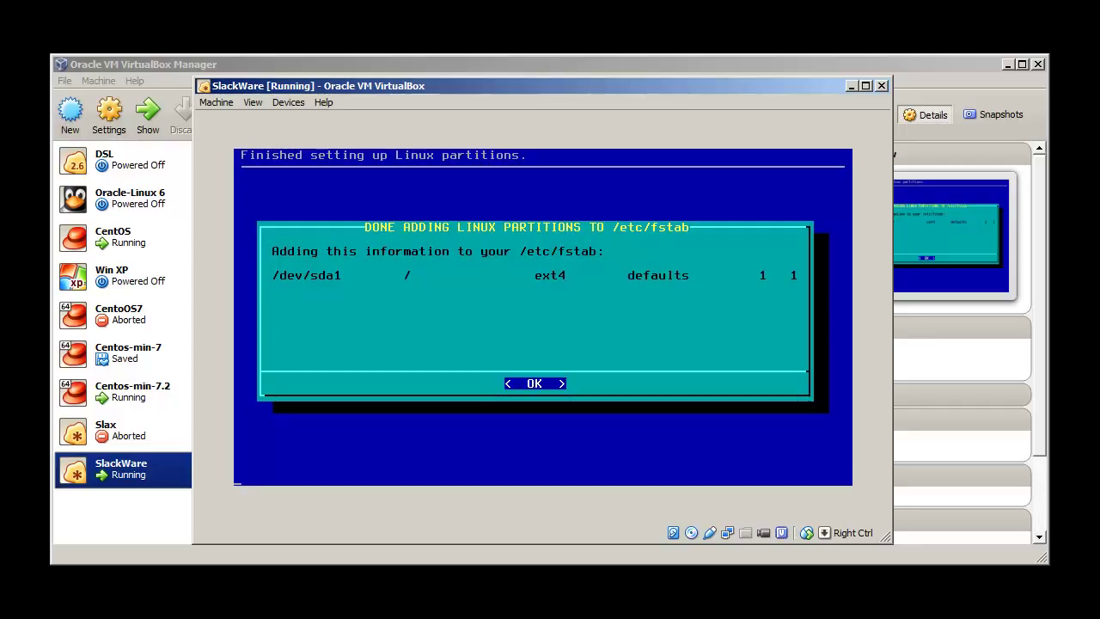
{"action": "left_click", "coordinate": [533, 383]}
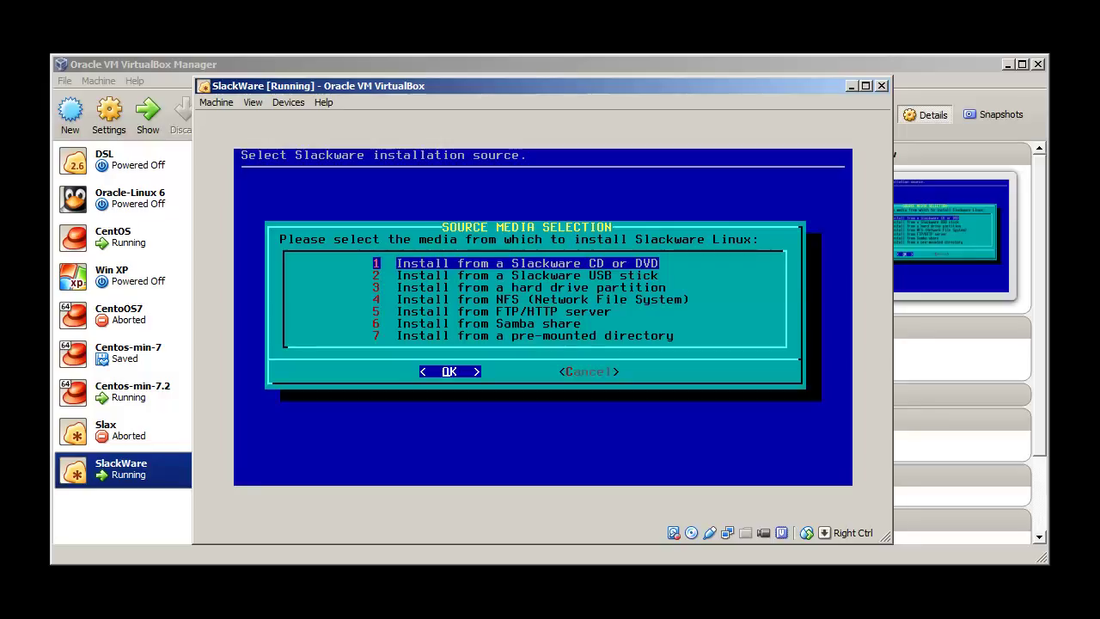
Choose a Slackware CD/DVD as the install source with automatic drive scanning.
{"action": "left_click", "coordinate": [449, 371]}
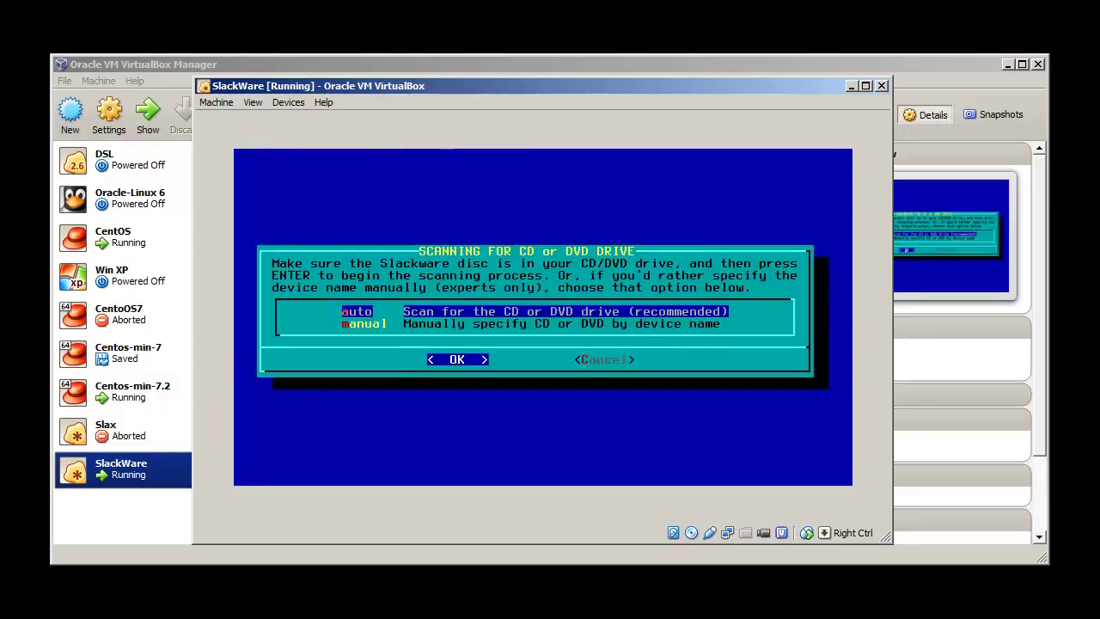
{"action": "left_click", "coordinate": [457, 359]}
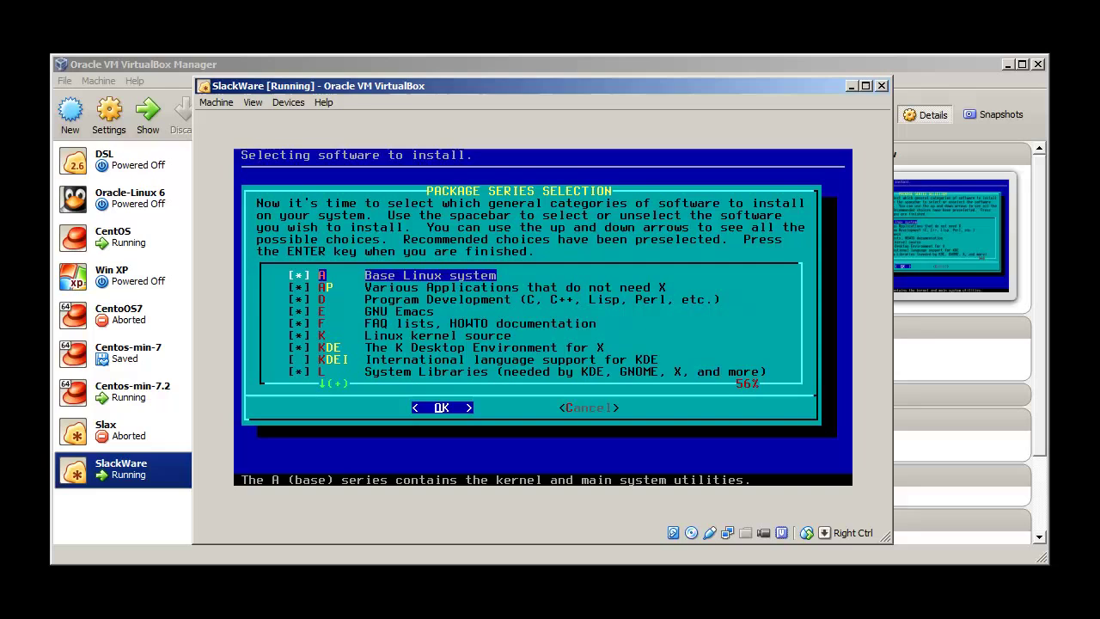
Review the package series list from AP through Games and confirm the selected series.
{"action": "key", "text": "Down"}
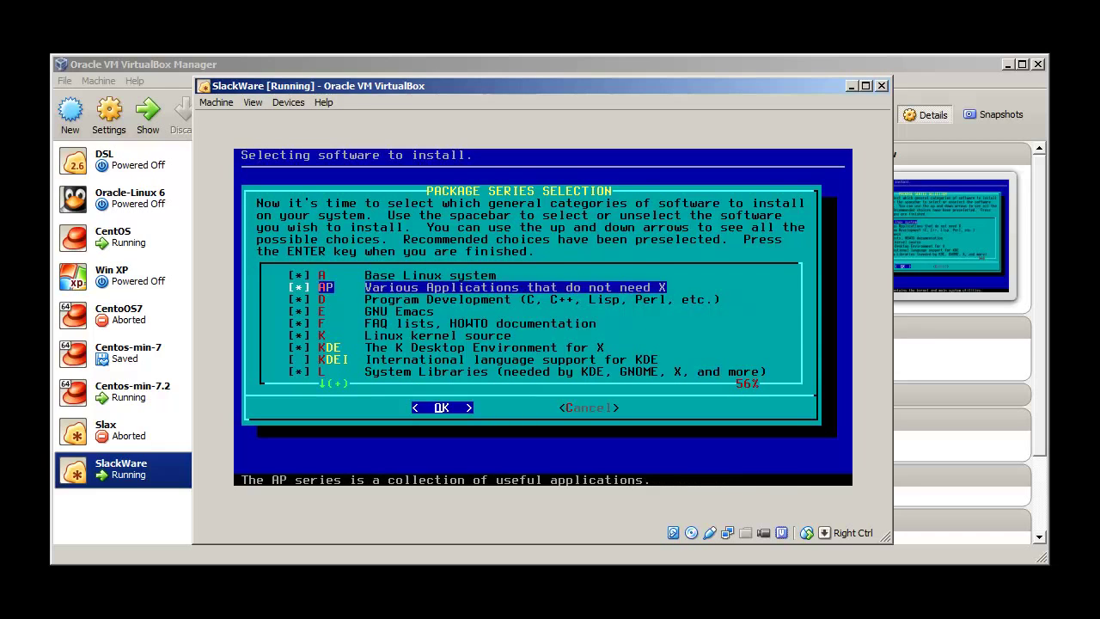
{"action": "key", "text": "Down"}
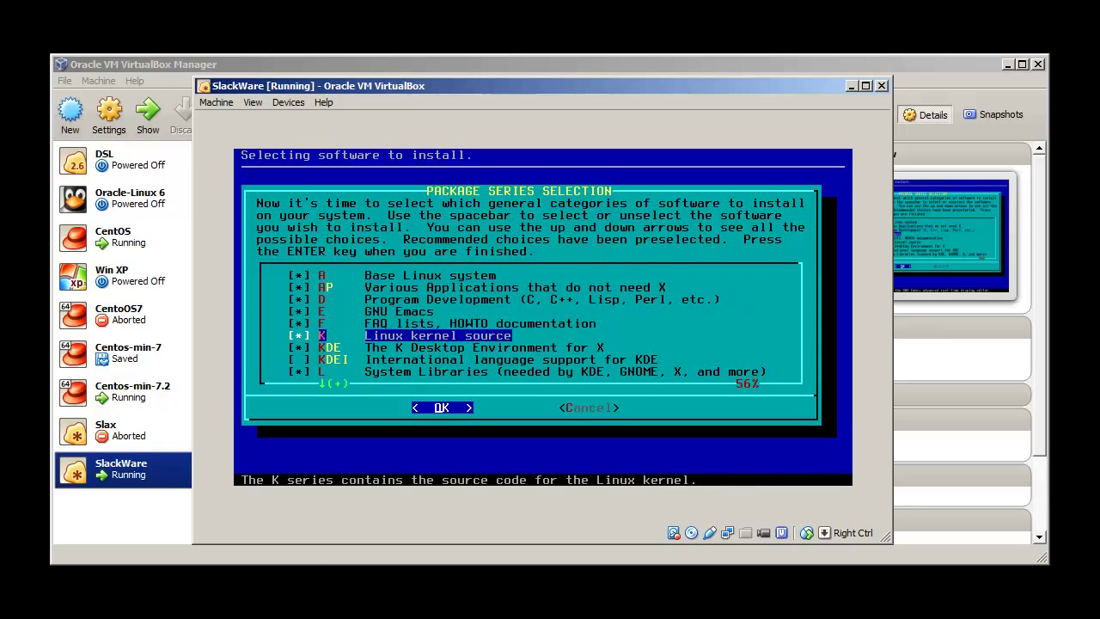
{"action": "key", "text": "Down"}
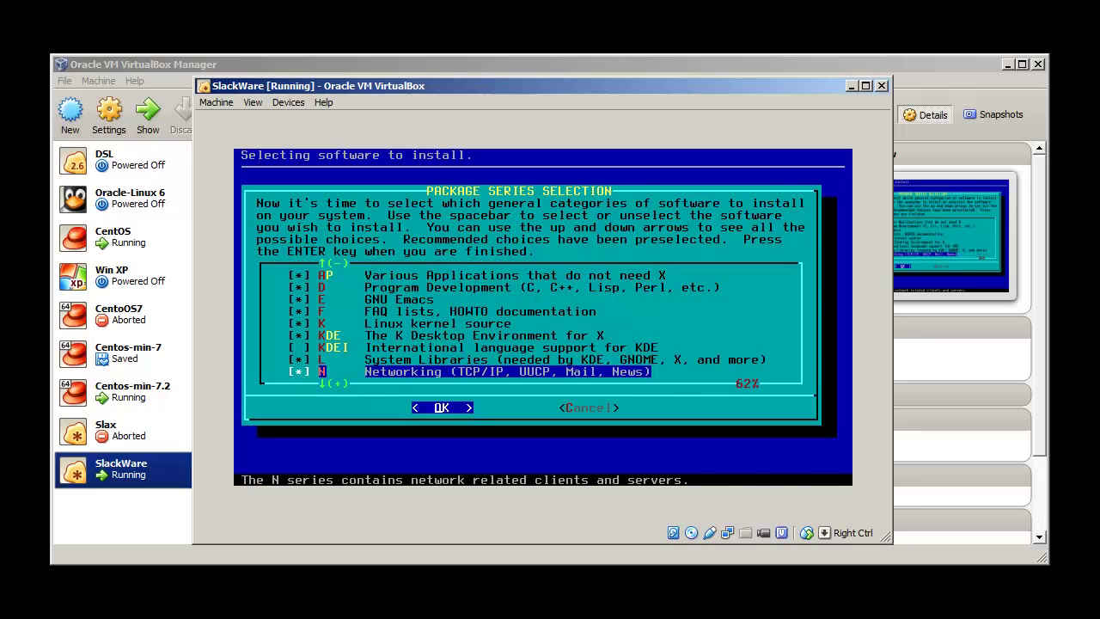
{"action": "key", "text": "Up"}
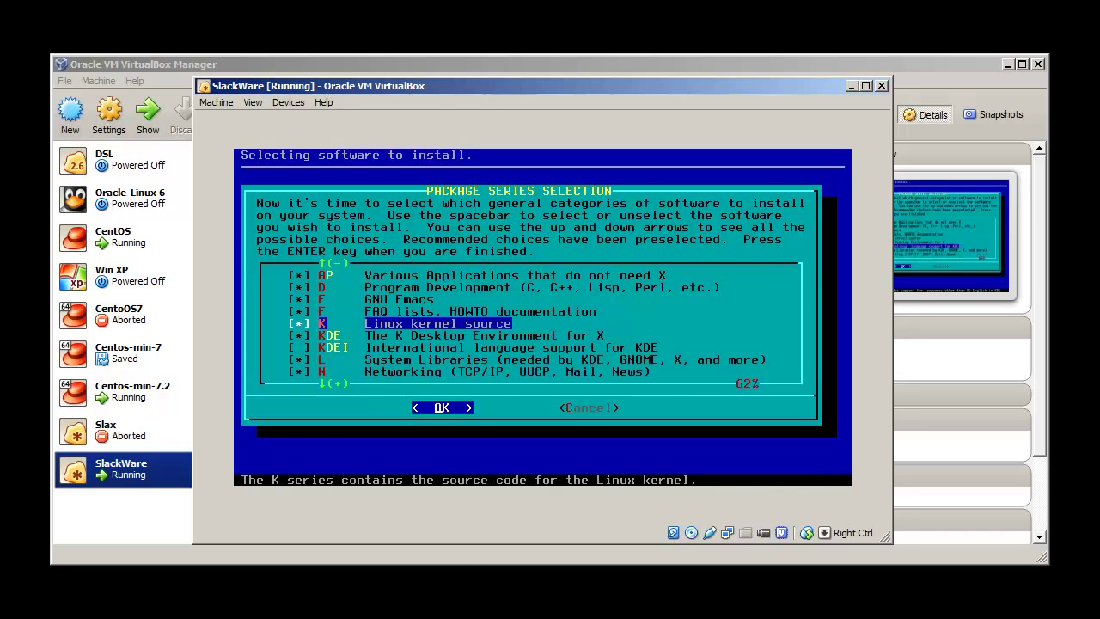
{"action": "key", "text": "Up"}
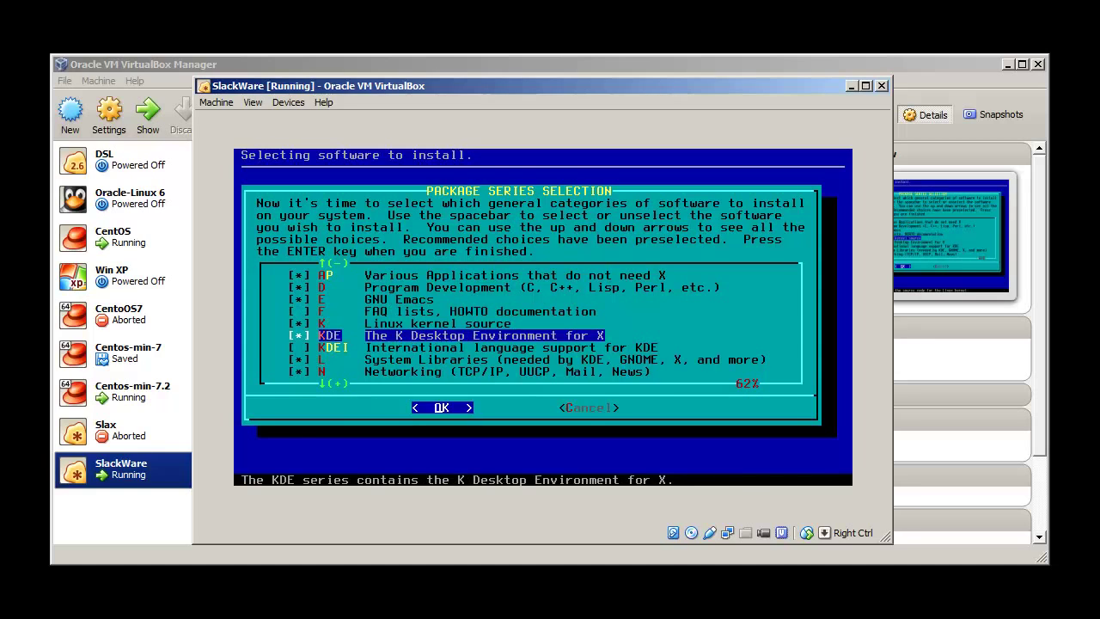
{"action": "key", "text": "Down"}
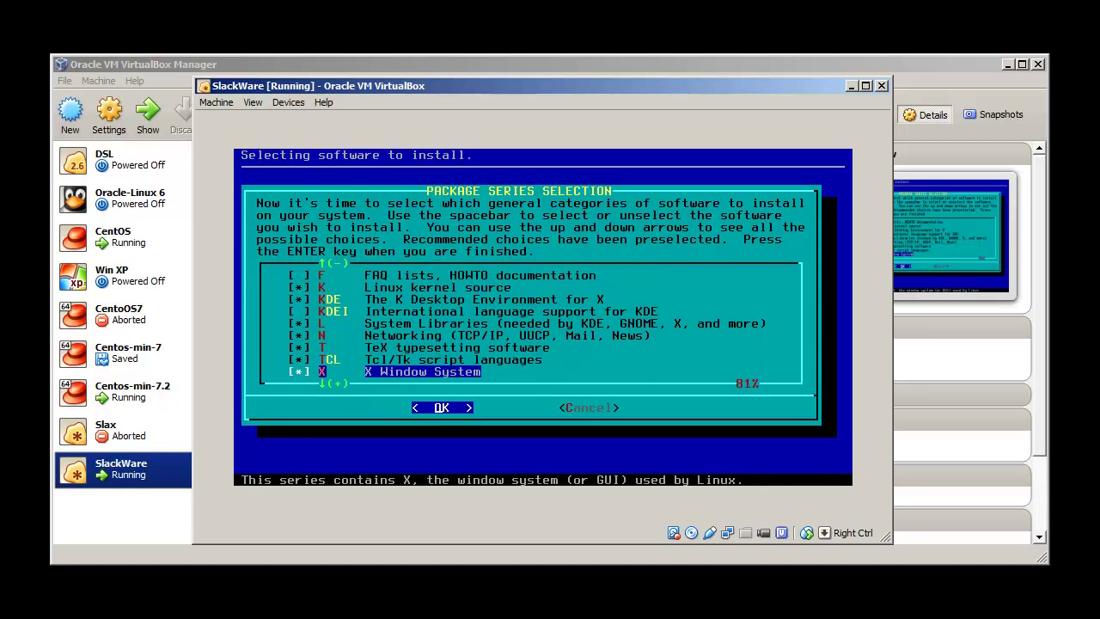
{"action": "key", "text": "up"}
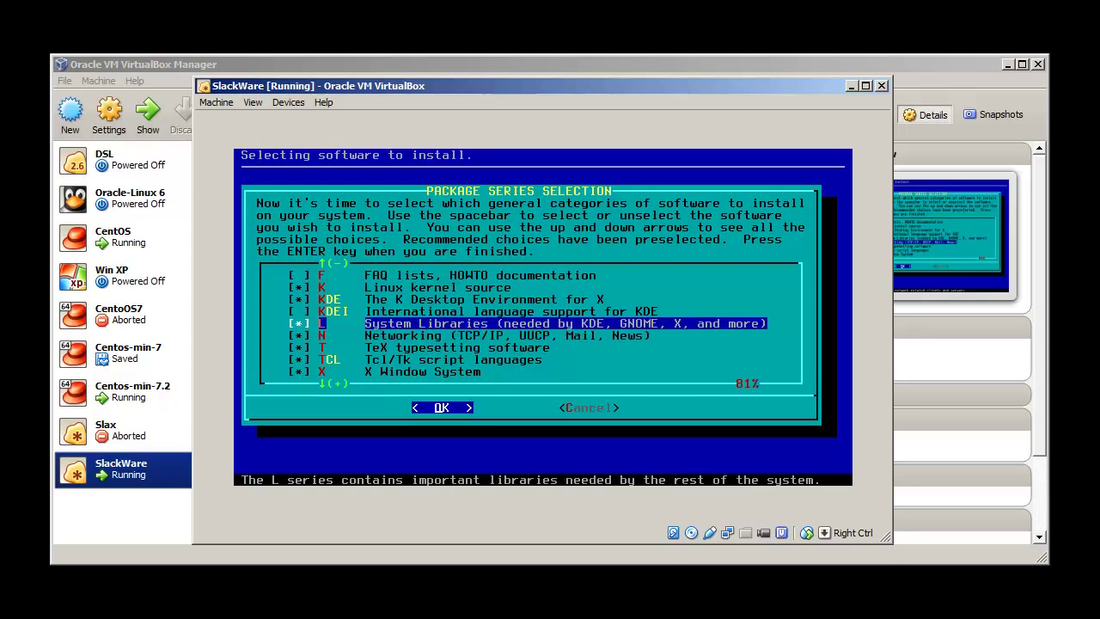
{"action": "key", "text": "Up"}
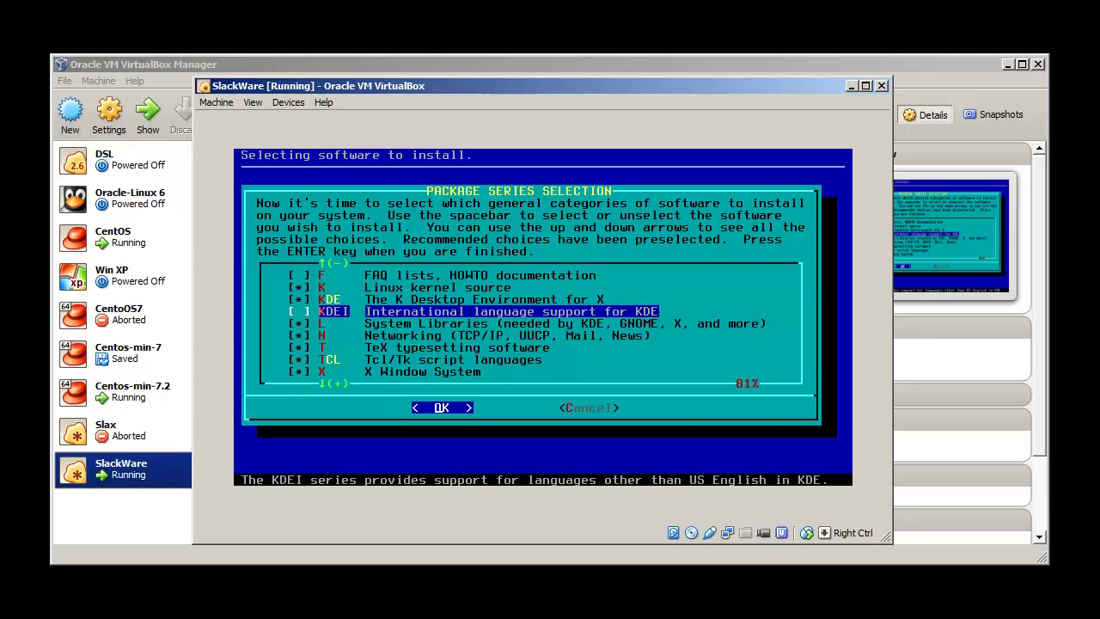
{"action": "key", "text": "Down"}
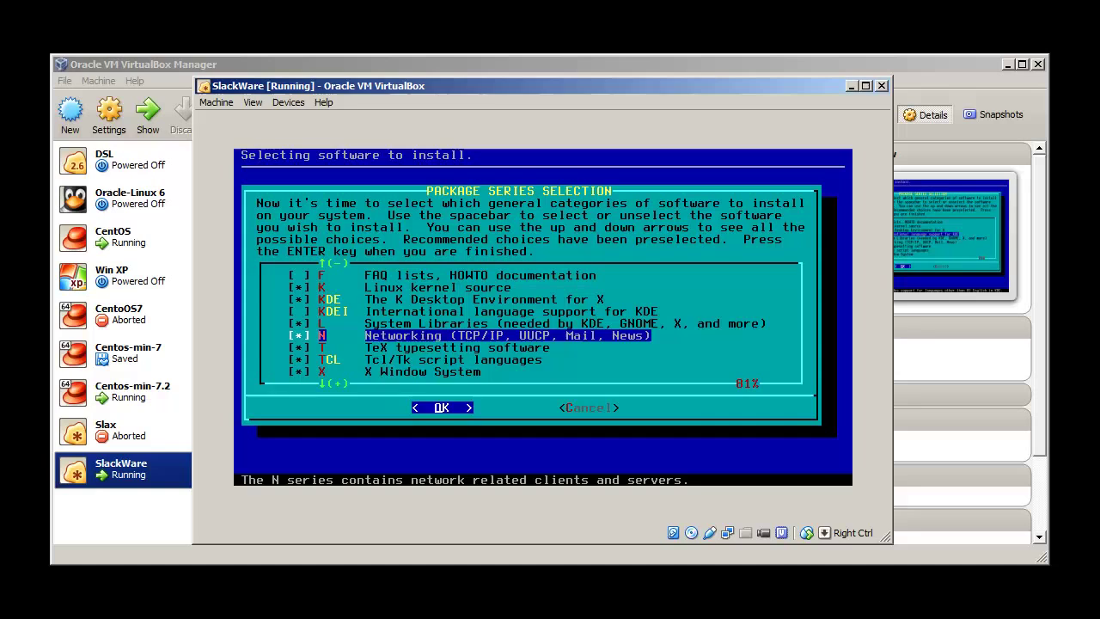
{"action": "key", "text": "Down"}
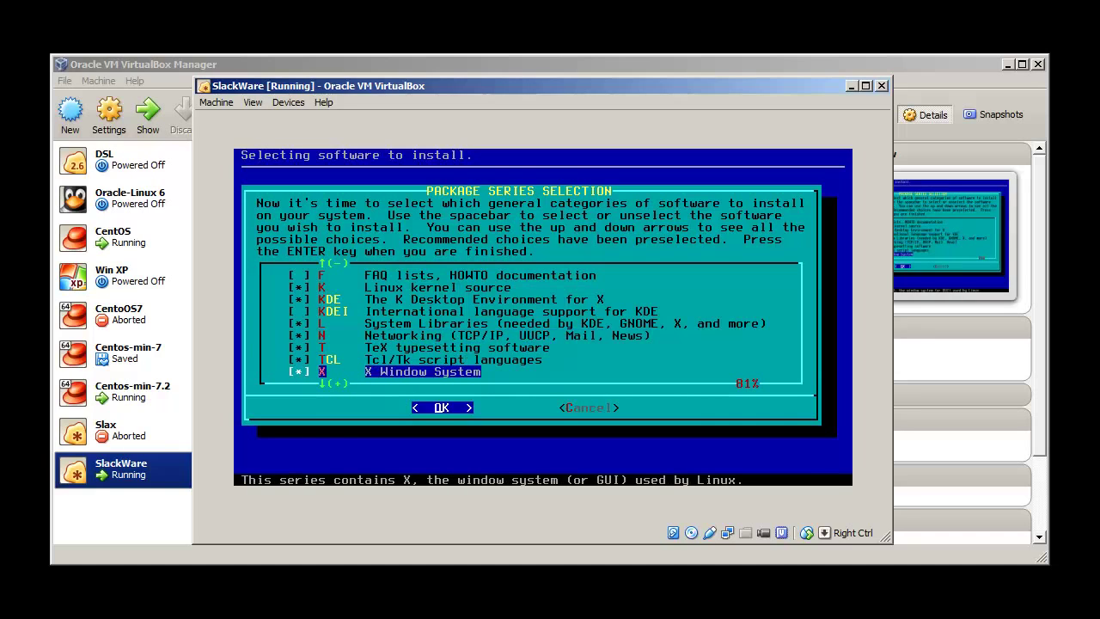
{"action": "key", "text": "Down"}
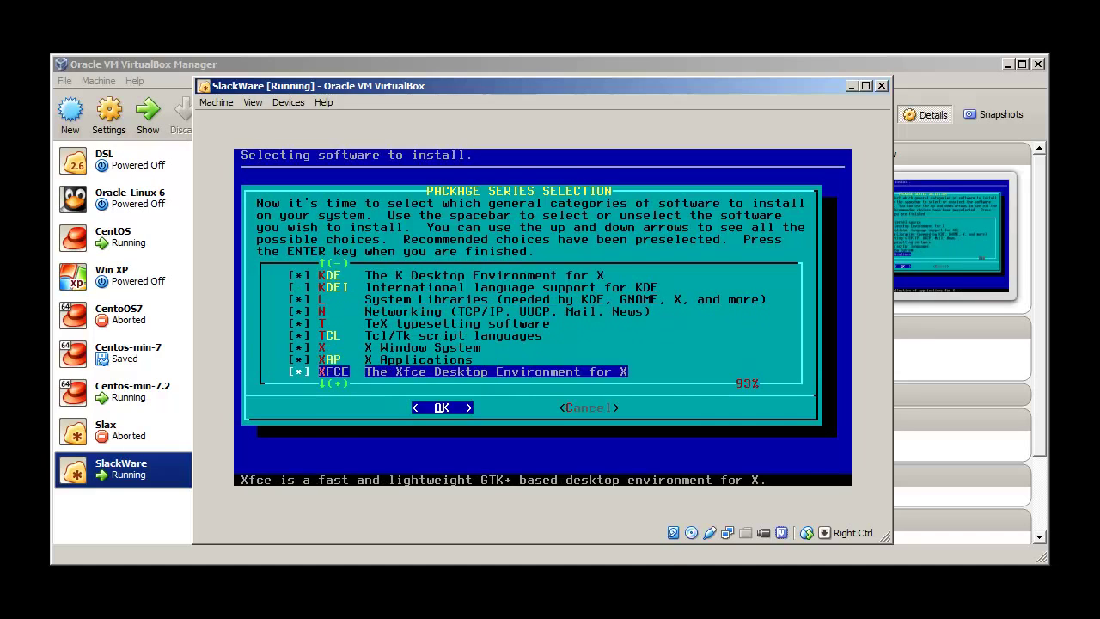
{"action": "key", "text": "Down"}
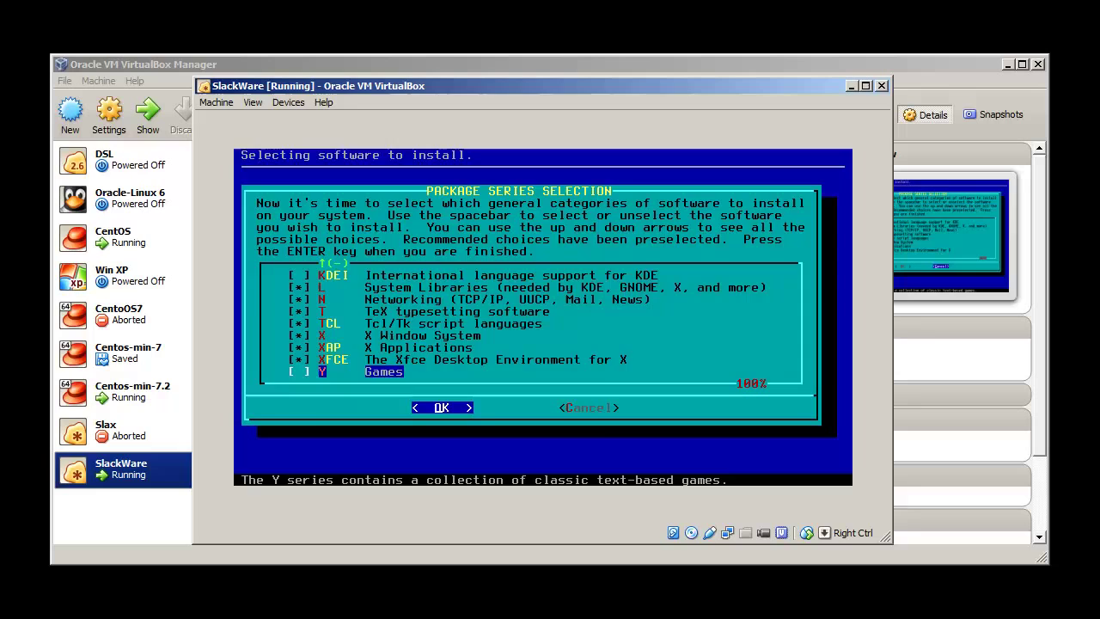
{"action": "left_click", "coordinate": [440, 408]}
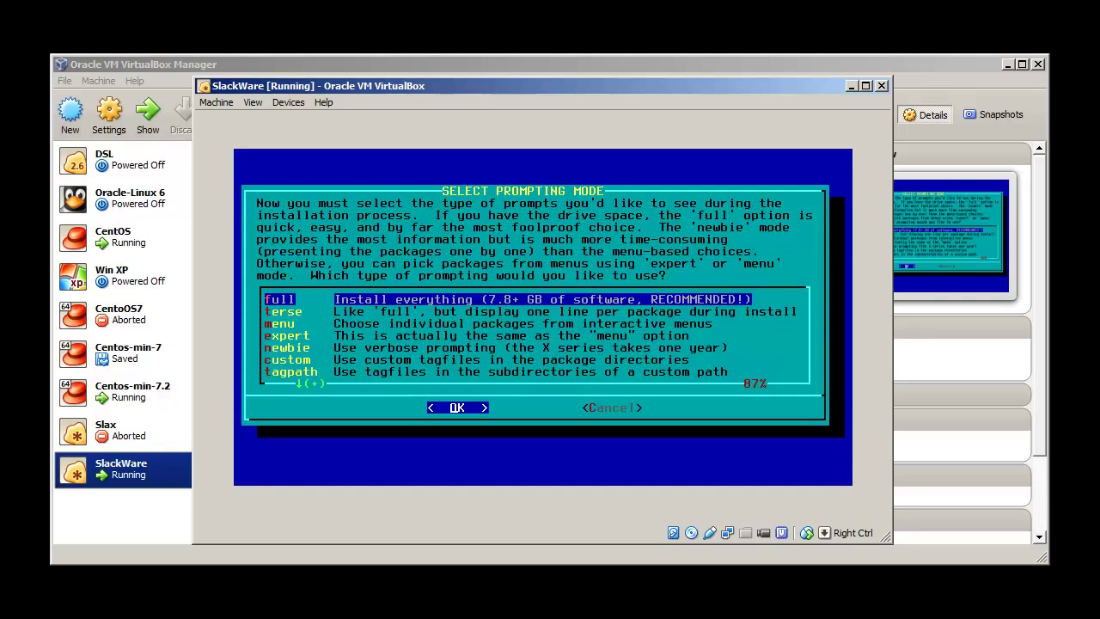
Pick the prompting mode between newbie and expert and start package installation.
{"action": "key", "text": "Down"}
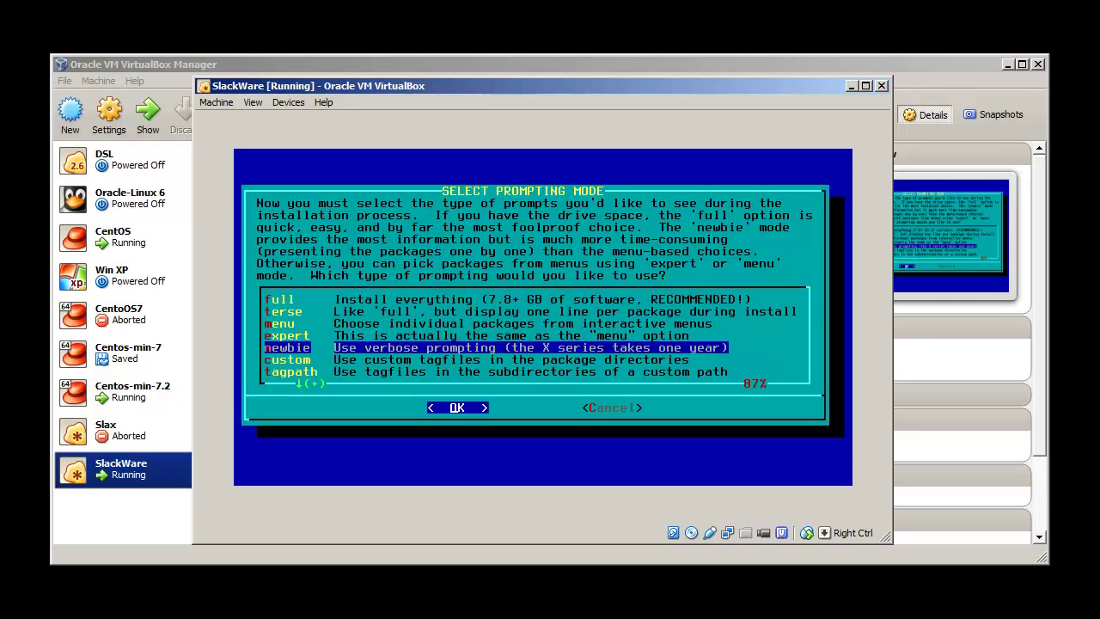
{"action": "key", "text": "up"}
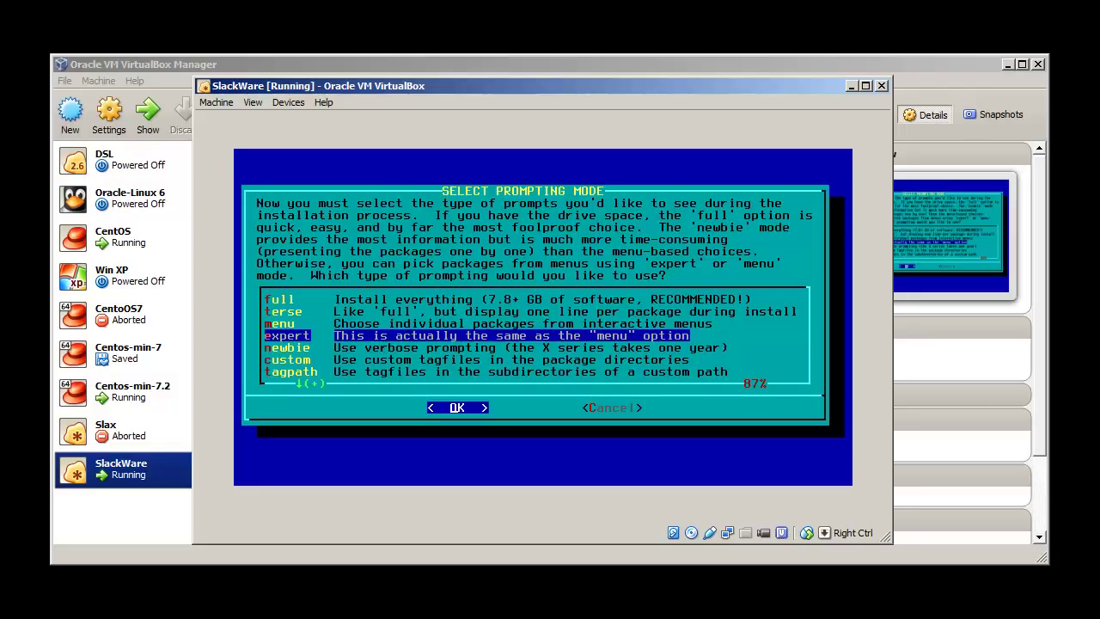
{"action": "key", "text": "Up"}
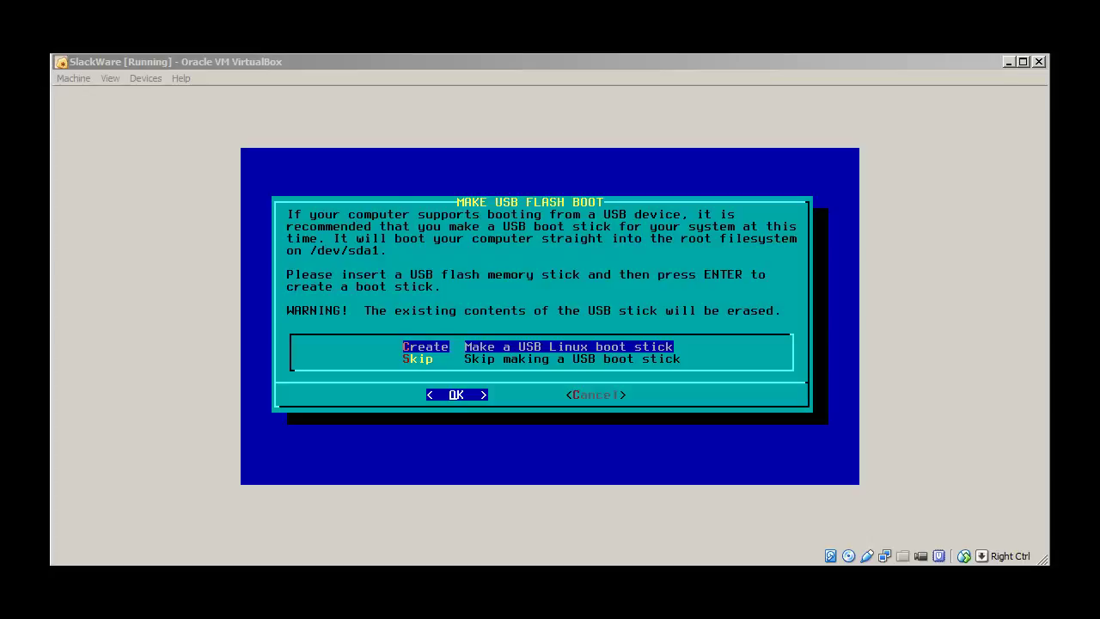
{"action": "mouse_move", "coordinate": [984, 473]}
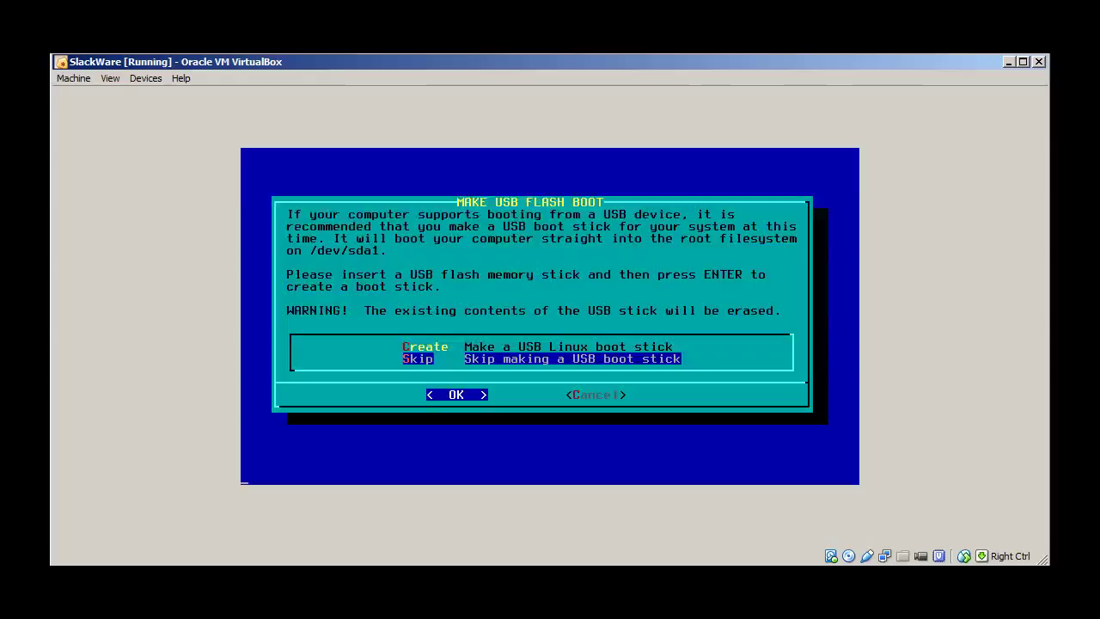
Skip creating a USB boot stick and proceed to the LILO installation question.
{"action": "key", "text": "enter"}
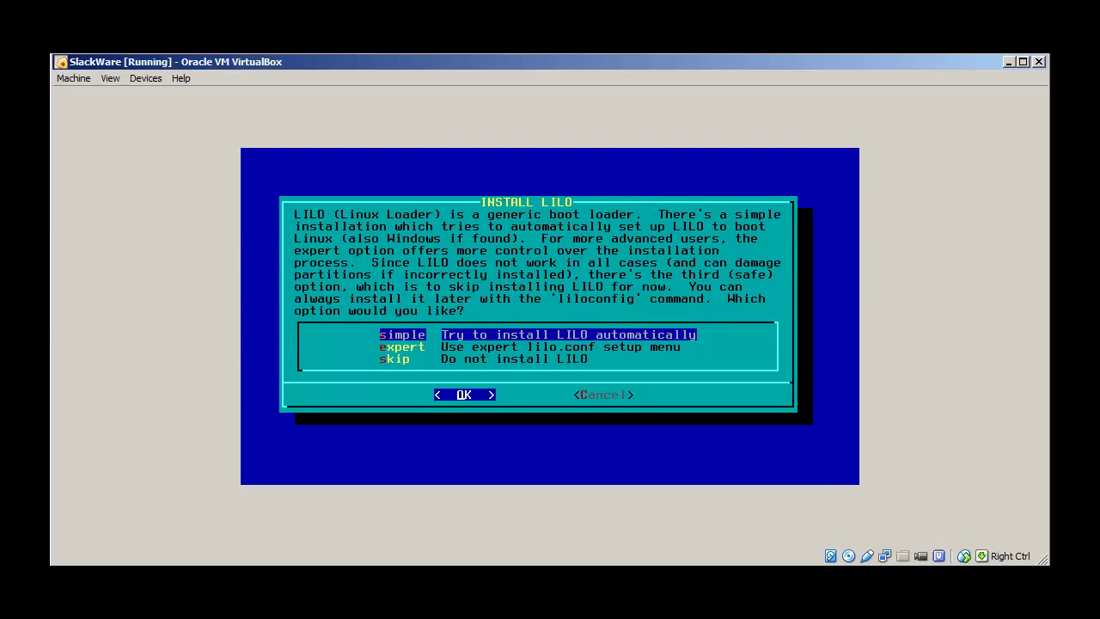
Install LILO automatically with the standard console, no extra kernel parameters, to the Master Boot Record.
{"action": "left_click", "coordinate": [464, 394]}
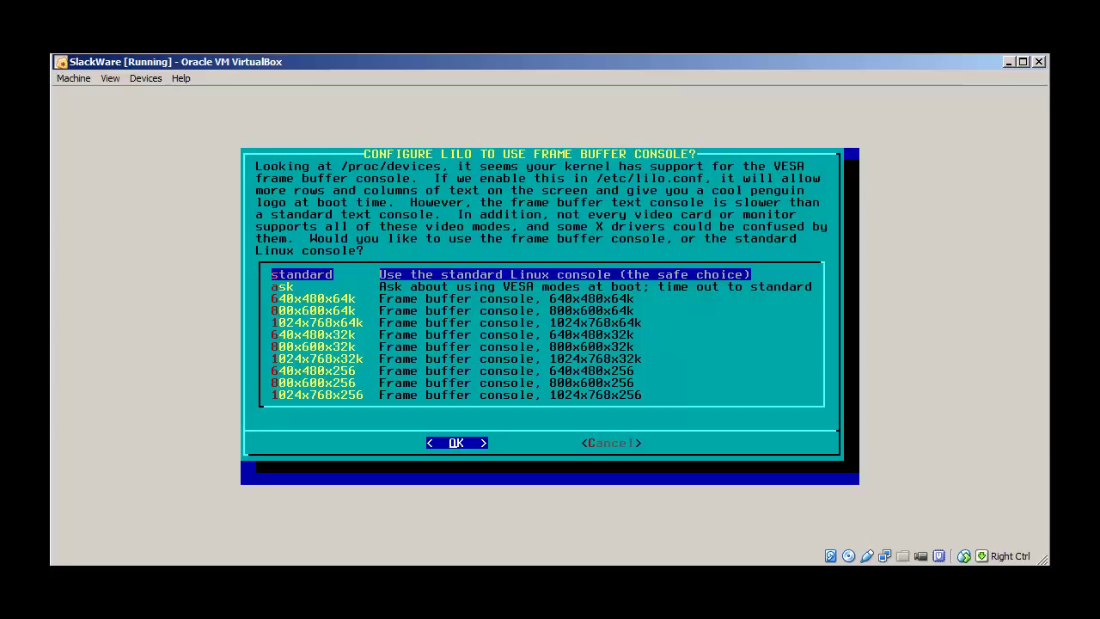
{"action": "left_click", "coordinate": [457, 442]}
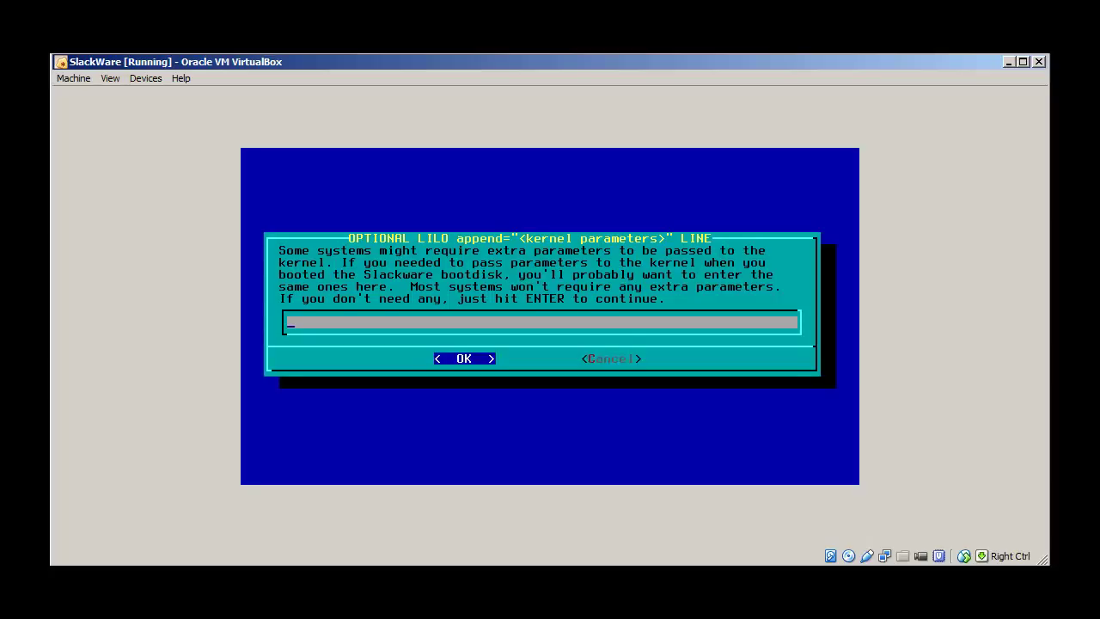
{"action": "left_click", "coordinate": [464, 359]}
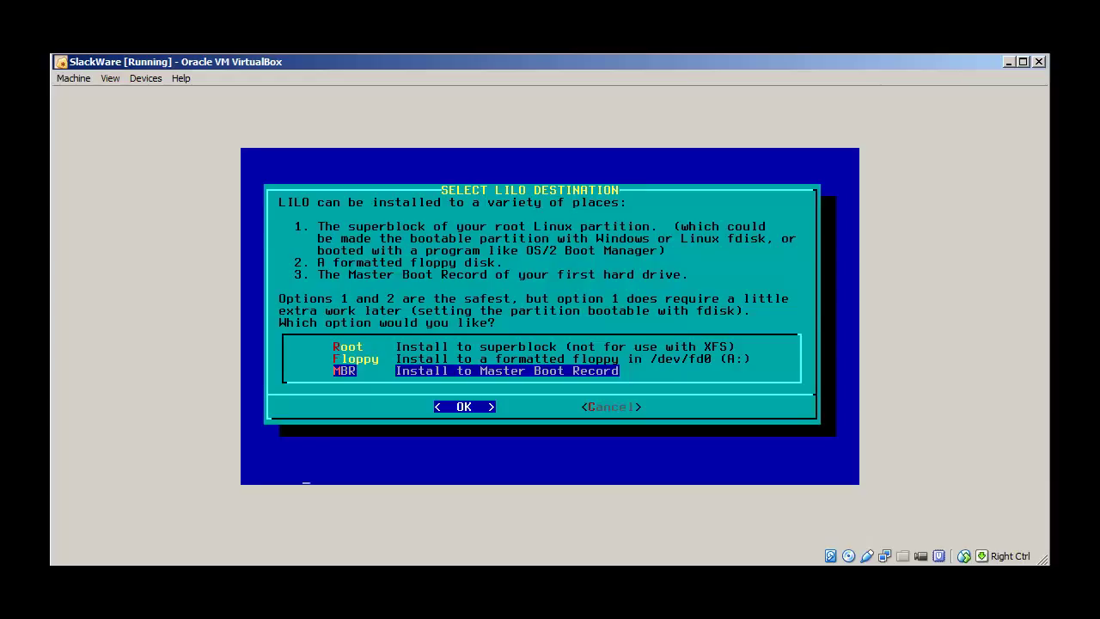
{"action": "left_click", "coordinate": [464, 405]}
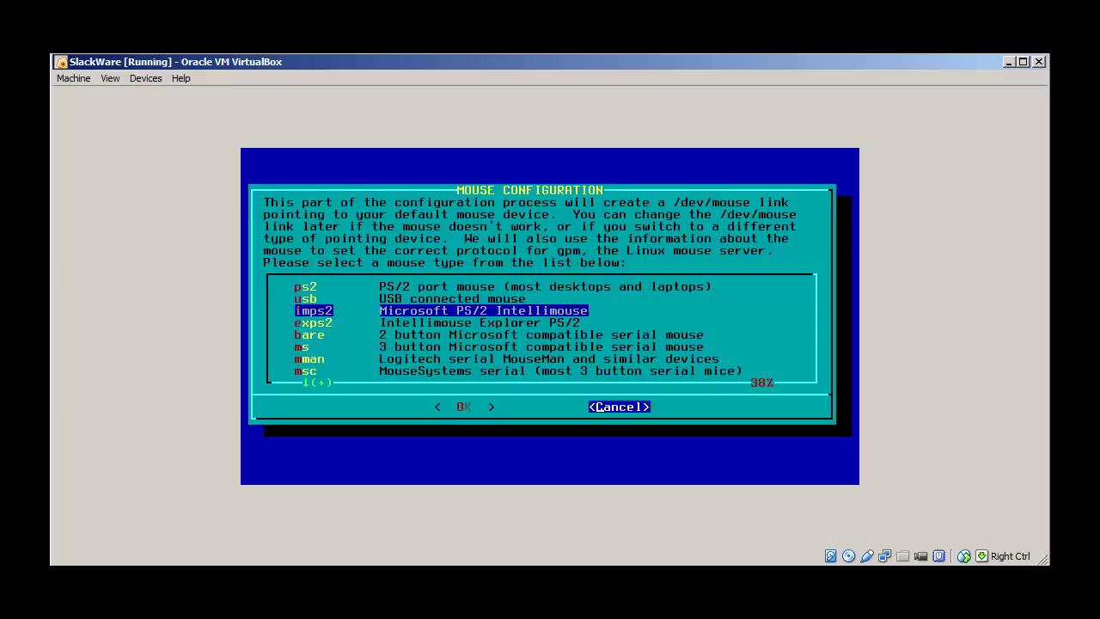
Confirm the mouse type and answer the CONFIGURE NETWORK? question to reach the startup services list.
{"action": "left_click", "coordinate": [464, 405]}
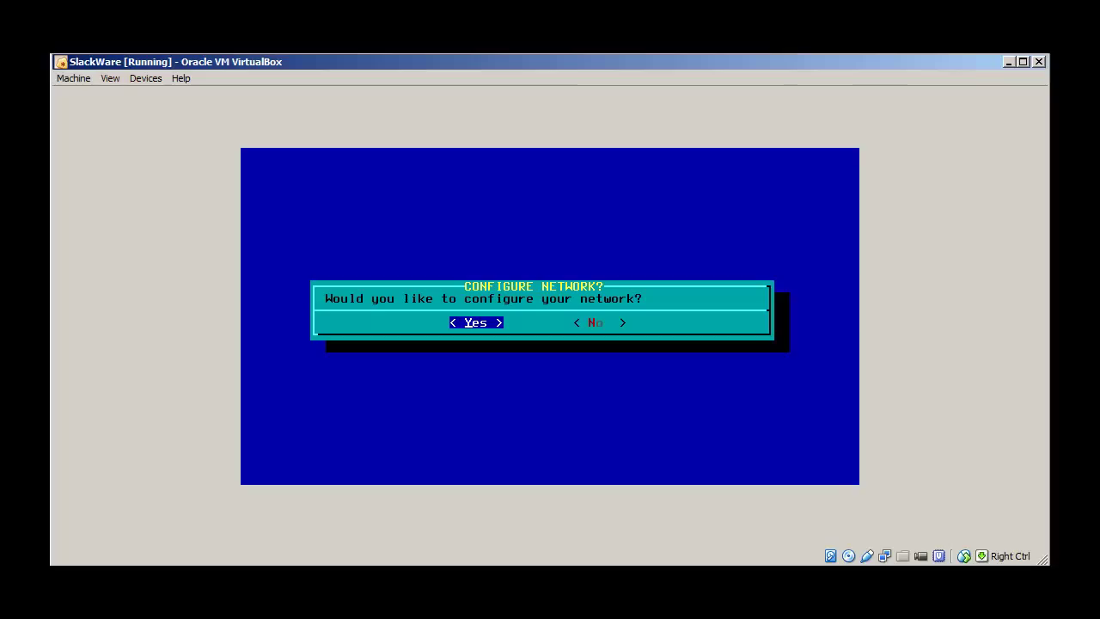
{"action": "key", "text": "Right"}
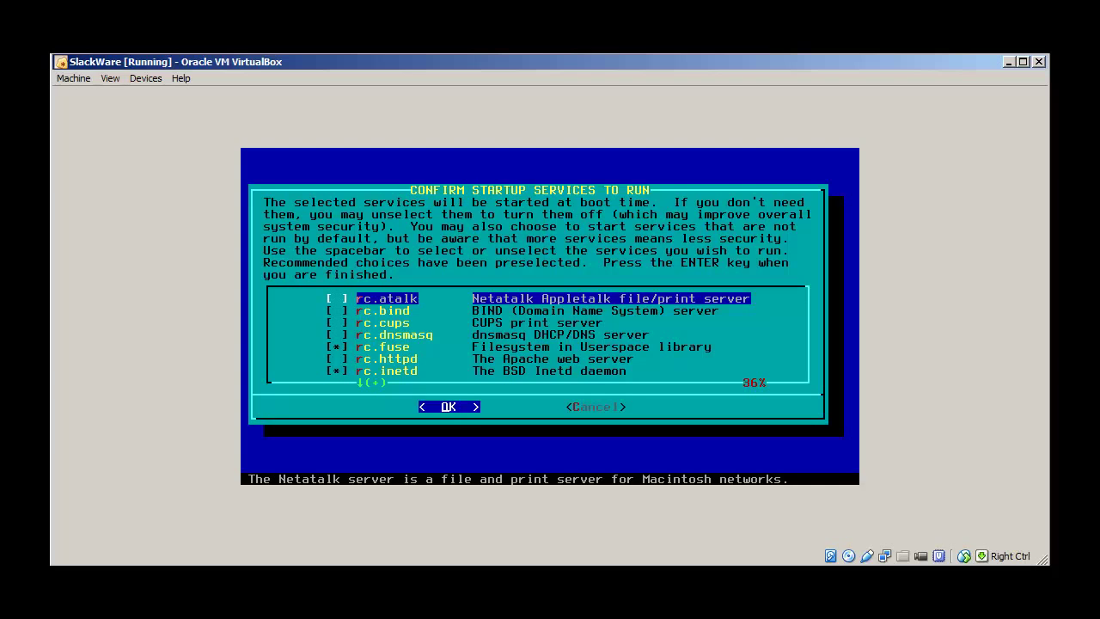
Toggle the Apache web server on and back off, then confirm the default startup services.
{"action": "key", "text": "Down"}
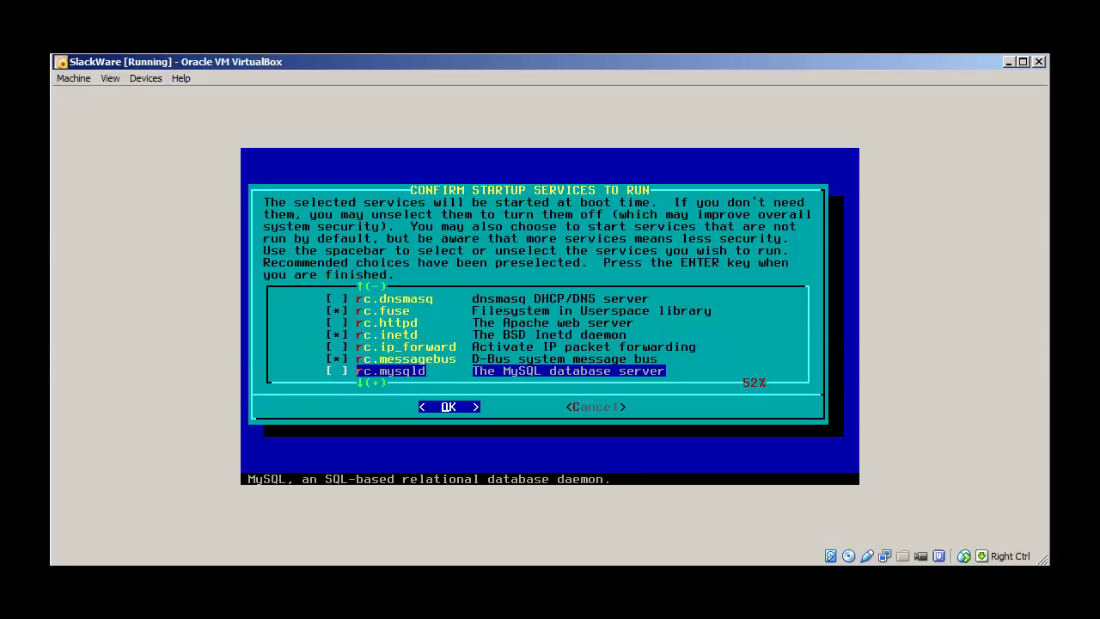
{"action": "key", "text": "Up"}
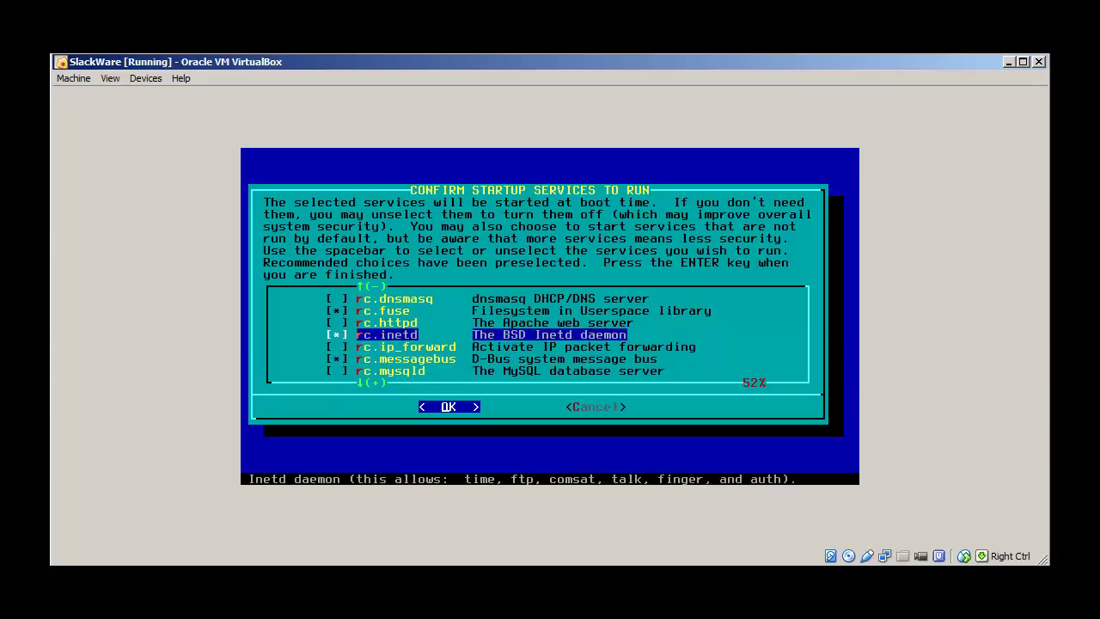
{"action": "key", "text": "up"}
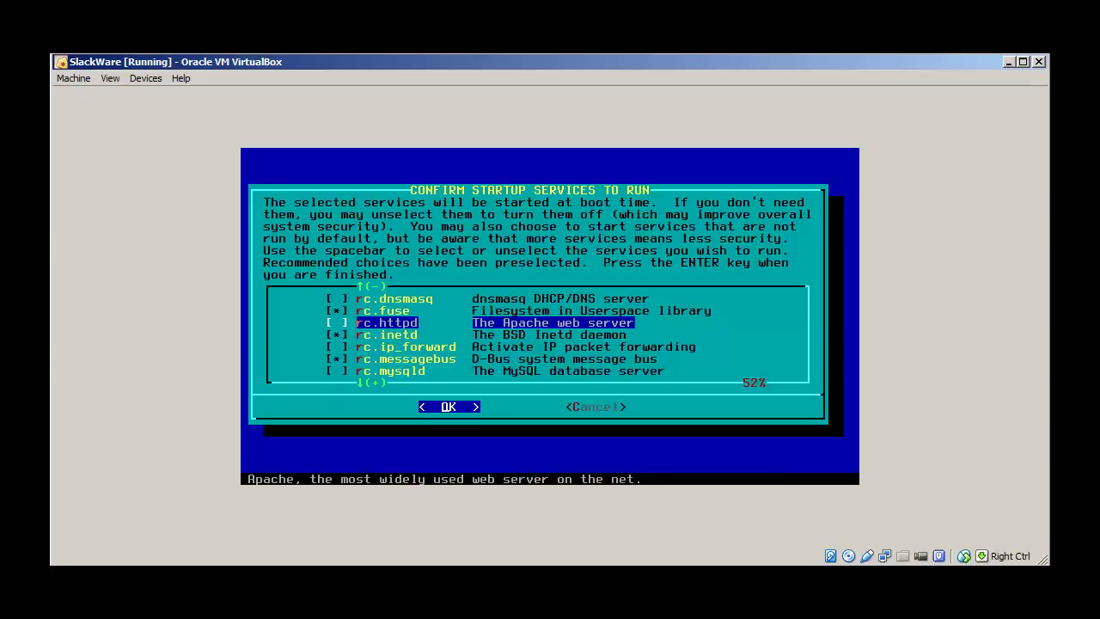
{"action": "key", "text": "space"}
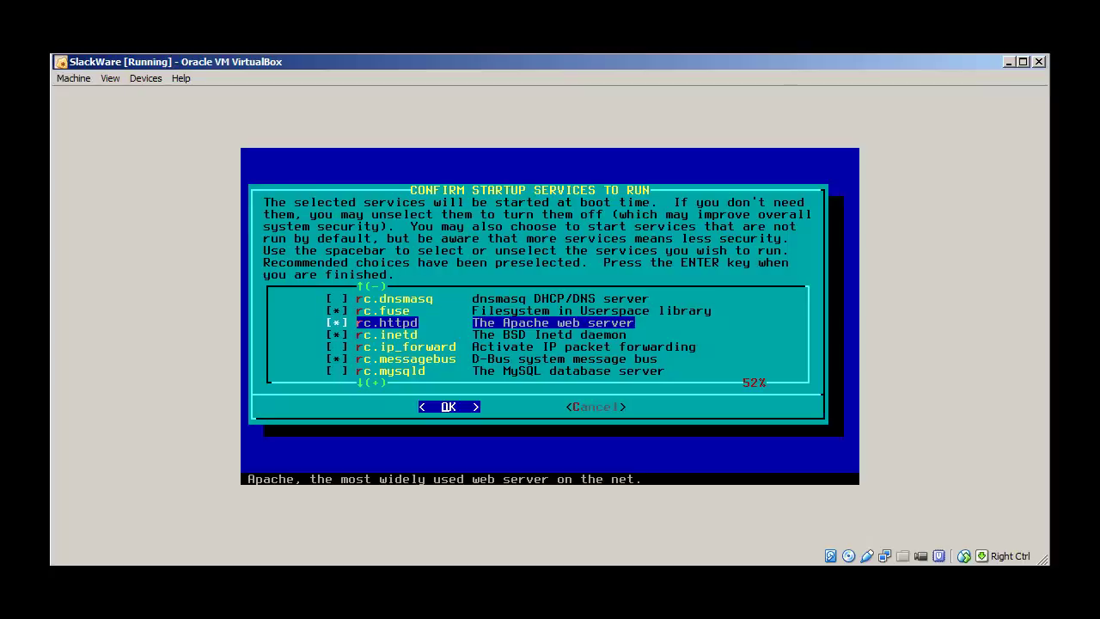
{"action": "key", "text": "space"}
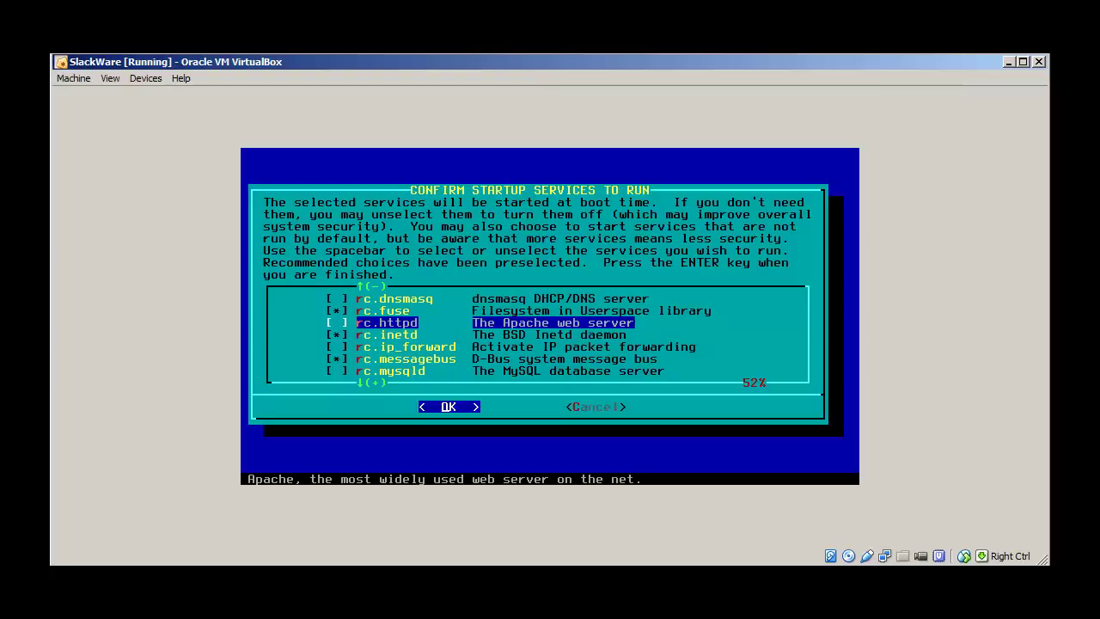
{"action": "left_click", "coordinate": [447, 406]}
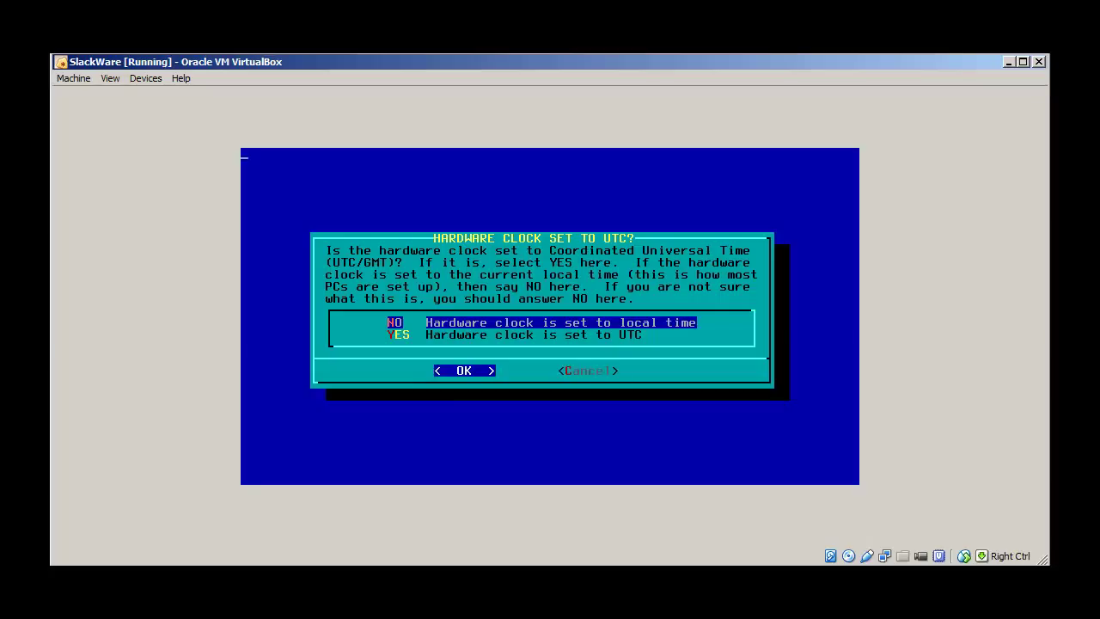
Keep the hardware clock on local time and set the timezone to US/Central.
{"action": "left_click", "coordinate": [464, 371]}
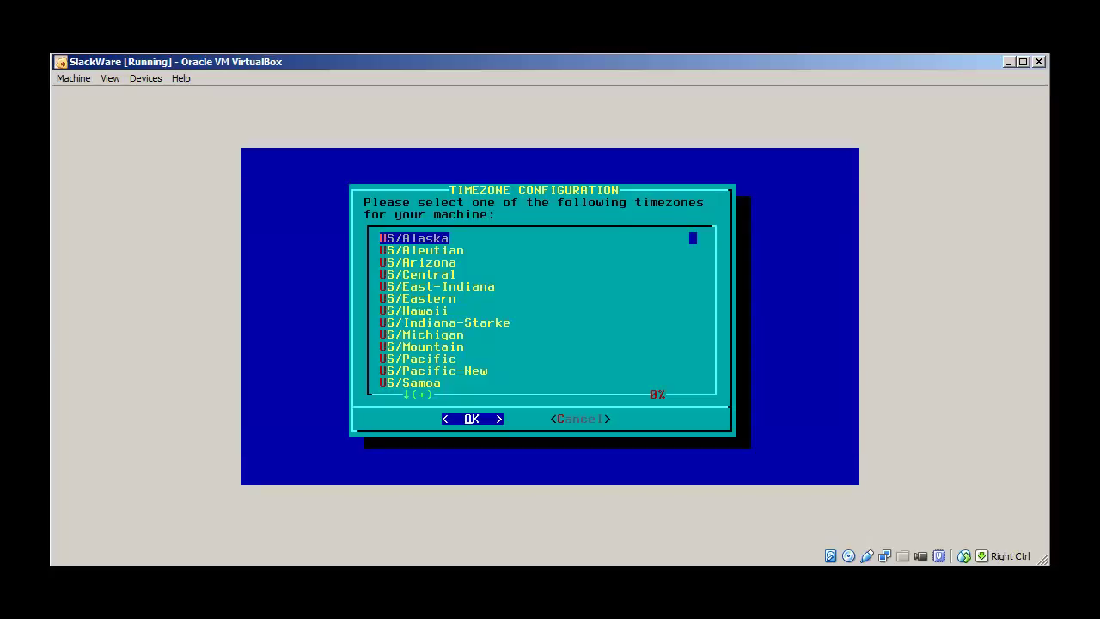
{"action": "key", "text": "Down"}
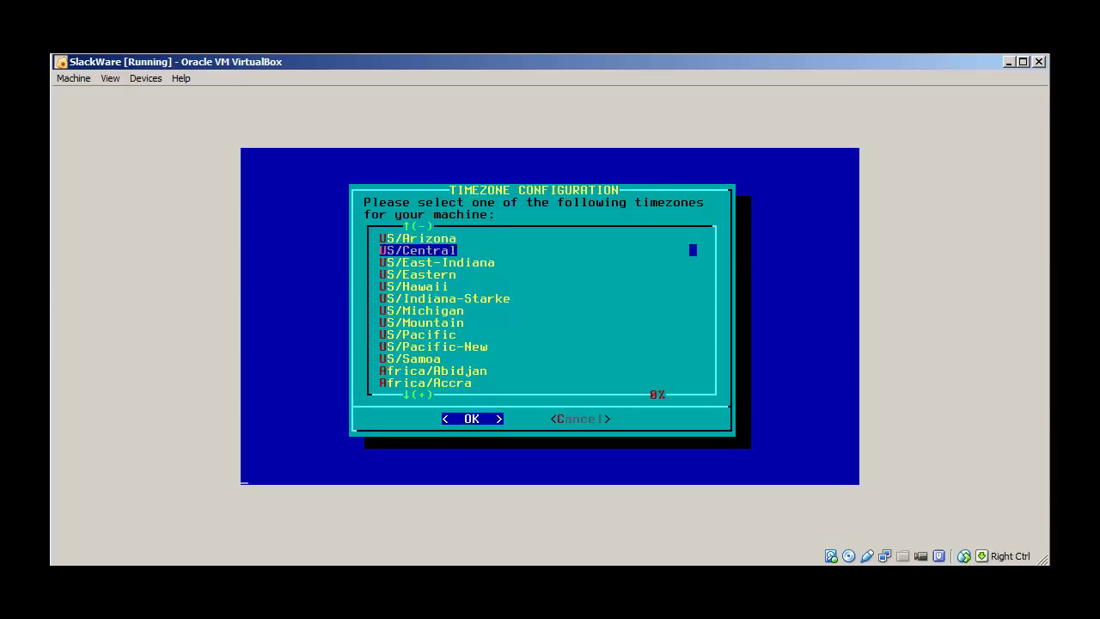
{"action": "left_click", "coordinate": [471, 419]}
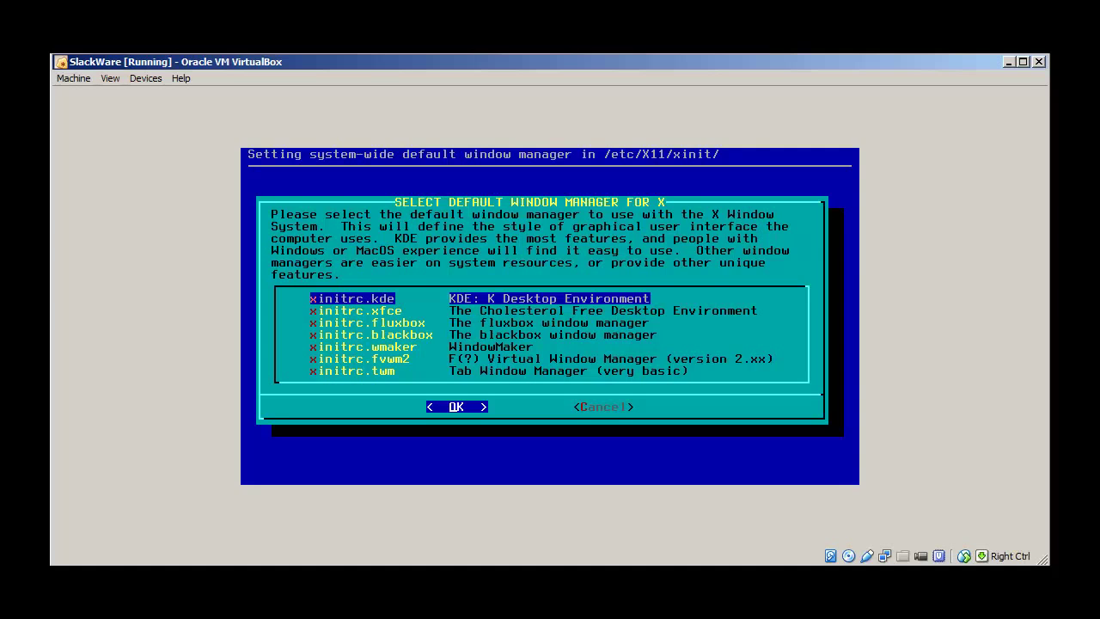
Confirm xinitrc.kde as the default window manager and continue after setting the root password.
{"action": "left_click", "coordinate": [457, 405]}
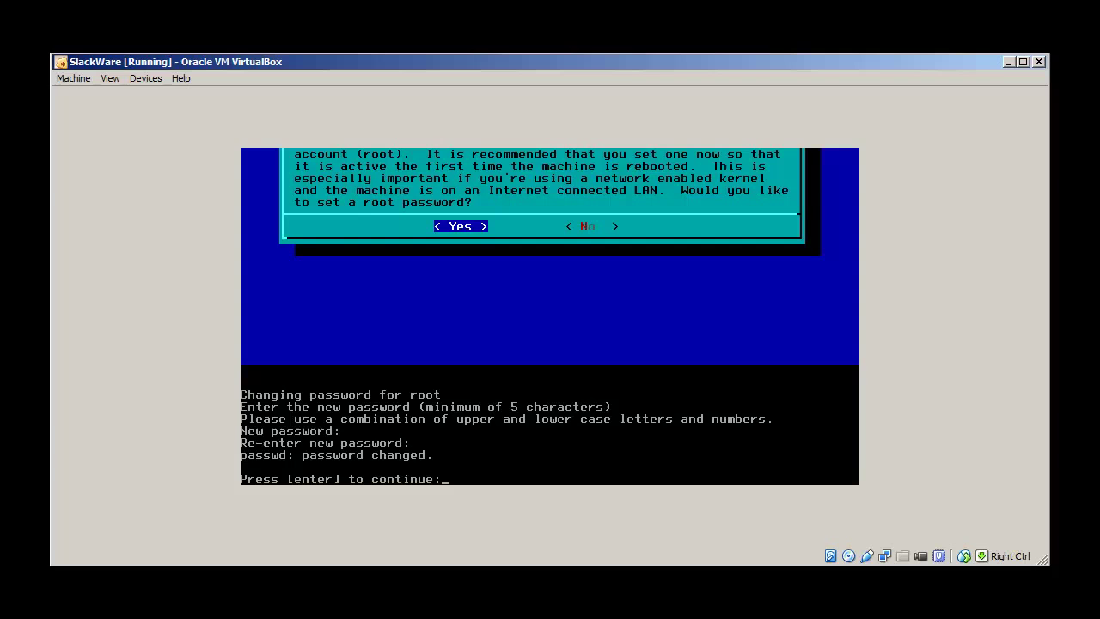
{"action": "key", "text": "enter"}
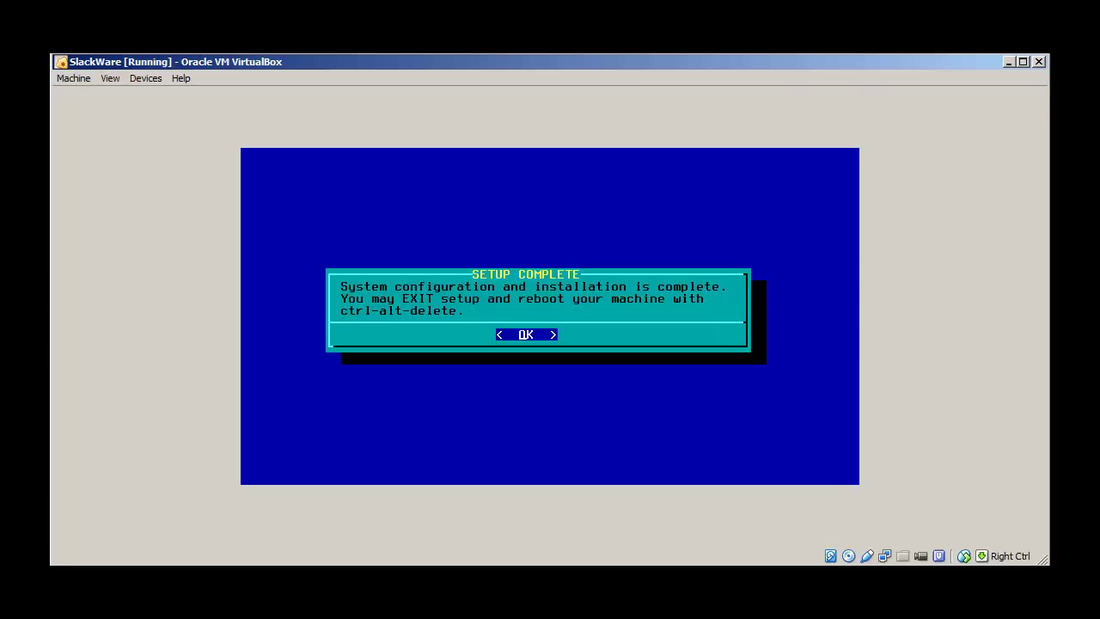
Acknowledge setup complete and browse the VM window's View, Devices and Machine menus before rebooting.
{"action": "left_click", "coordinate": [526, 333]}
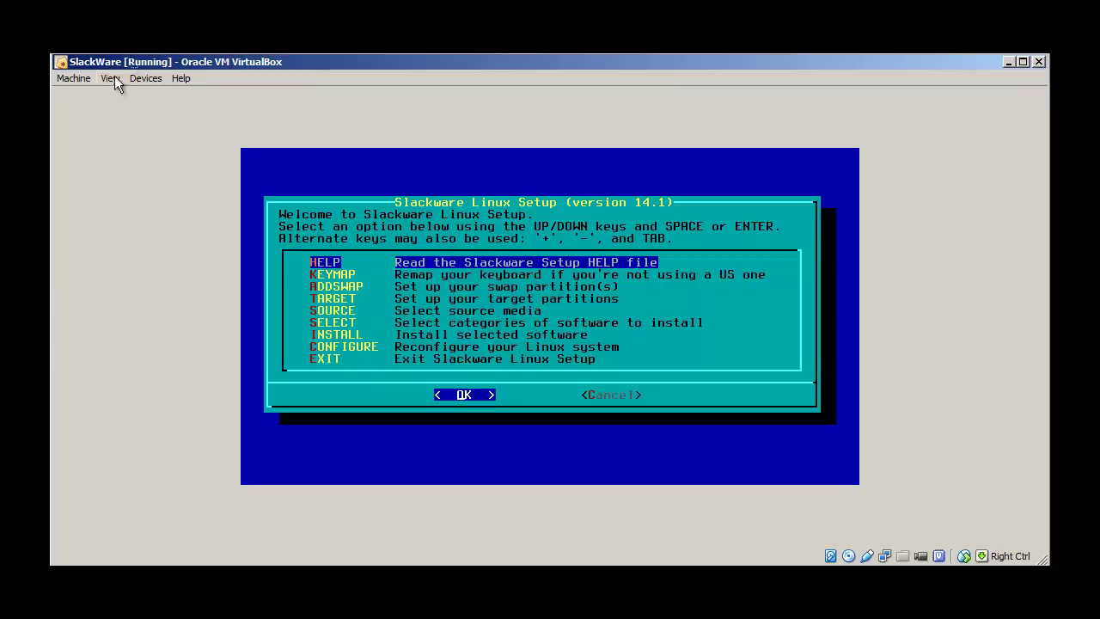
{"action": "left_click", "coordinate": [110, 79]}
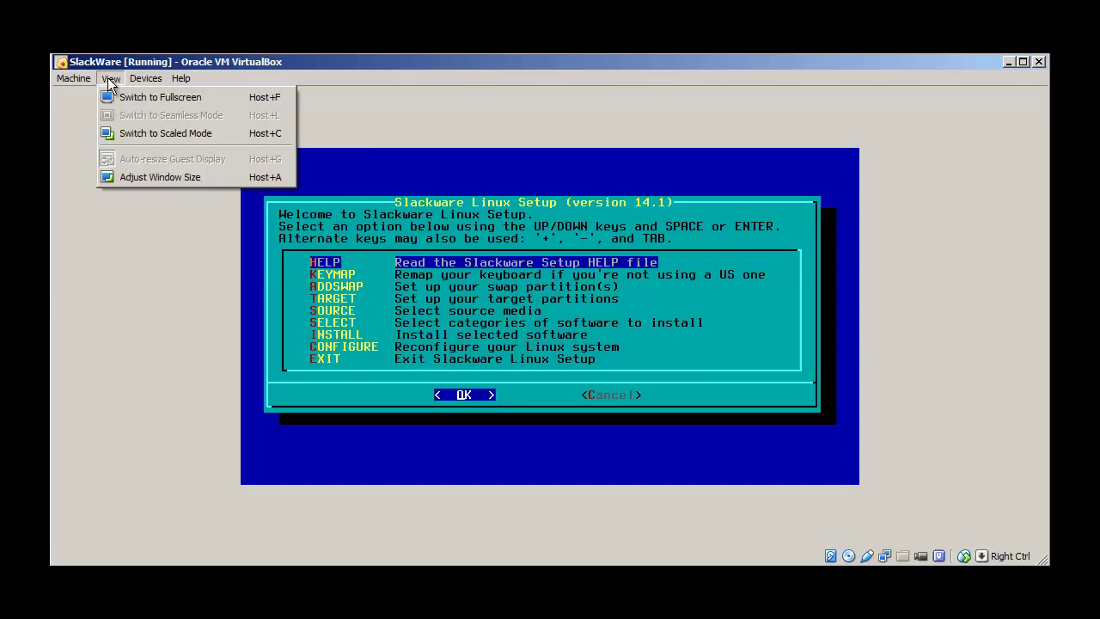
{"action": "left_click", "coordinate": [145, 79]}
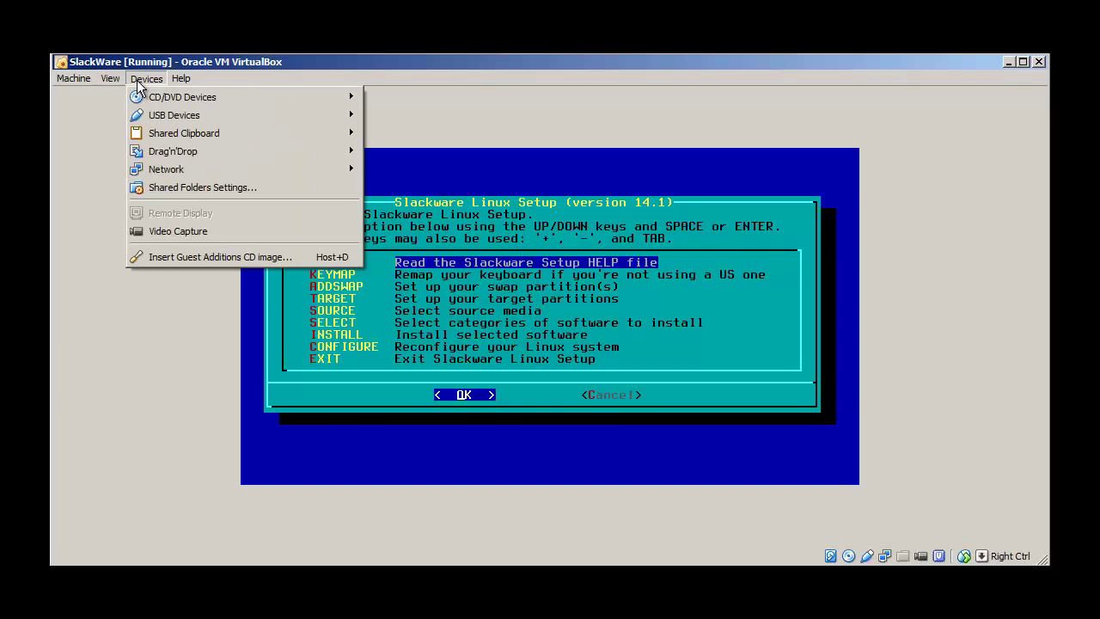
{"action": "left_click", "coordinate": [72, 79]}
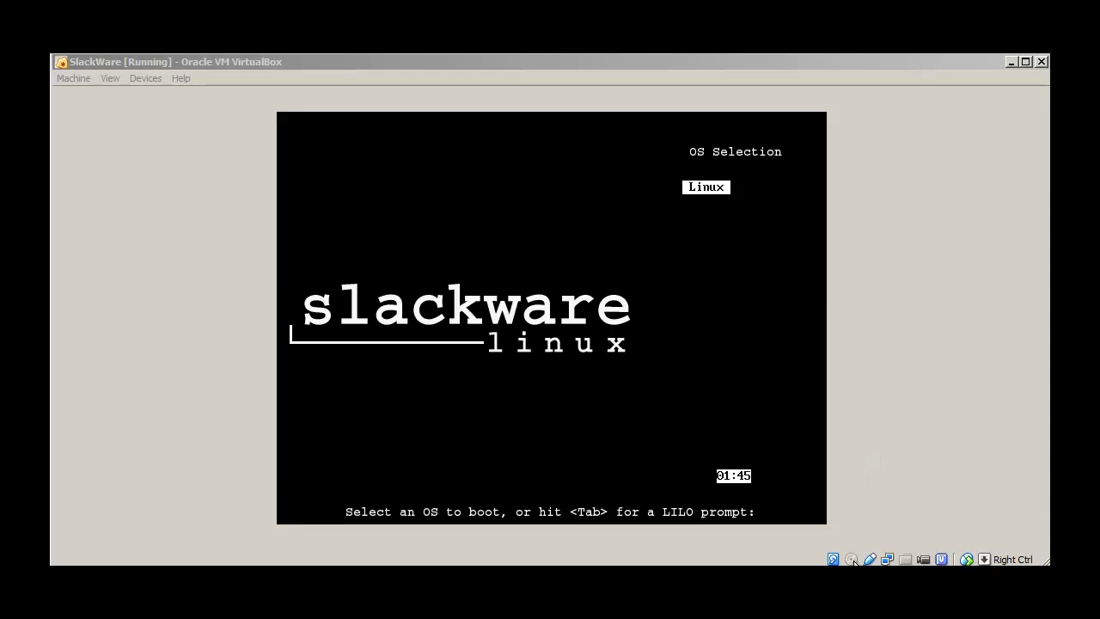
Bring up the virtual optical drive choices from the status bar to remove the install DVD.
{"action": "left_click", "coordinate": [832, 559]}
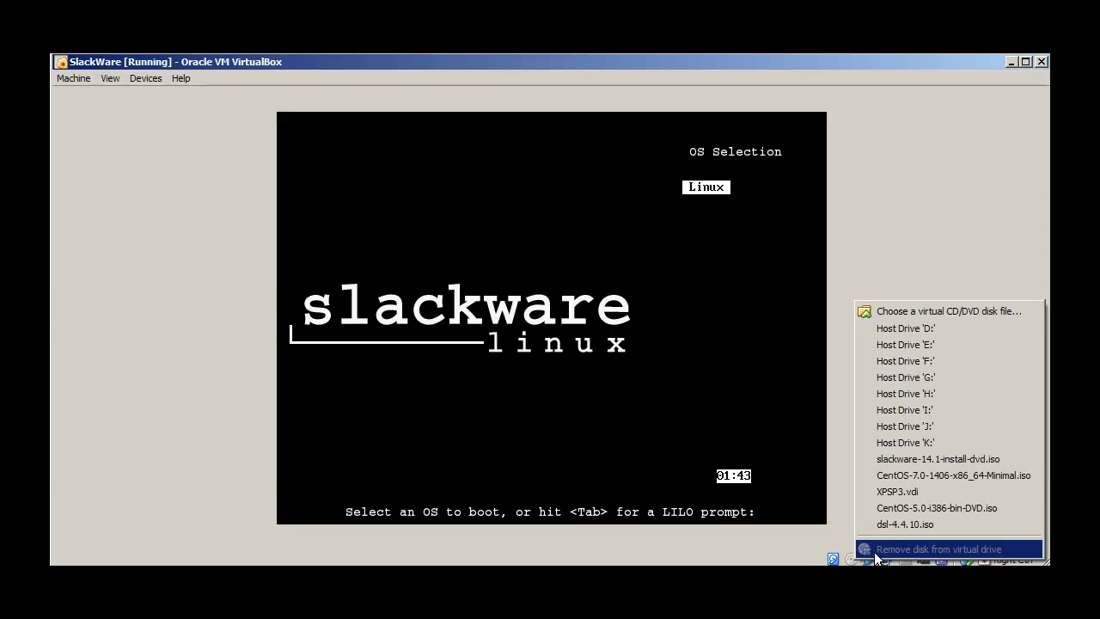
{"action": "mouse_move", "coordinate": [903, 553]}
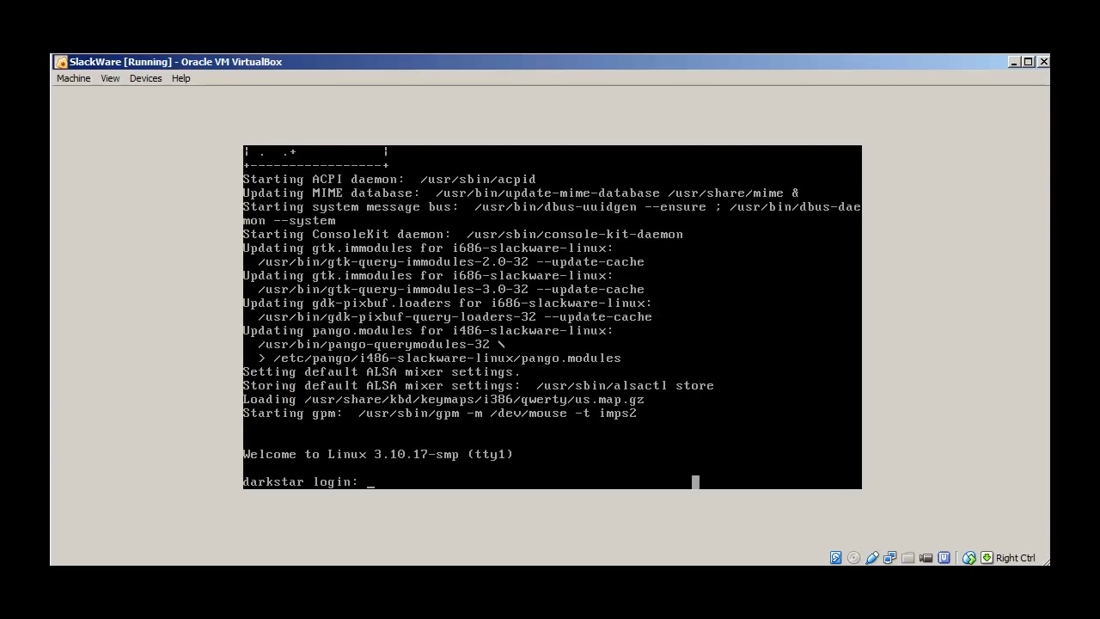
Log in as root at the darkstar prompt and run startx to launch the KDE desktop.
{"action": "type", "text": "root"}
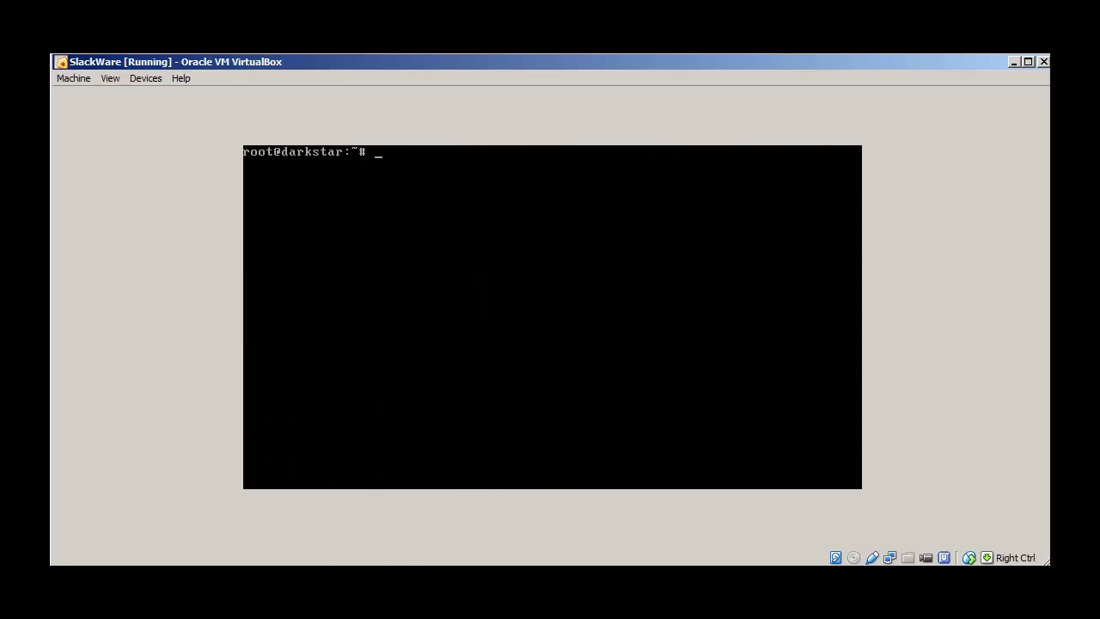
{"action": "type", "text": "sta"}
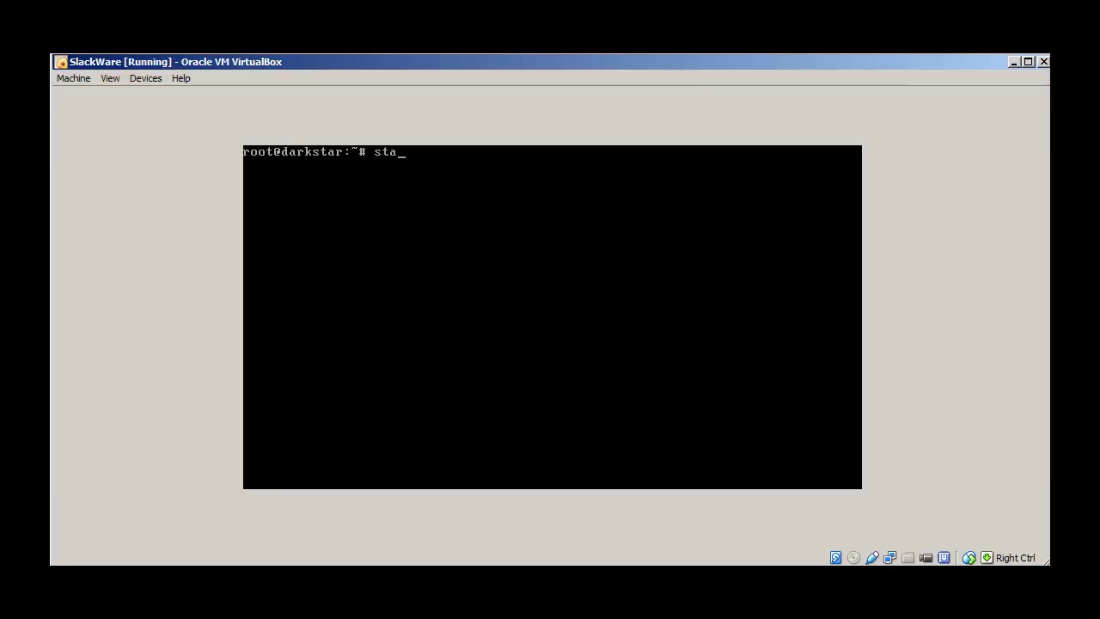
{"action": "type", "text": "rtx"}
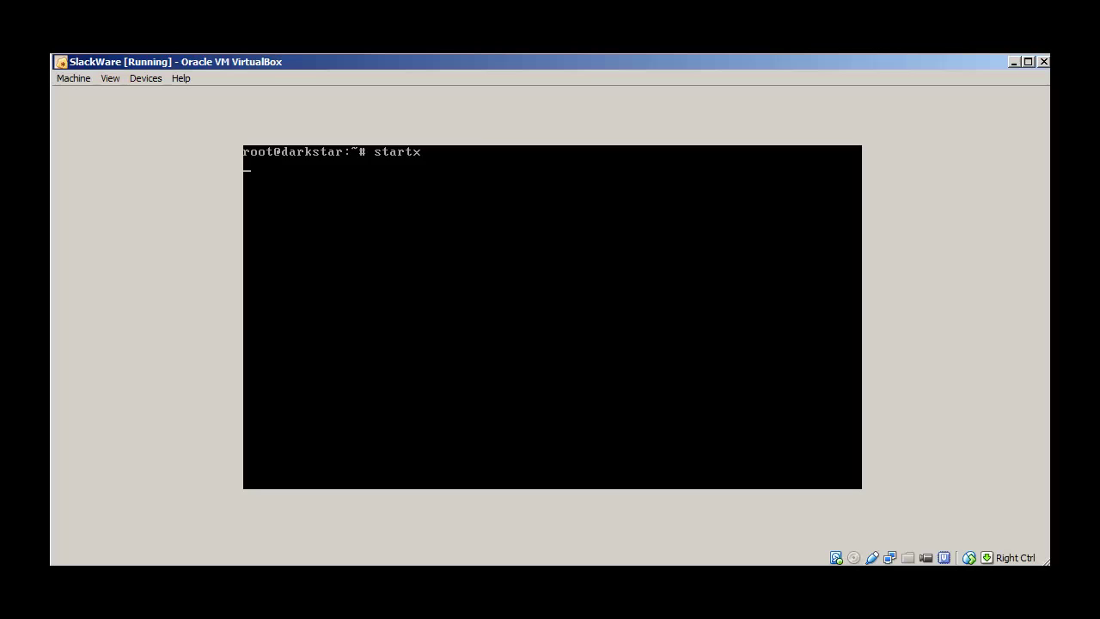
{"action": "key", "text": "Return"}
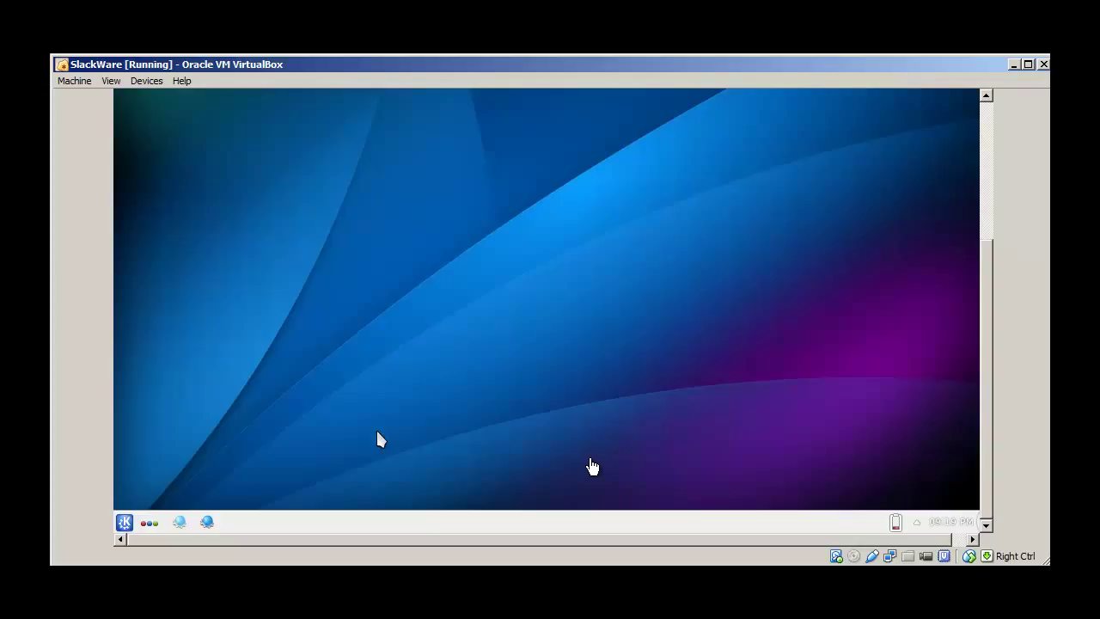
{"action": "mouse_move", "coordinate": [261, 471]}
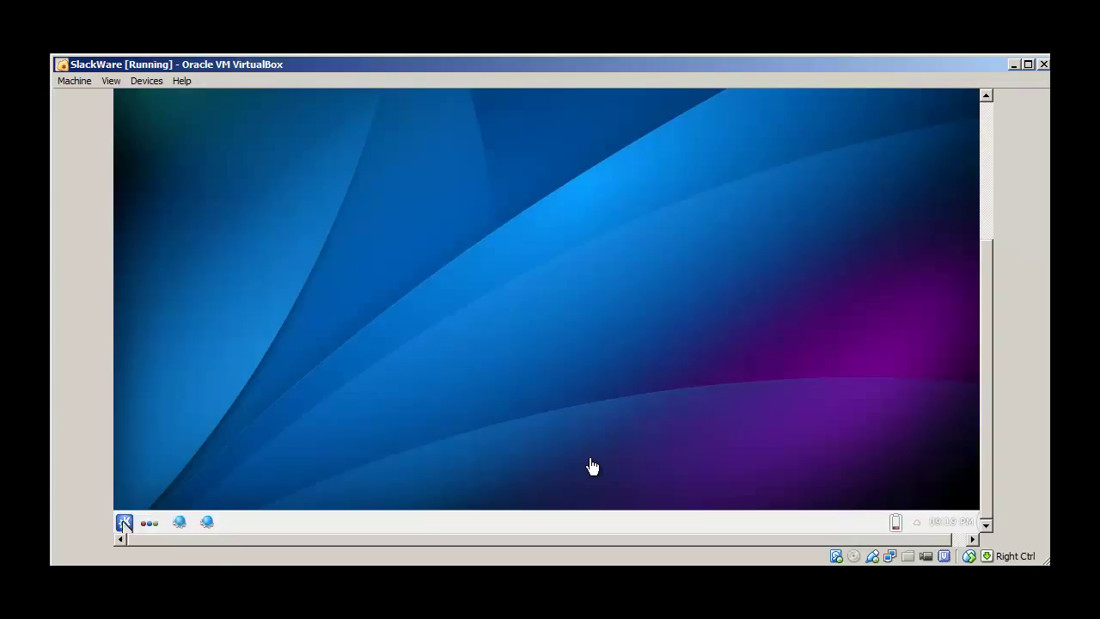
{"action": "mouse_move", "coordinate": [124, 523]}
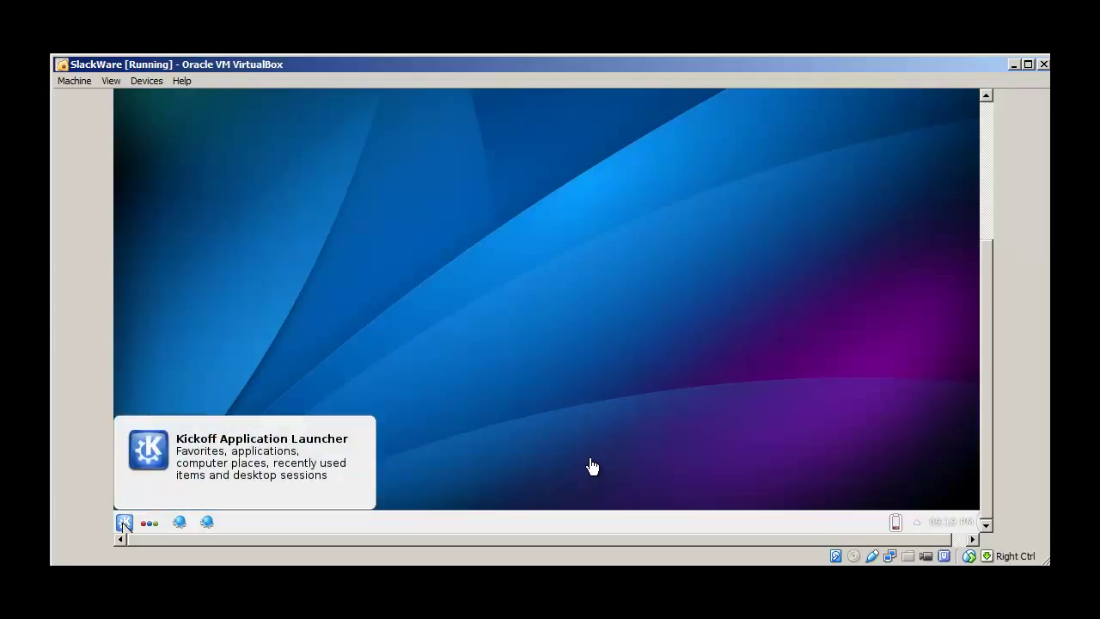
{"action": "mouse_move", "coordinate": [151, 519]}
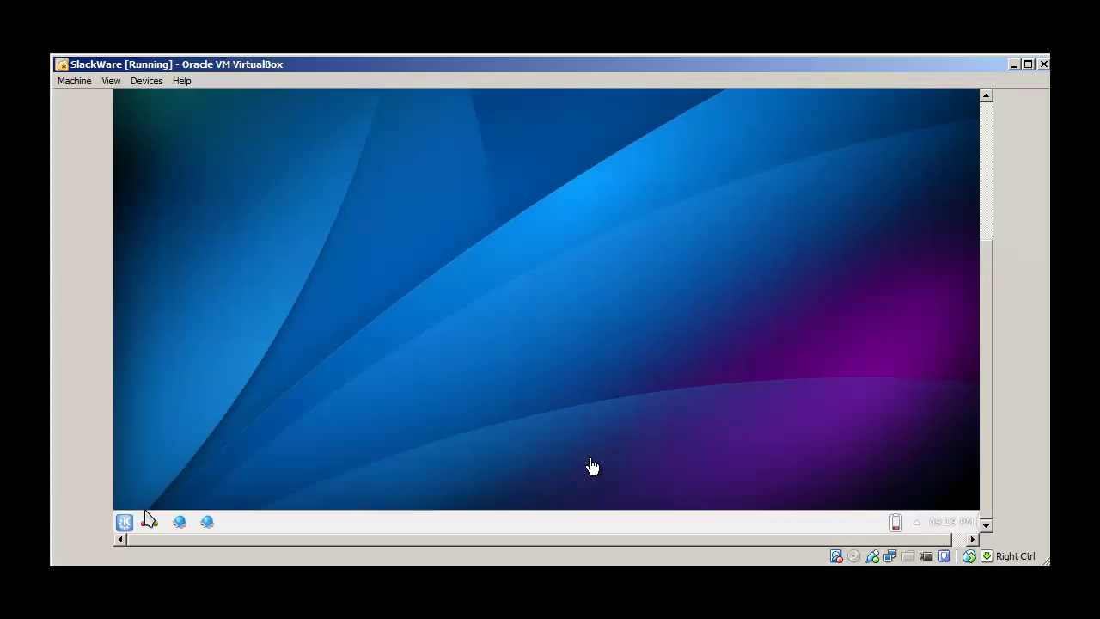
Open the KDE Kickoff launcher from the panel's K button, showing favourite applications.
{"action": "left_click", "coordinate": [124, 522]}
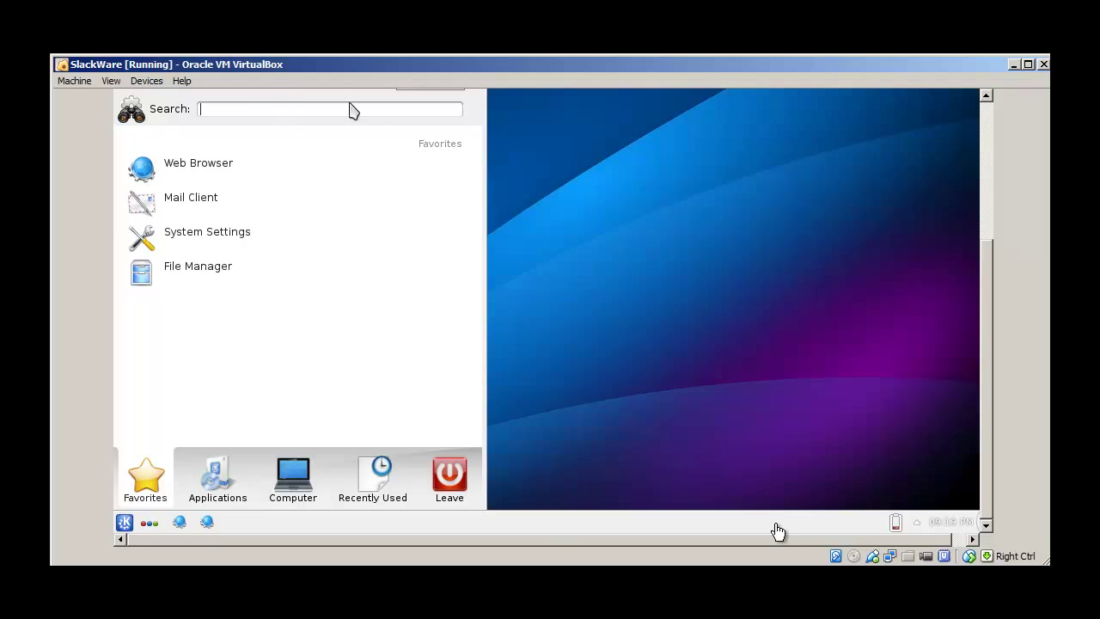
{"action": "mouse_move", "coordinate": [797, 536]}
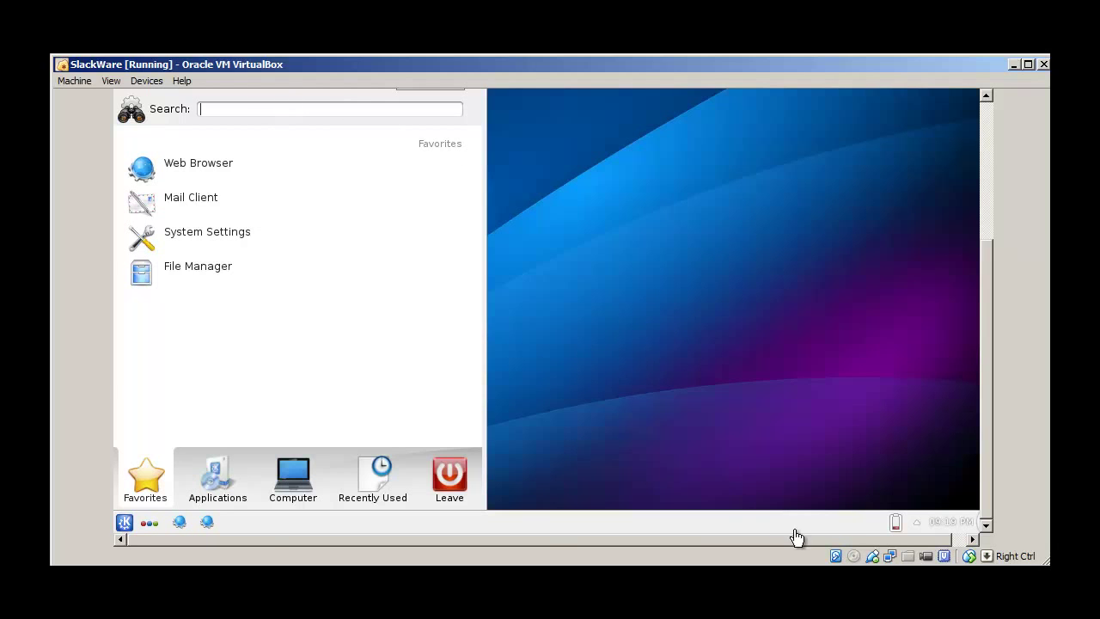